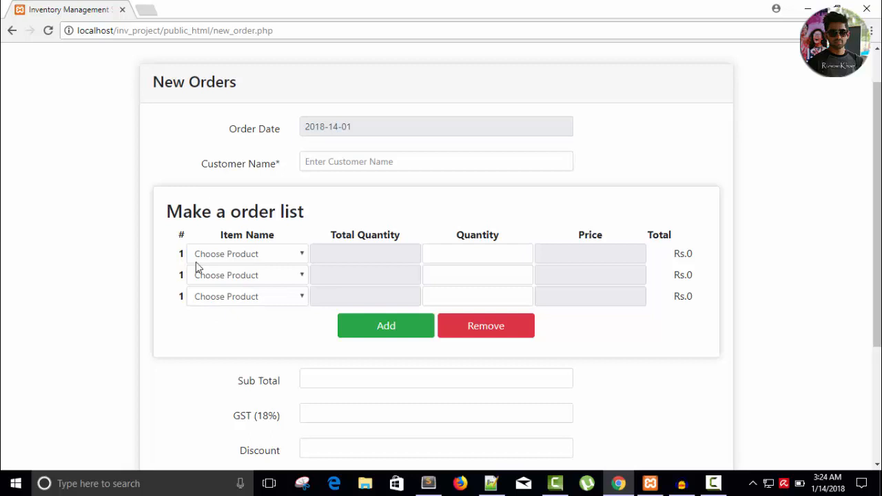
{"action": "mouse_move", "coordinate": [179, 259]}
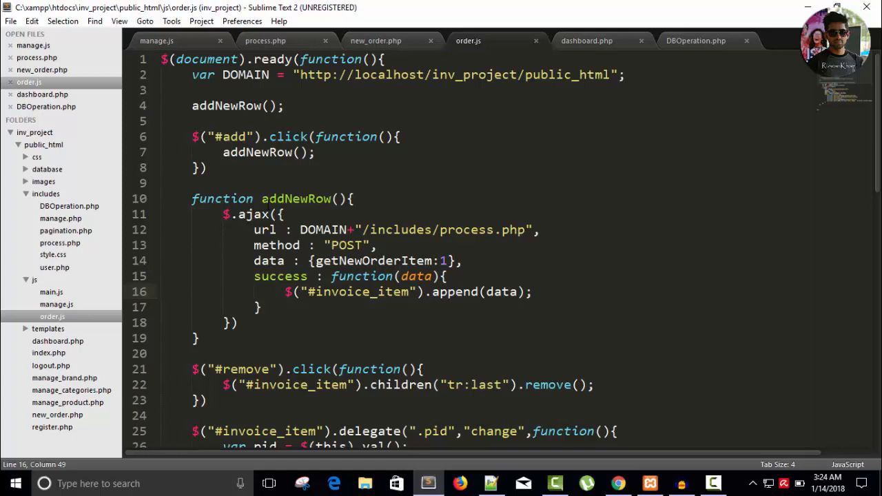
- Declare var n = 0; after the append call, checking the row markup in process.php
{"action": "double_click", "coordinate": [296, 198]}
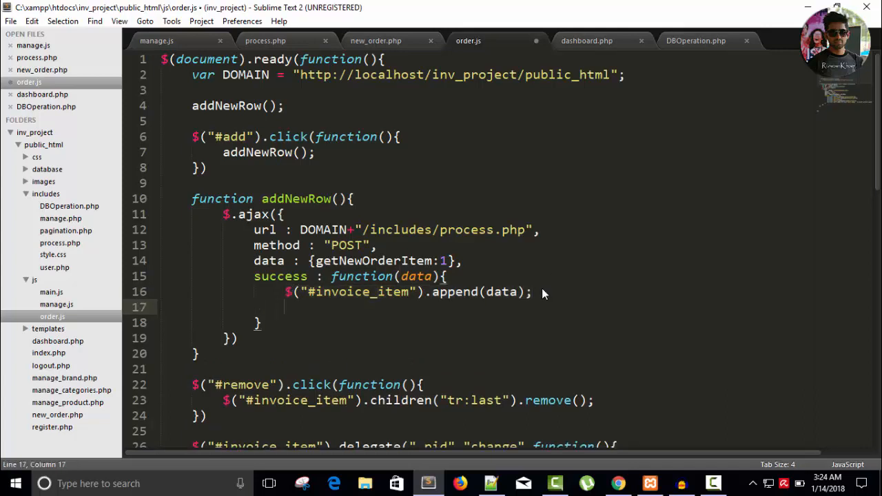
{"action": "type", "text": "var n ="}
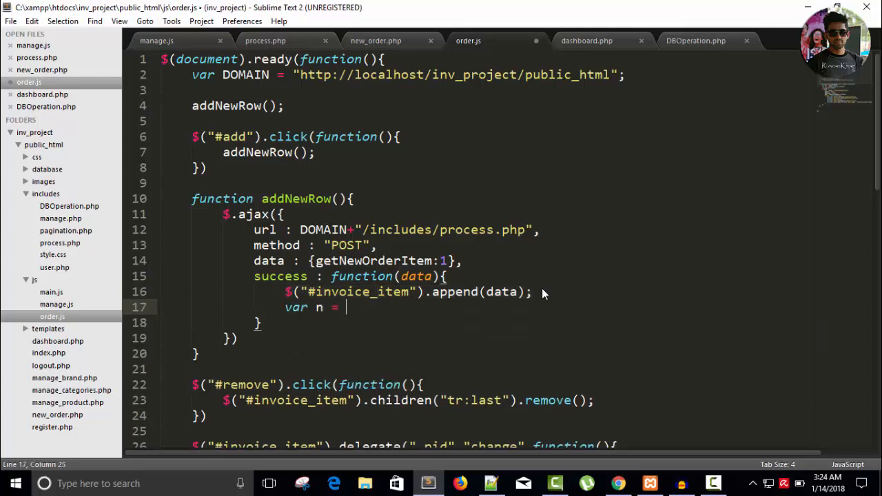
{"action": "type", "text": "0;"}
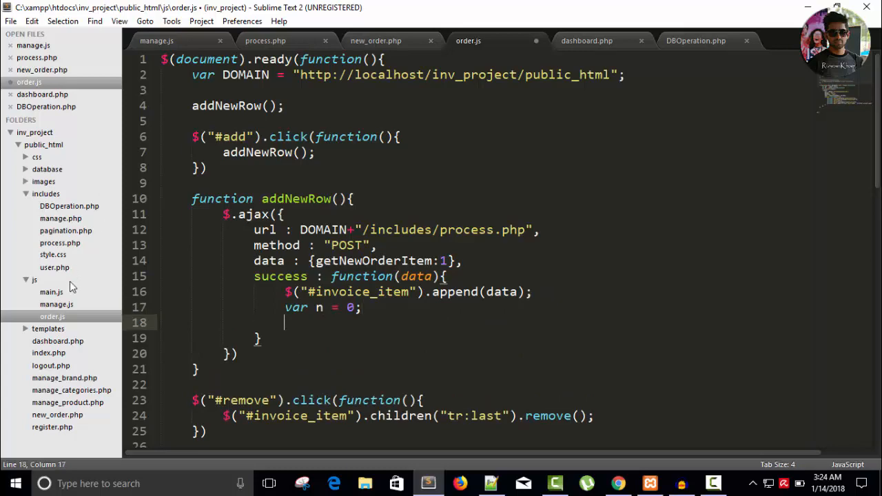
{"action": "left_click", "coordinate": [264, 41]}
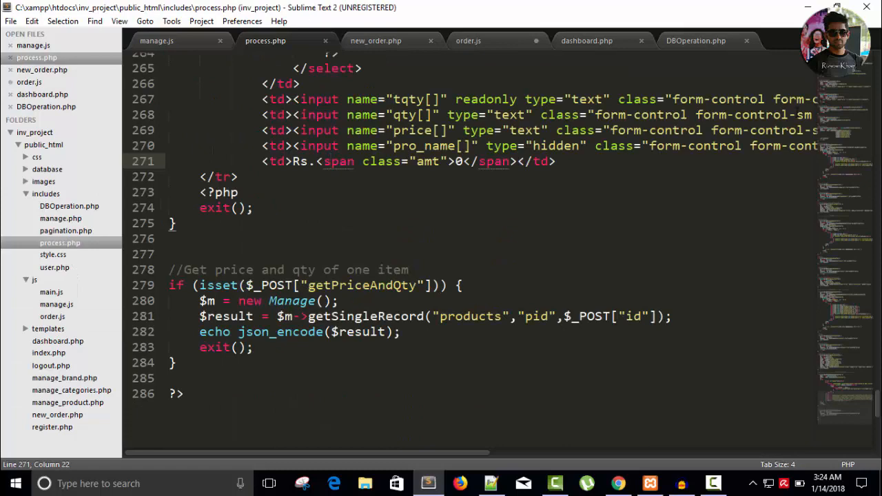
{"action": "scroll", "scroll_direction": "up", "scroll_amount": 3}
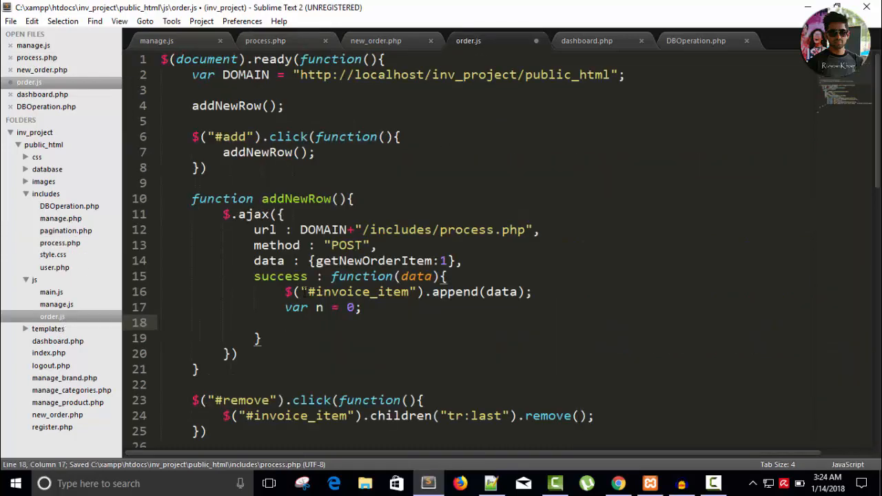
- Add $(".number").each loop setting each label's html to ++n, and save order.js
{"action": "type", "text": "$(\"\")"}
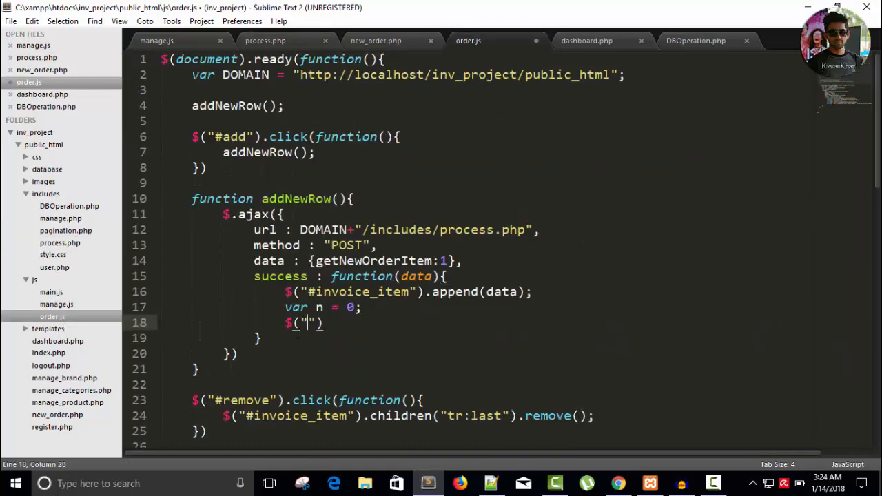
{"action": "type", "text": ".numb"}
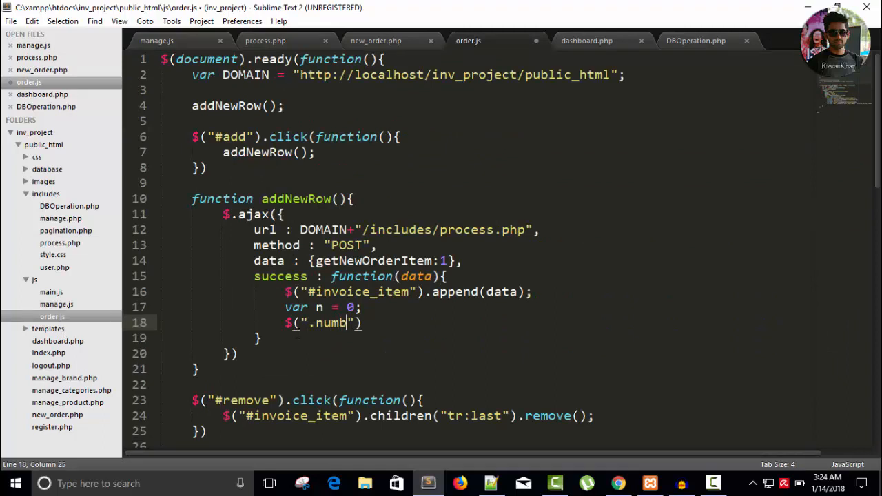
{"action": "type", "text": "er)."}
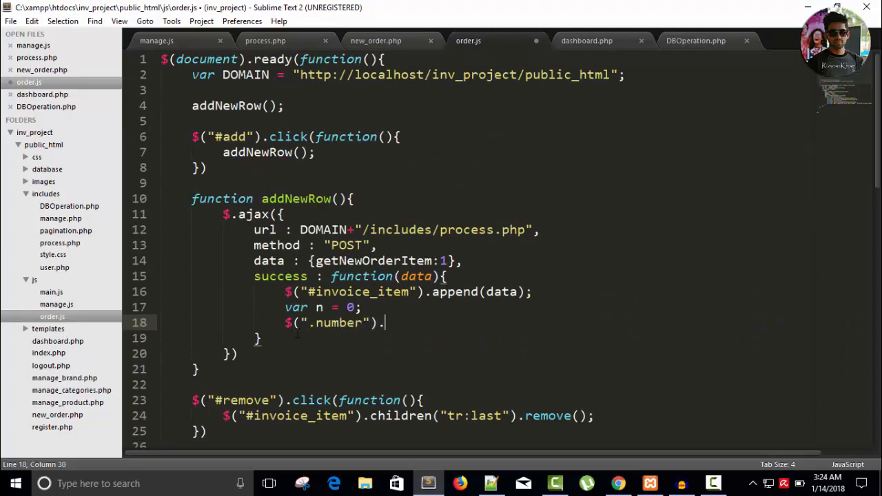
{"action": "type", "text": "each"}
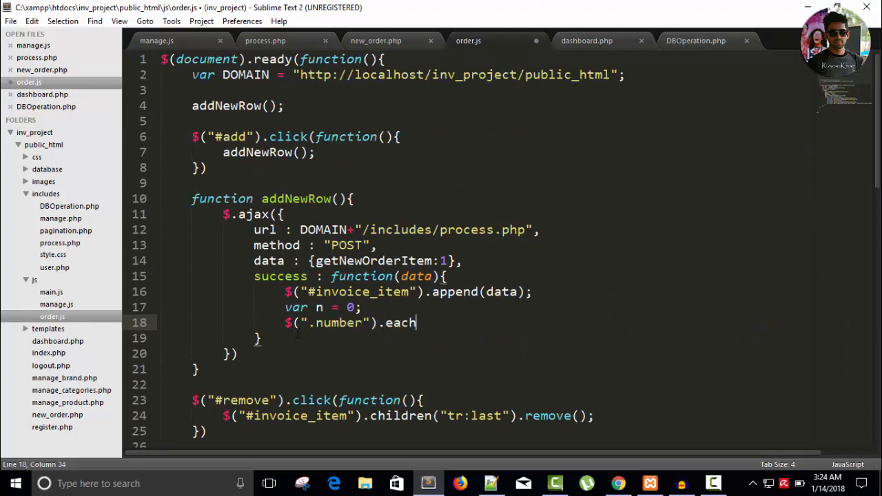
{"action": "type", "text": "(function(){"}
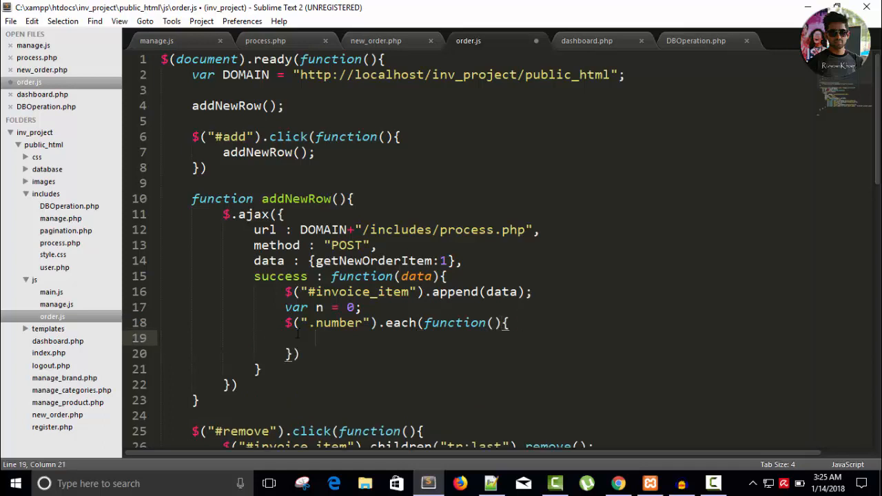
{"action": "type", "text": "$"}
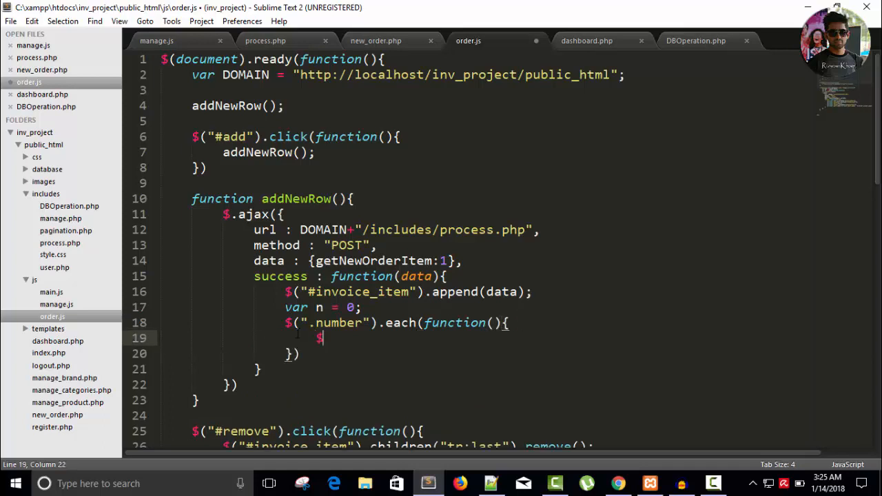
{"action": "type", "text": "(this)"}
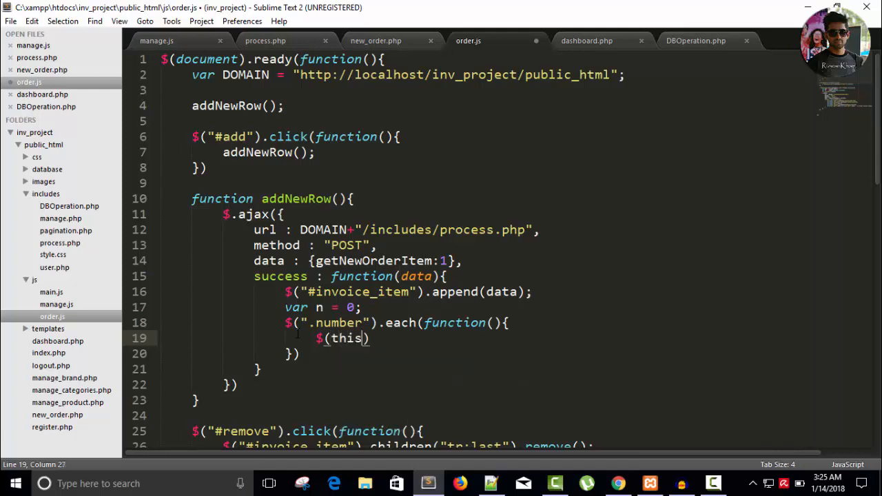
{"action": "type", "text": ".html("}
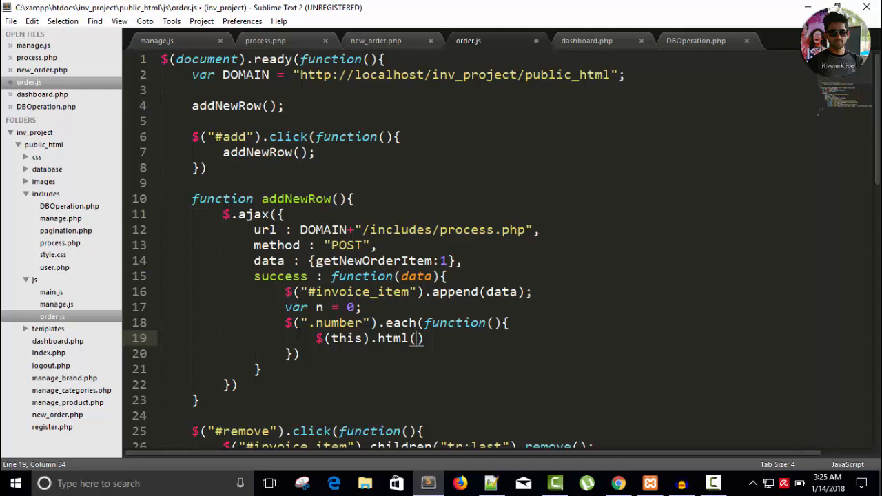
{"action": "type", "text": "++n"}
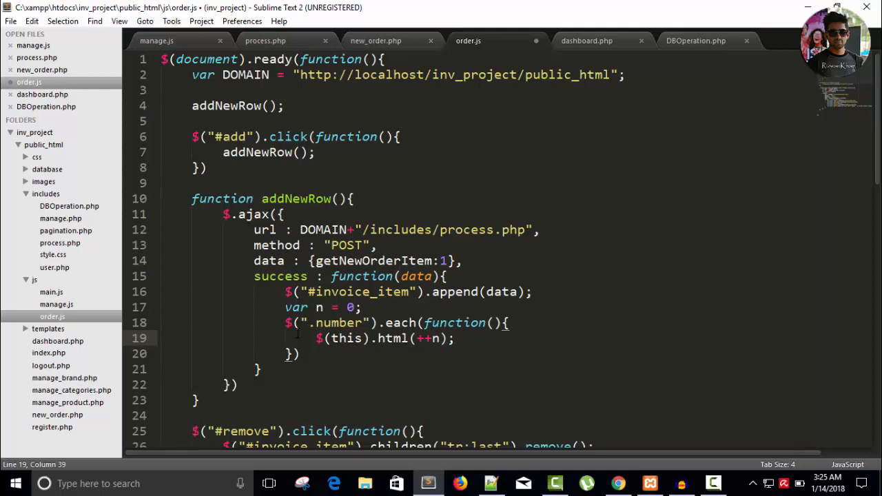
{"action": "key", "text": "ctrl+s"}
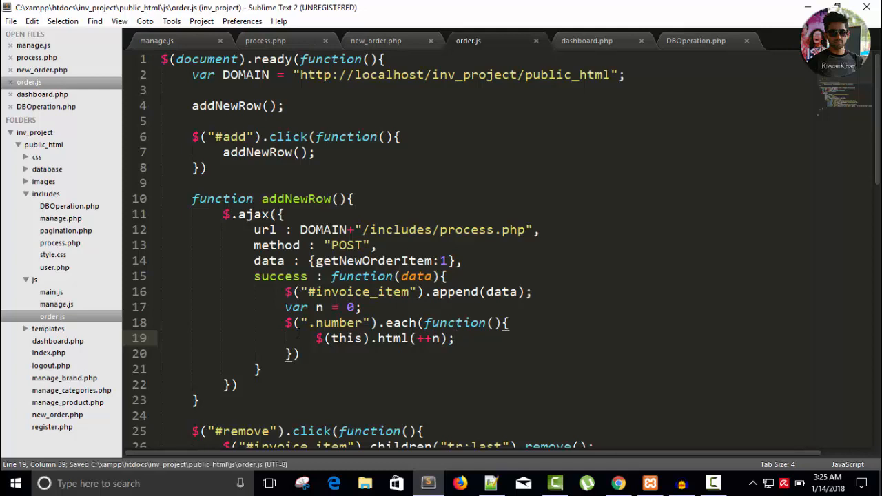
- Reload new_order.php in Chrome and add three order rows to check numbering
{"action": "left_click", "coordinate": [619, 484]}
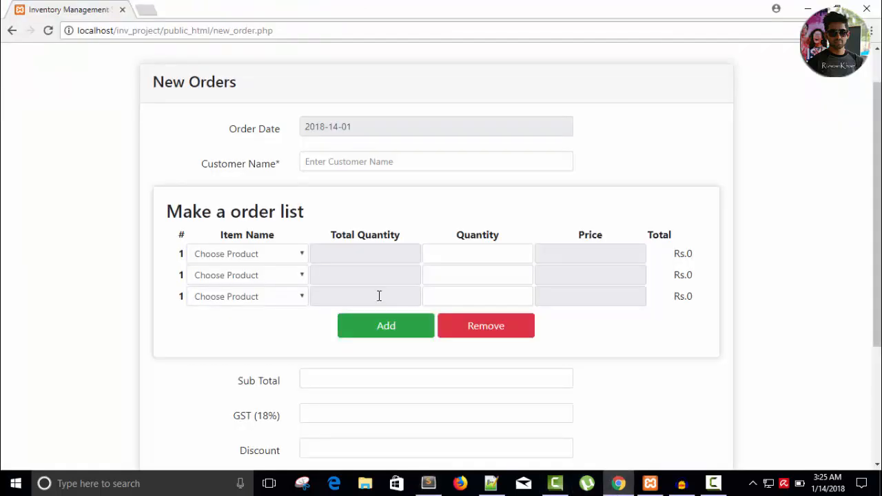
{"action": "left_click", "coordinate": [486, 325]}
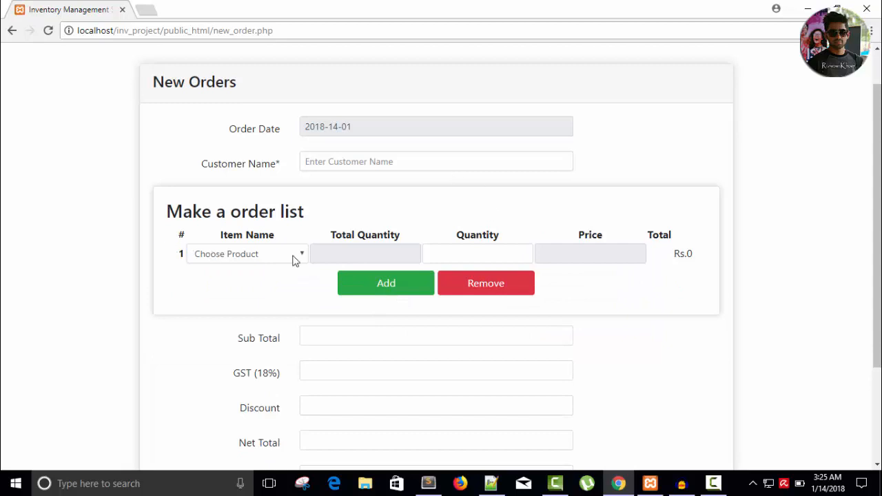
{"action": "left_click", "coordinate": [386, 283]}
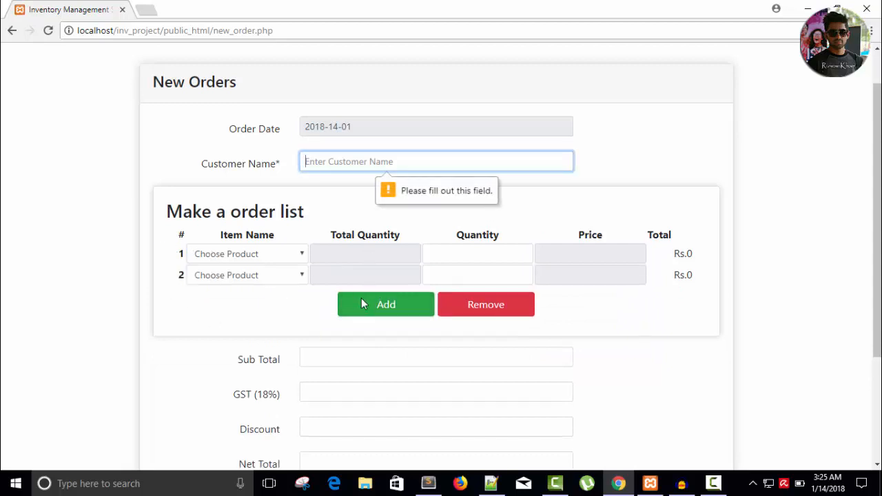
{"action": "left_click", "coordinate": [385, 304]}
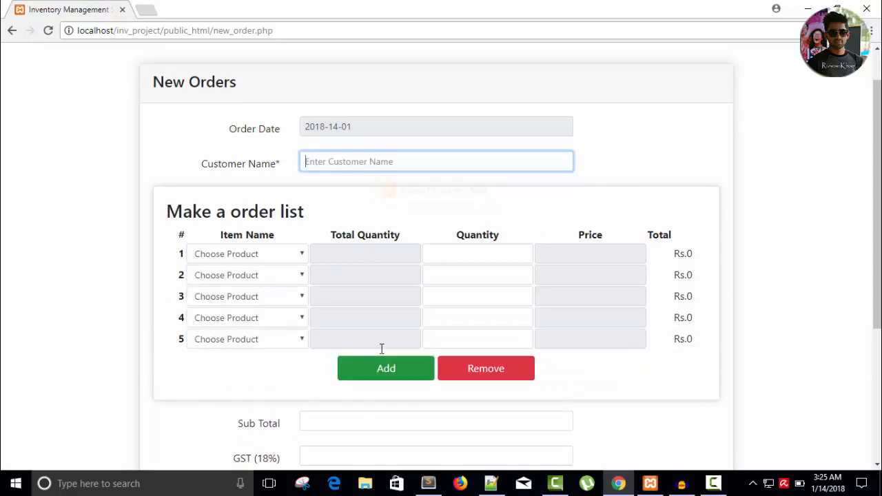
{"action": "left_click", "coordinate": [386, 368]}
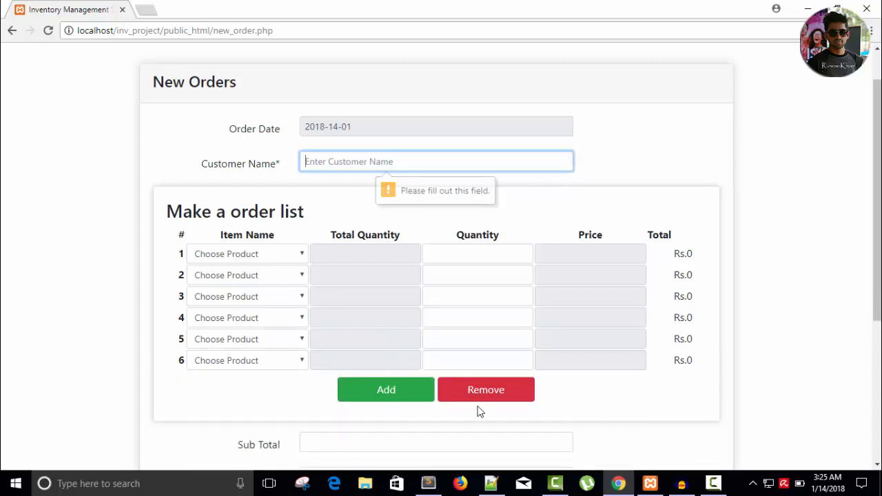
- Remove two order rows and open row 1's product choices
{"action": "left_click", "coordinate": [485, 389]}
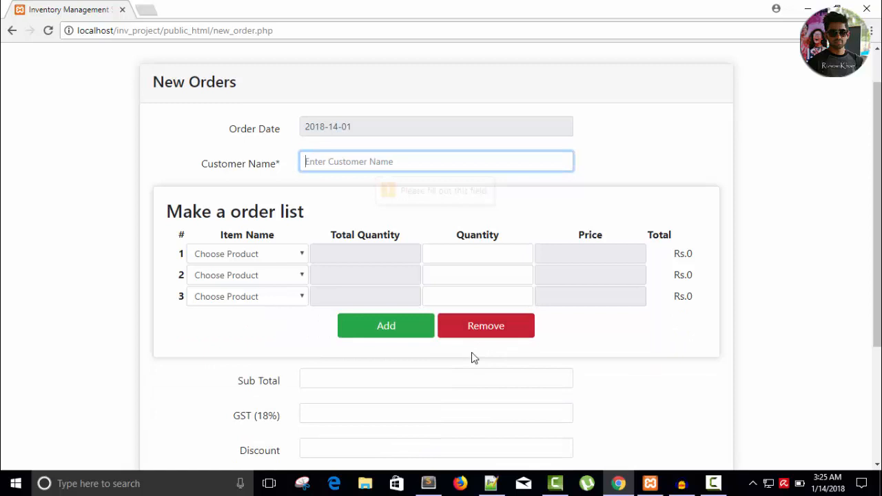
{"action": "left_click", "coordinate": [485, 325]}
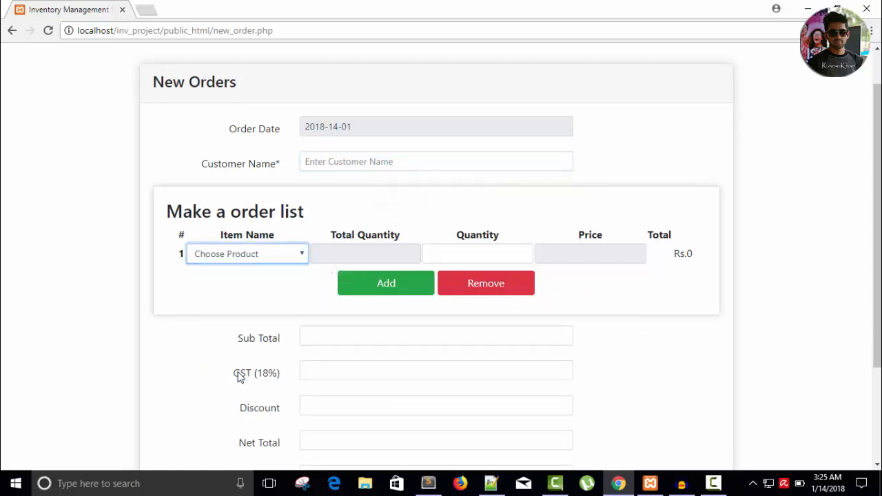
{"action": "left_click", "coordinate": [245, 254]}
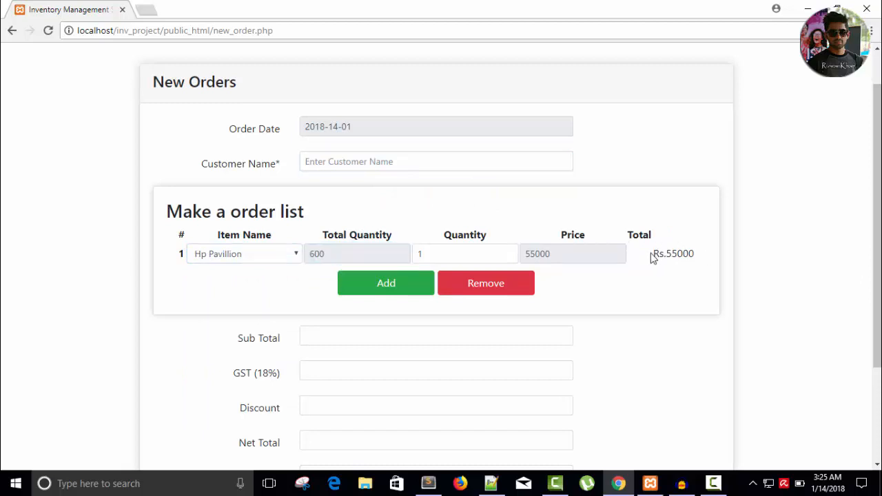
{"action": "mouse_move", "coordinate": [645, 258]}
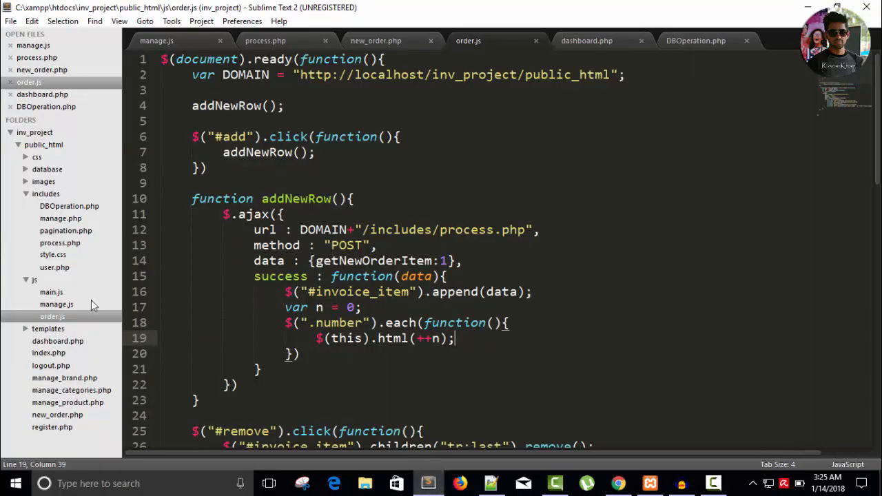
- Finish the price-cell closing tag as </span> in process.php, save, and dismiss the license reminder
{"action": "left_click", "coordinate": [265, 40]}
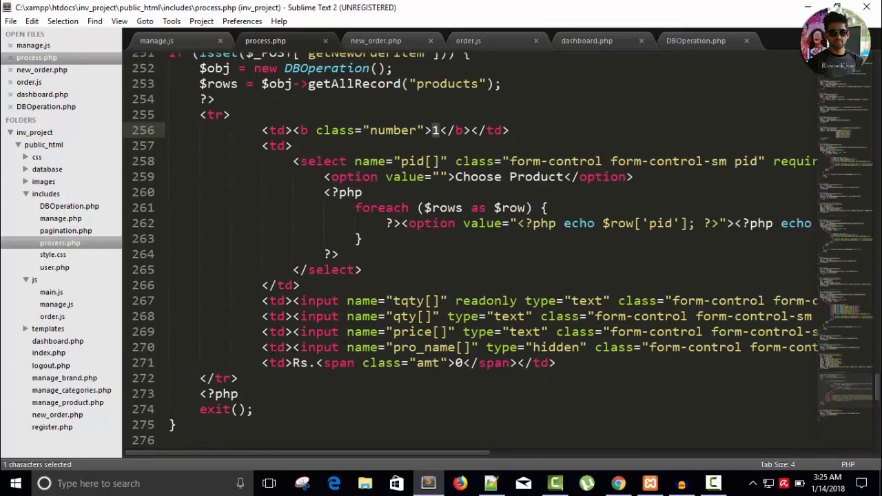
{"action": "double_click", "coordinate": [413, 348]}
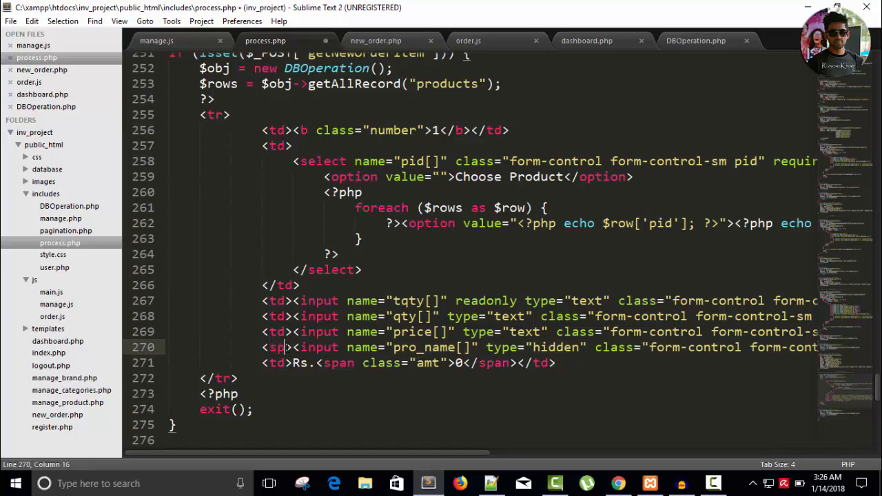
{"action": "type", "text": "an"}
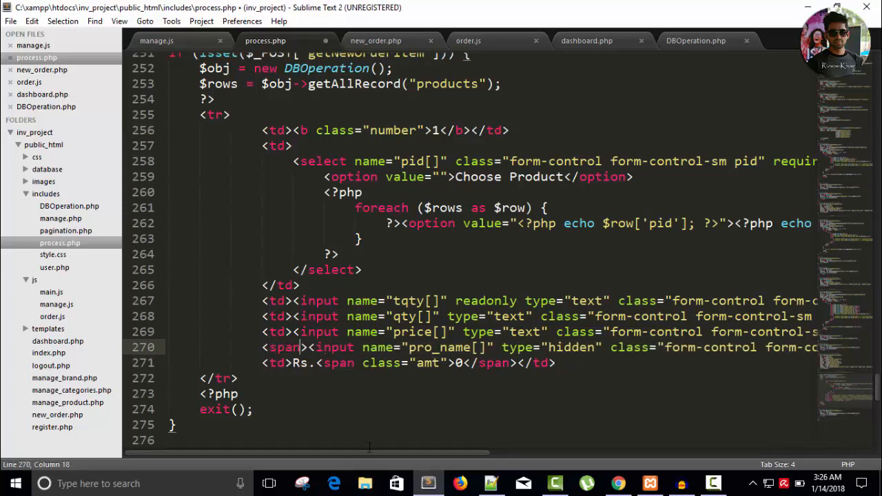
{"action": "scroll", "scroll_direction": "right", "scroll_amount": 3}
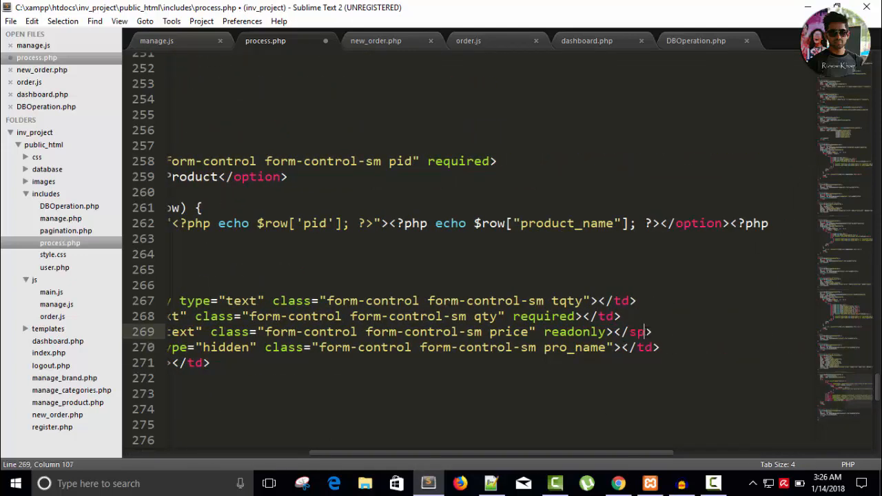
{"action": "key", "text": "ctrl+s"}
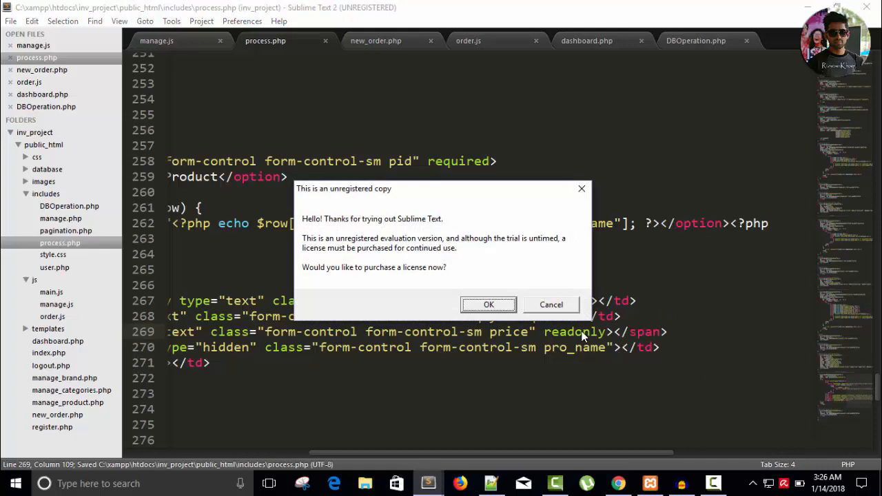
{"action": "left_click", "coordinate": [551, 305]}
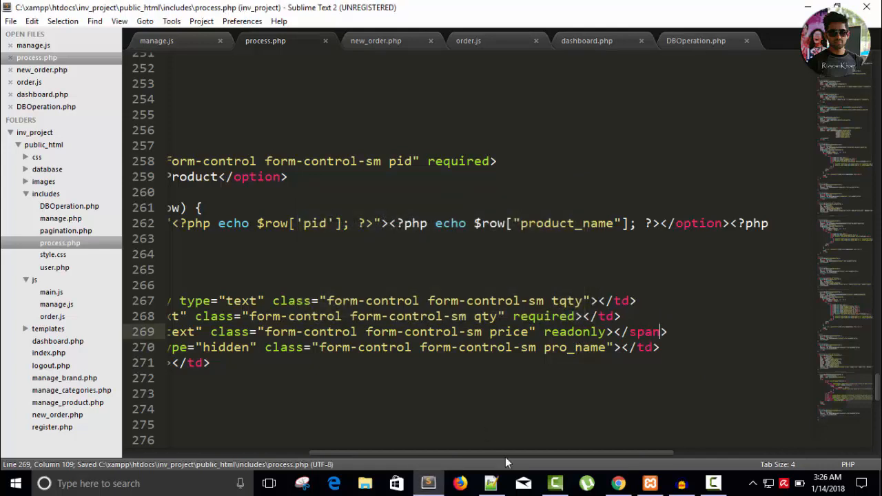
{"action": "left_click", "coordinate": [619, 484]}
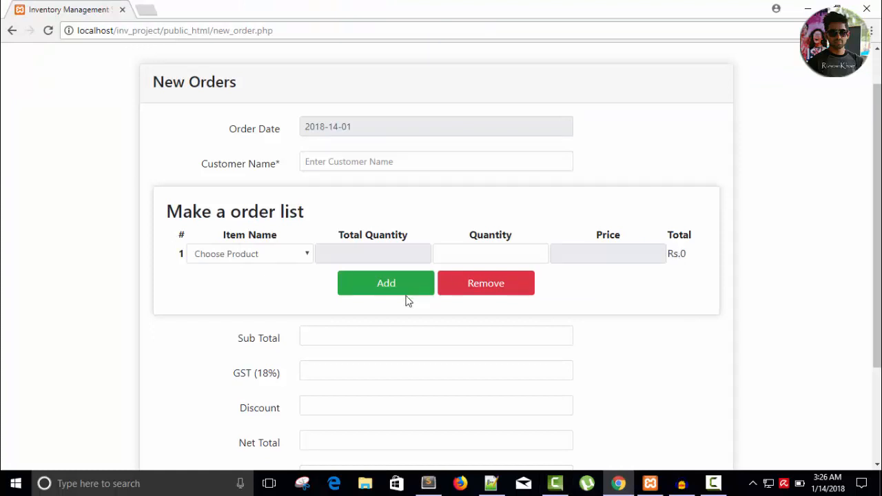
- Add and remove rows, then choose Avira Antivirus (stock 3000, price 1200) in row 1
{"action": "left_click", "coordinate": [386, 283]}
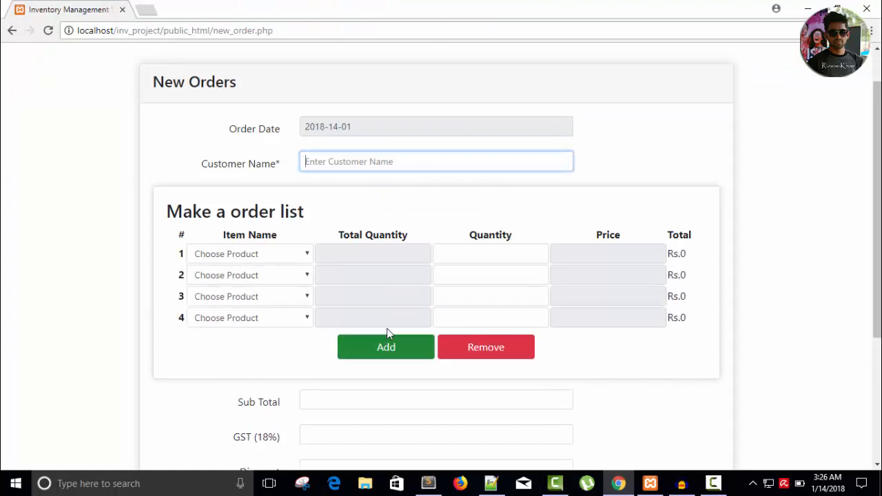
{"action": "left_click", "coordinate": [485, 346]}
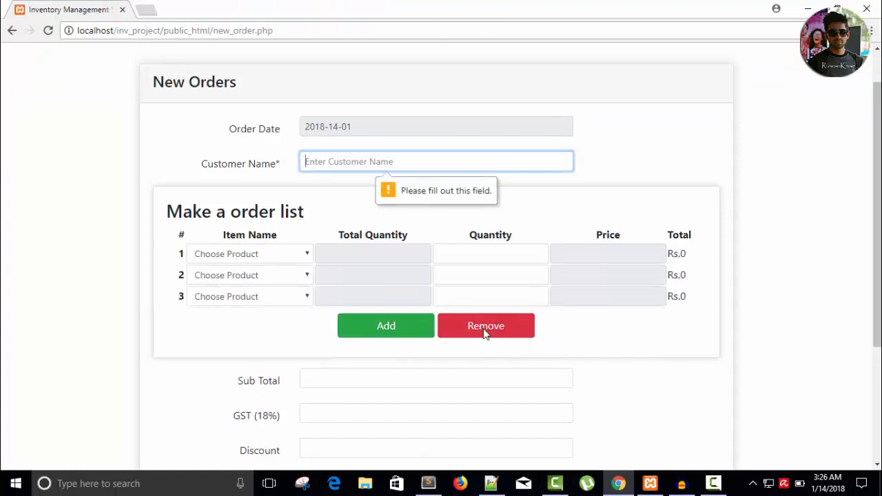
{"action": "left_click", "coordinate": [486, 325]}
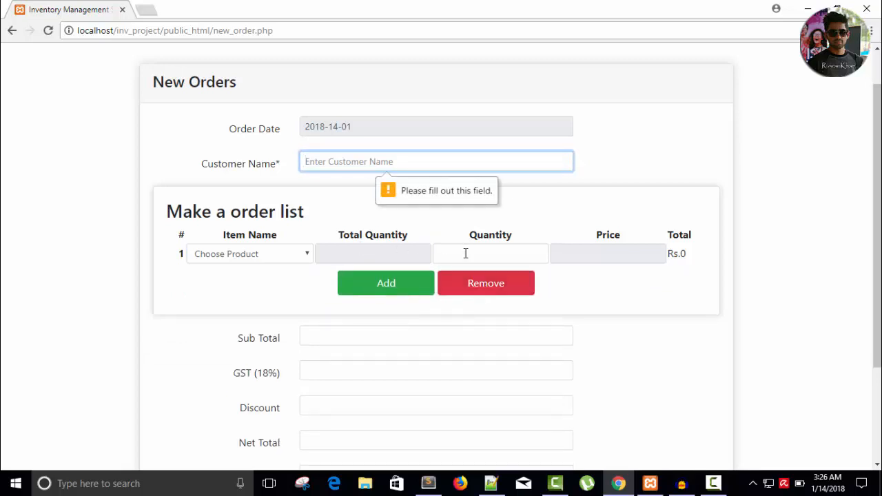
{"action": "left_click", "coordinate": [249, 253]}
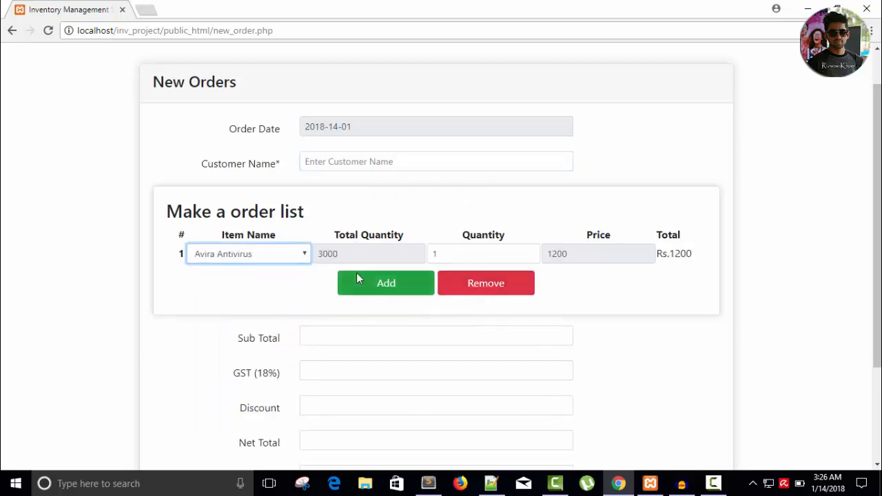
- Type into row 1's quantity field, then clear it
{"action": "left_click", "coordinate": [484, 254]}
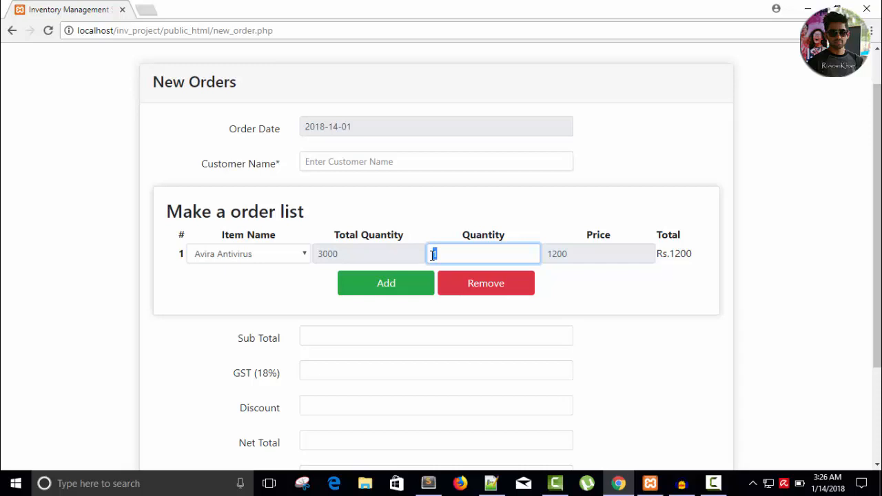
{"action": "type", "text": "dhcdv"}
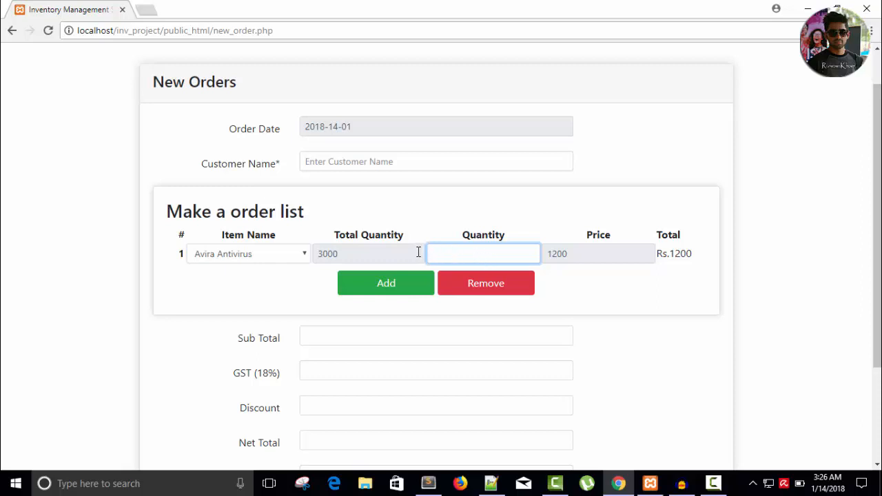
{"action": "left_click", "coordinate": [483, 253]}
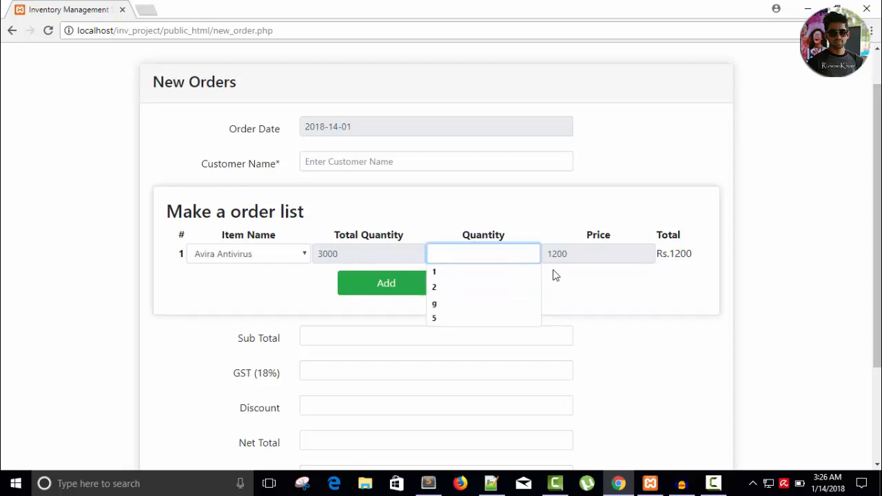
{"action": "left_click", "coordinate": [434, 304]}
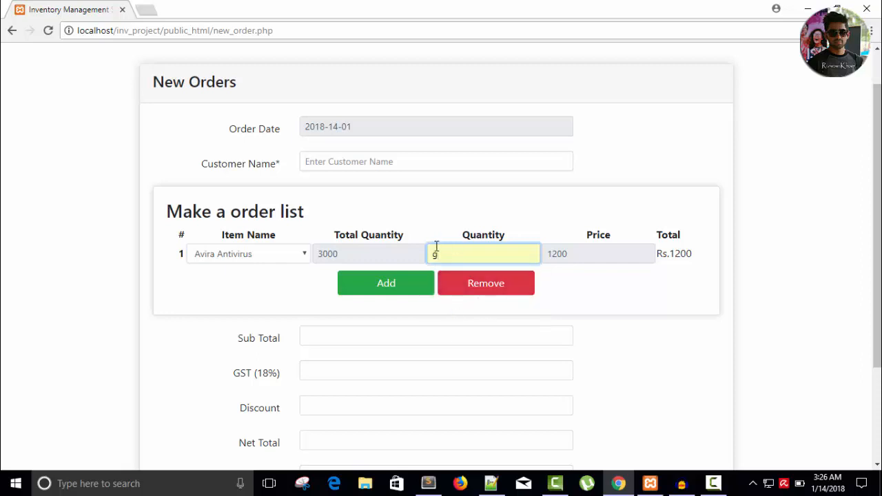
{"action": "key", "text": "Backspace"}
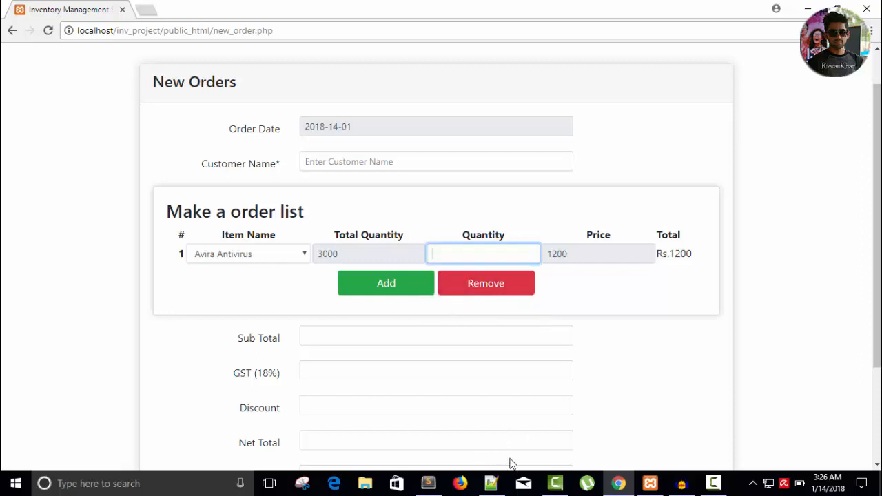
{"action": "left_click", "coordinate": [428, 483]}
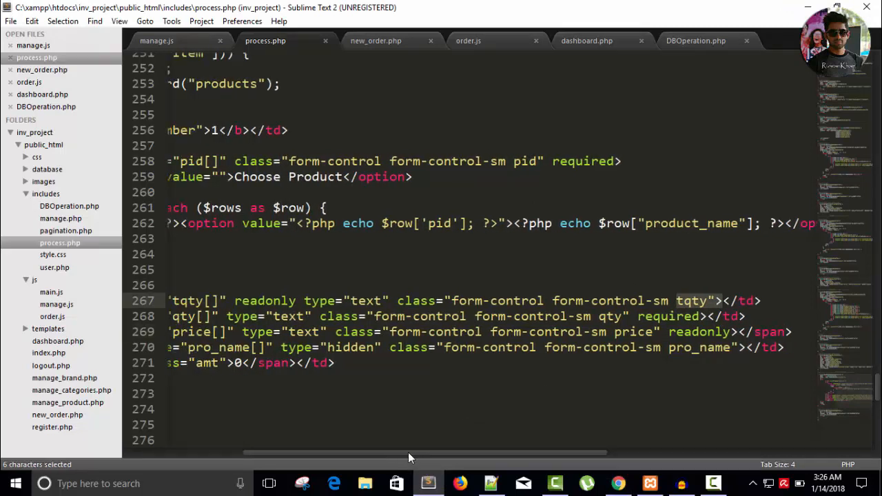
- Save process.php and open order.js from the sidebar
{"action": "scroll", "scroll_direction": "left", "scroll_amount": 3}
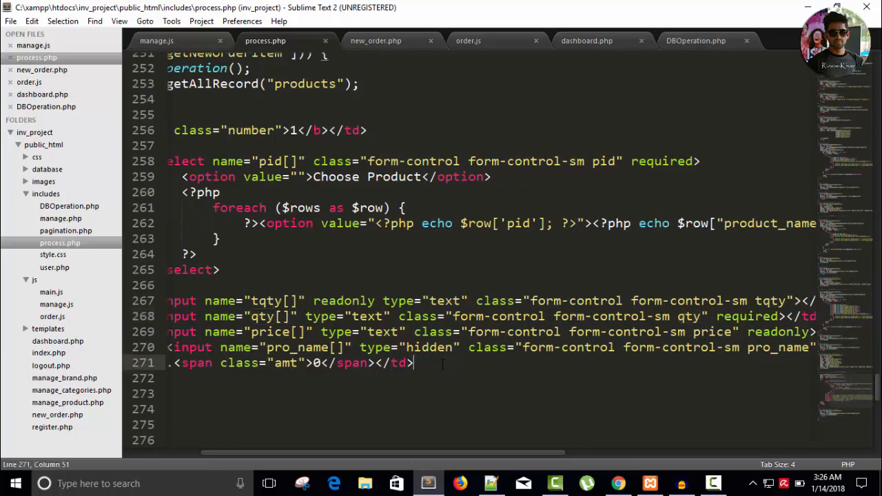
{"action": "key", "text": "ctrl+s"}
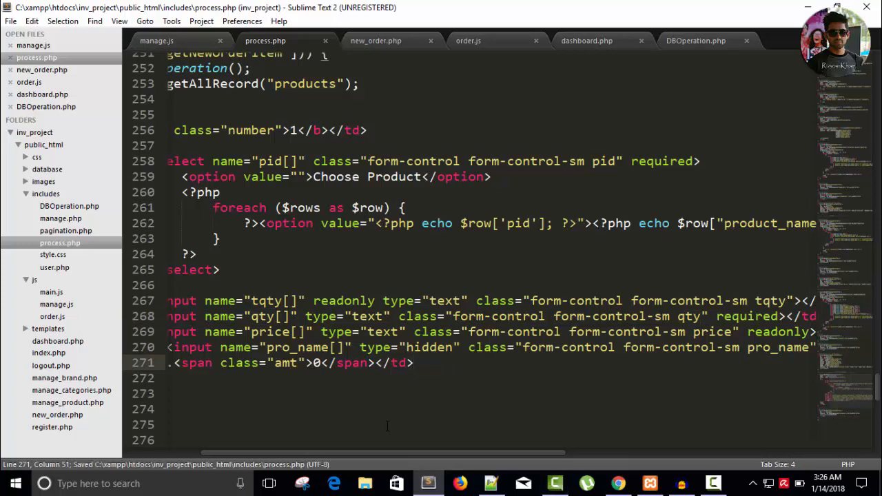
{"action": "scroll", "scroll_direction": "left", "scroll_amount": 3}
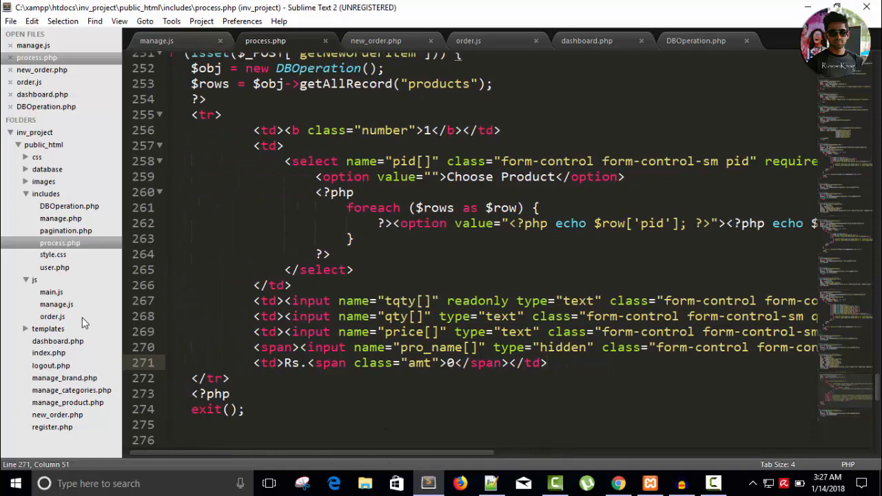
{"action": "left_click", "coordinate": [52, 317]}
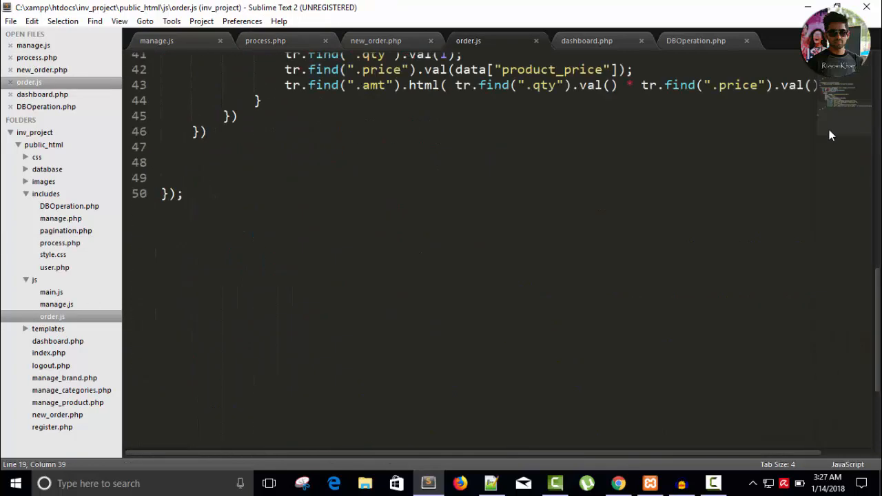
- Write $("#invoice_item").delegate(".qty","keyup",function(){ }) on line 48
{"action": "type", "text": "$"}
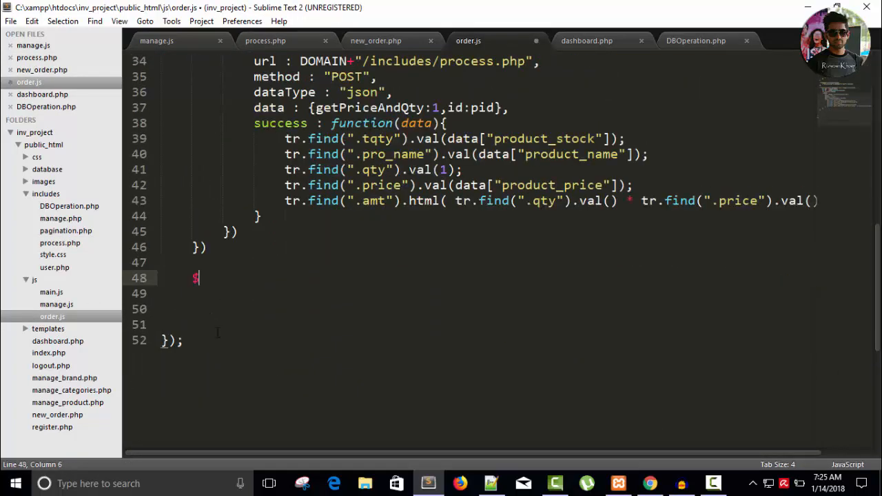
{"action": "type", "text": "(\"#\""}
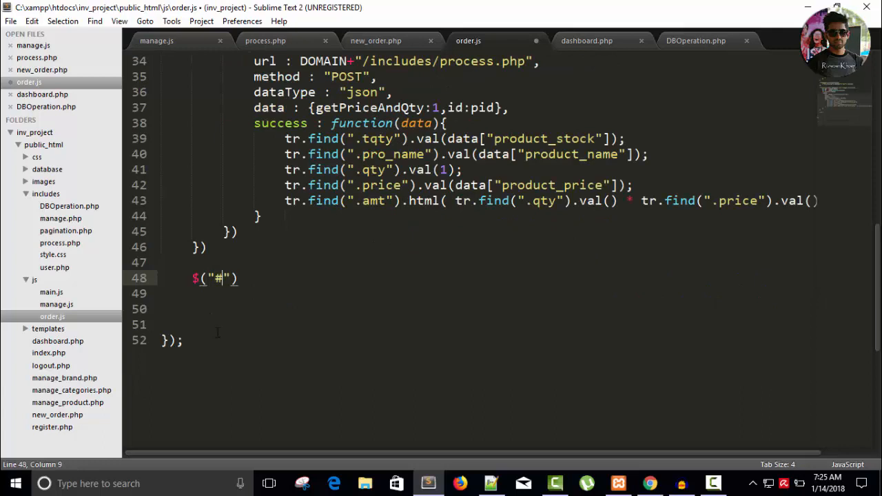
{"action": "type", "text": "invoice_item"}
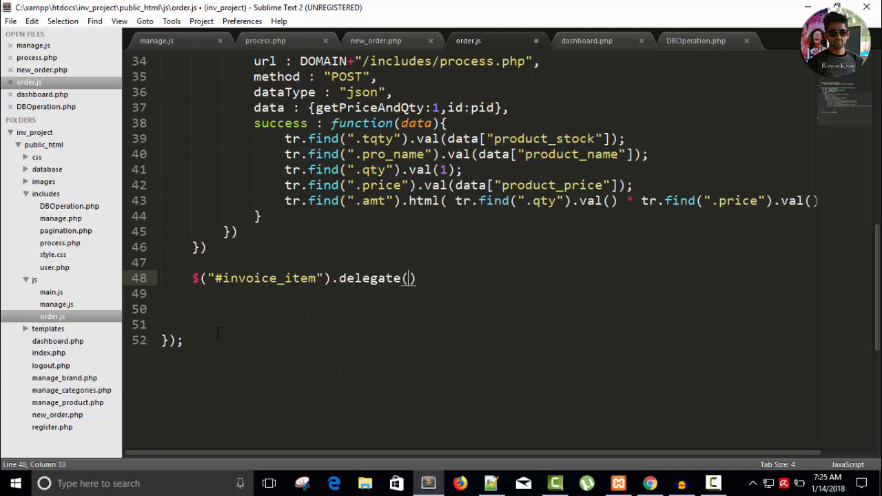
{"action": "type", "text": "\"\""}
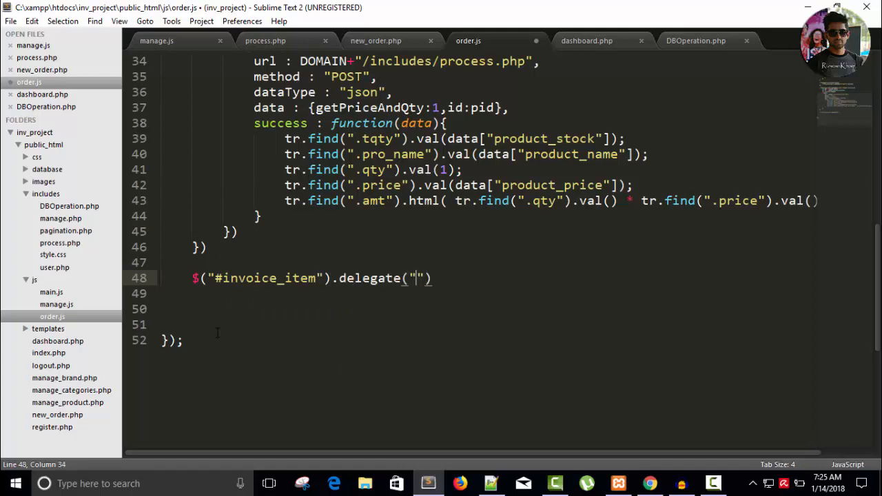
{"action": "type", "text": "."}
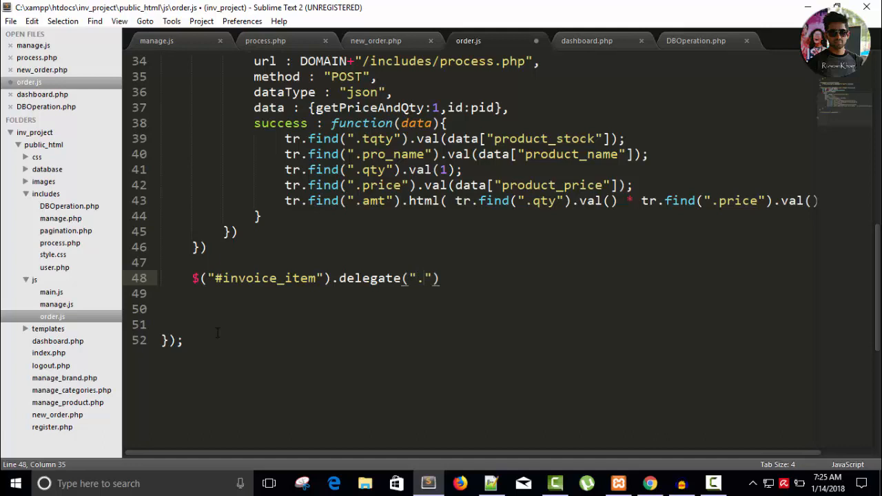
{"action": "type", "text": "qty"}
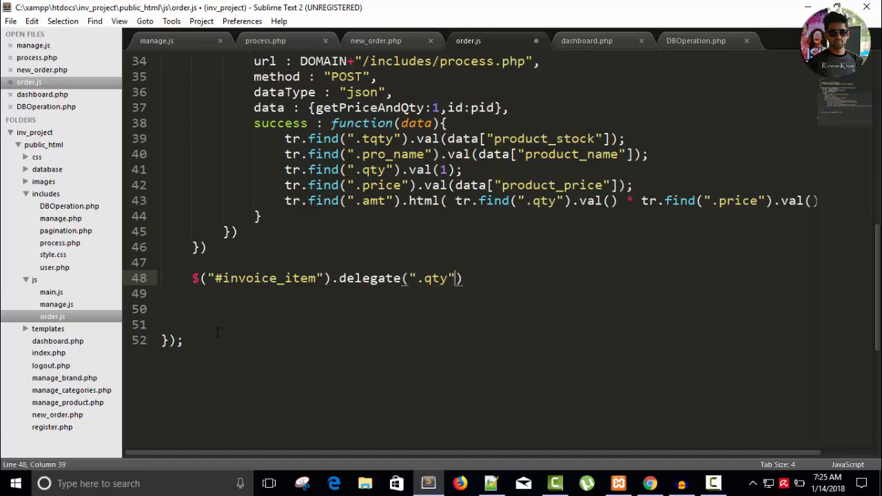
{"action": "type", "text": ",\"\""}
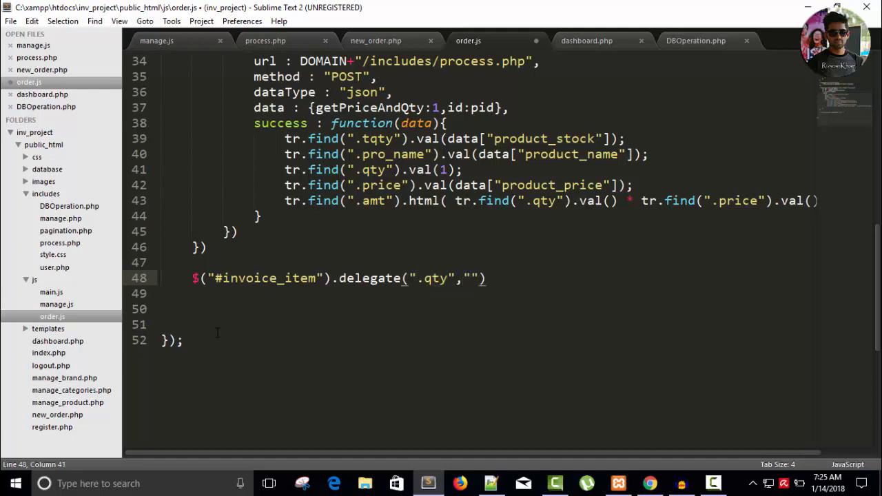
{"action": "type", "text": "key"}
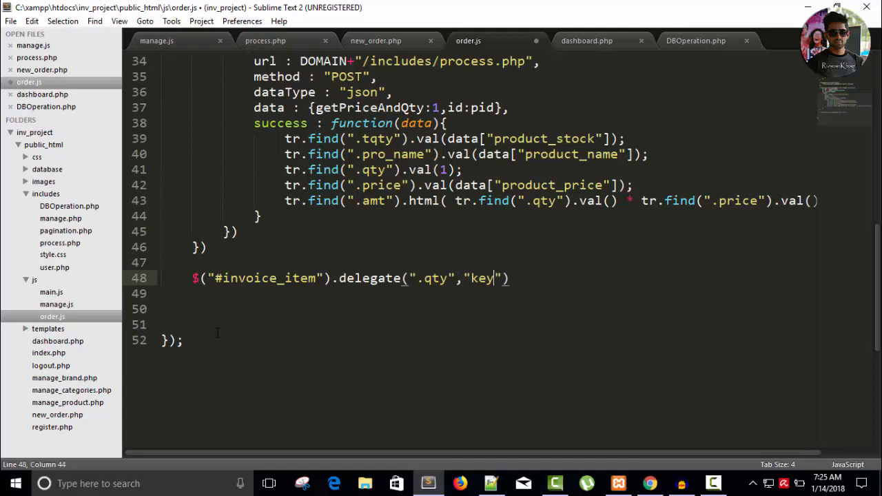
{"action": "type", "text": "up"}
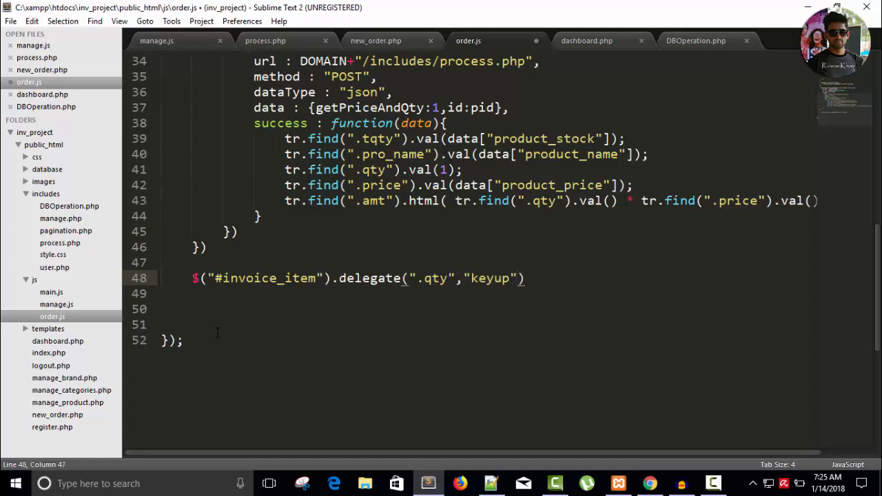
{"action": "type", "text": "fun4"}
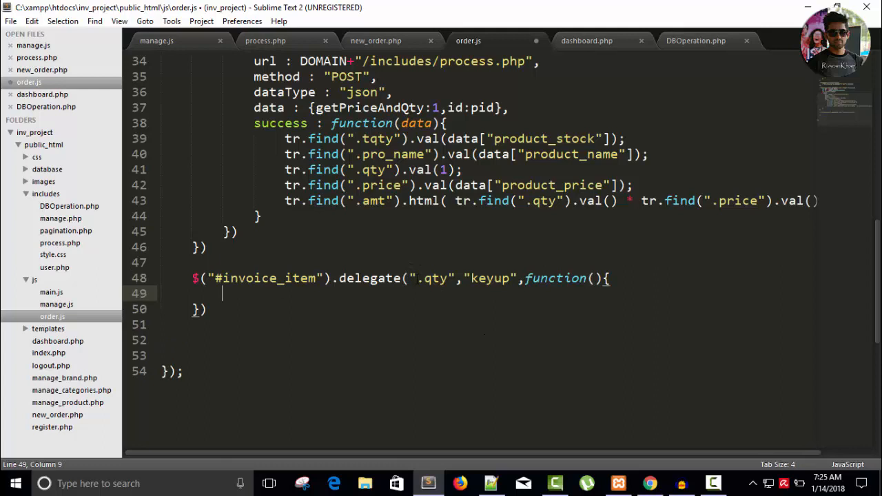
- Inside the handler, add var qty = $(this); and var tr = $(this).parent().parent();
{"action": "double_click", "coordinate": [434, 278]}
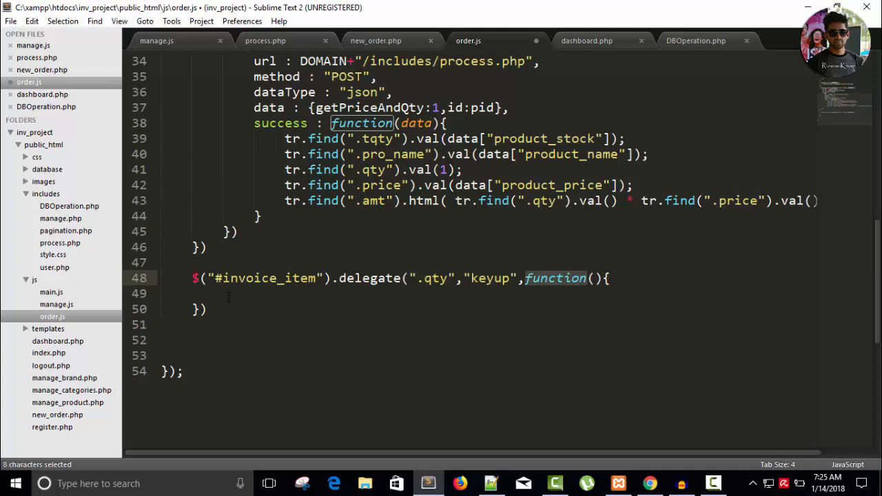
{"action": "left_click", "coordinate": [227, 293]}
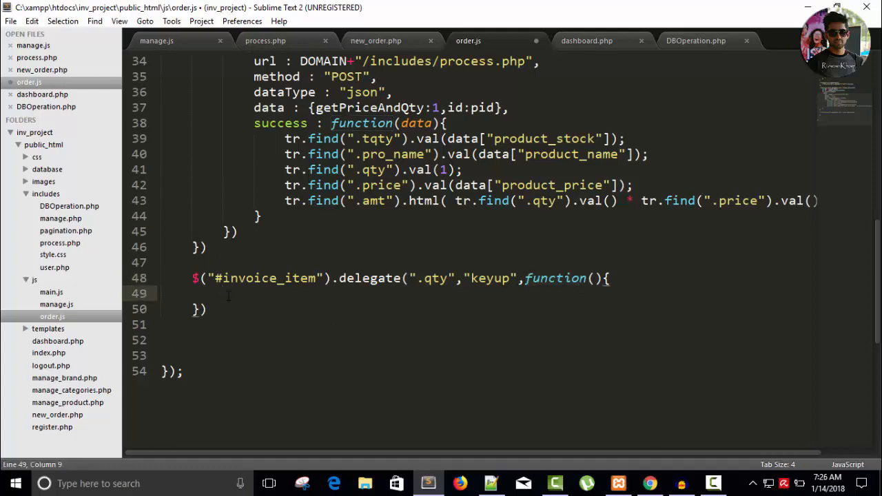
{"action": "type", "text": "var"}
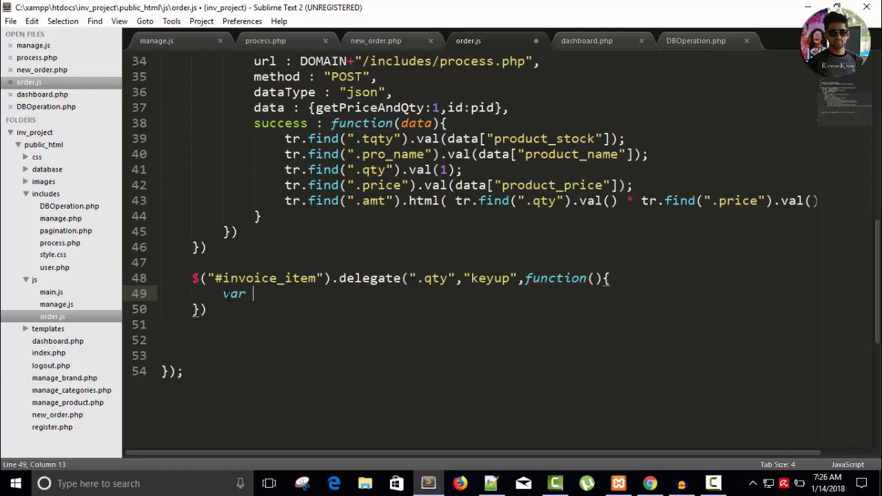
{"action": "type", "text": "qty ="}
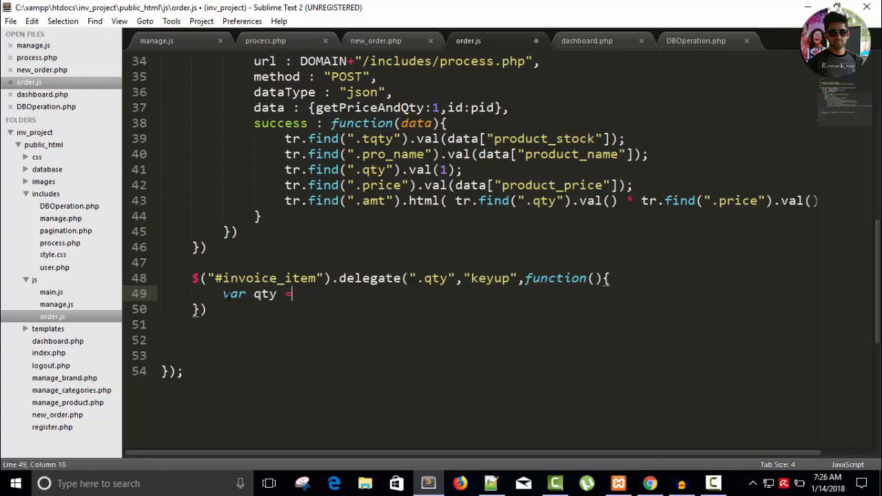
{"action": "type", "text": "$()"}
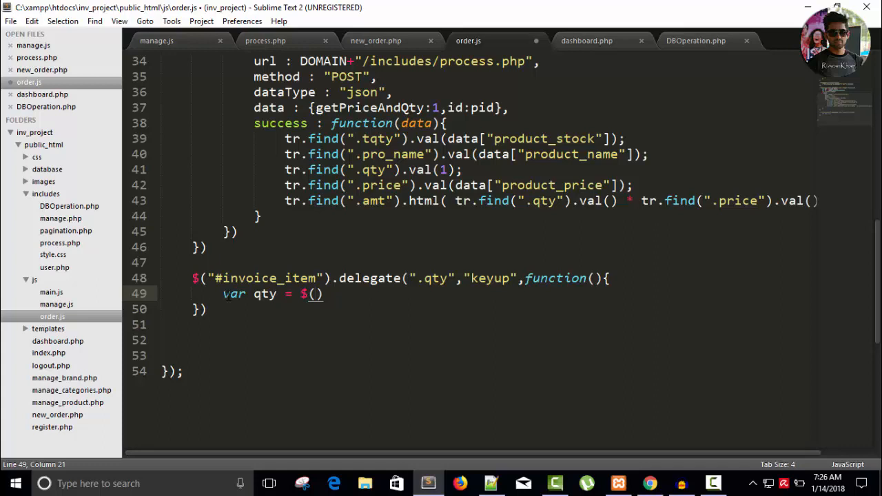
{"action": "type", "text": "this"}
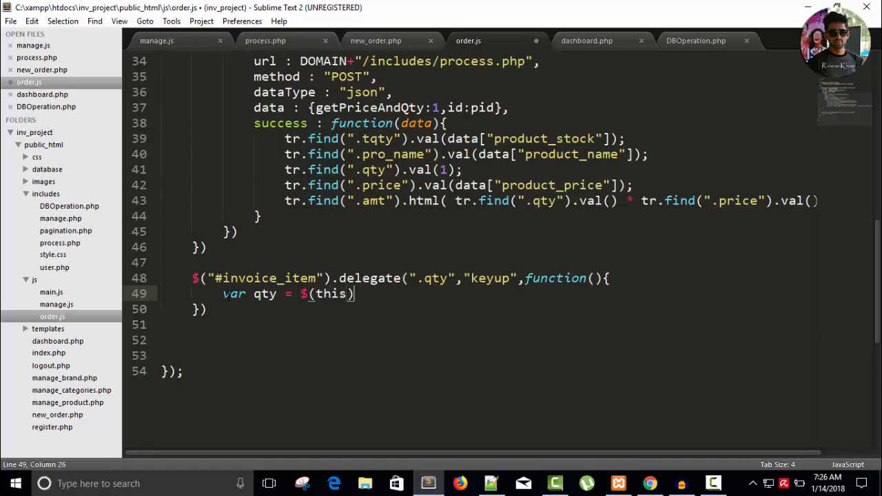
{"action": "type", "text": ";"}
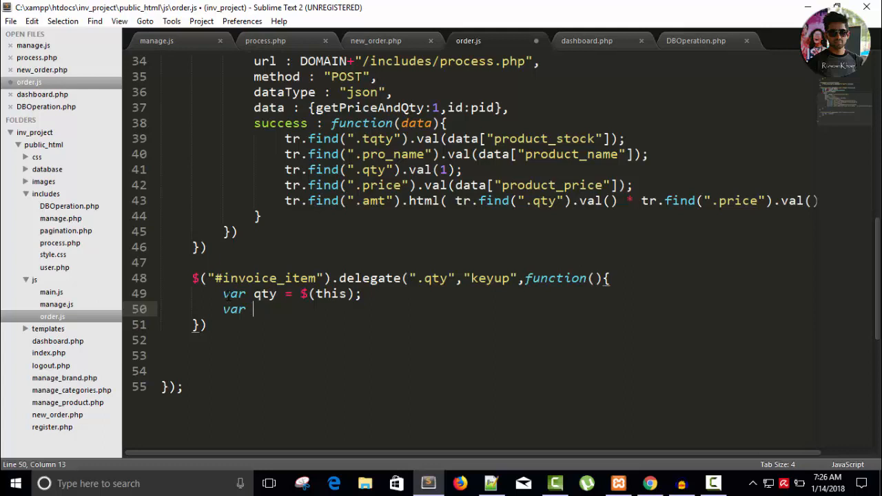
{"action": "type", "text": "tr"}
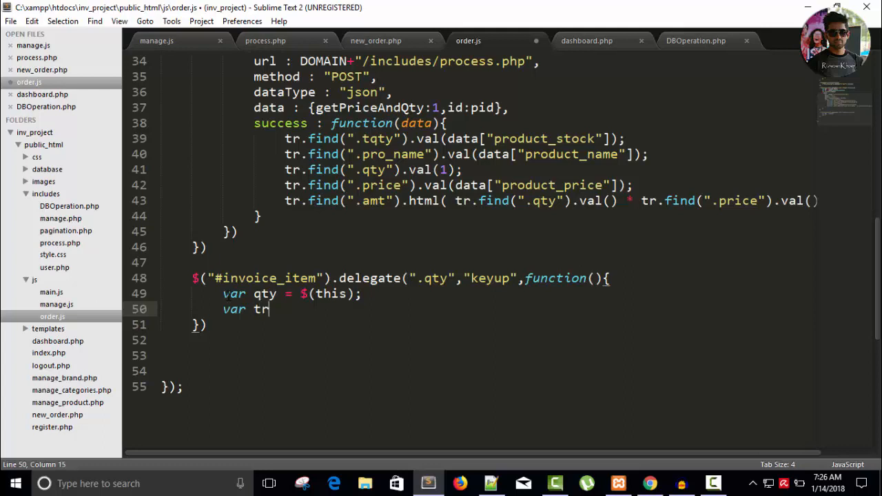
{"action": "type", "text": "= $"}
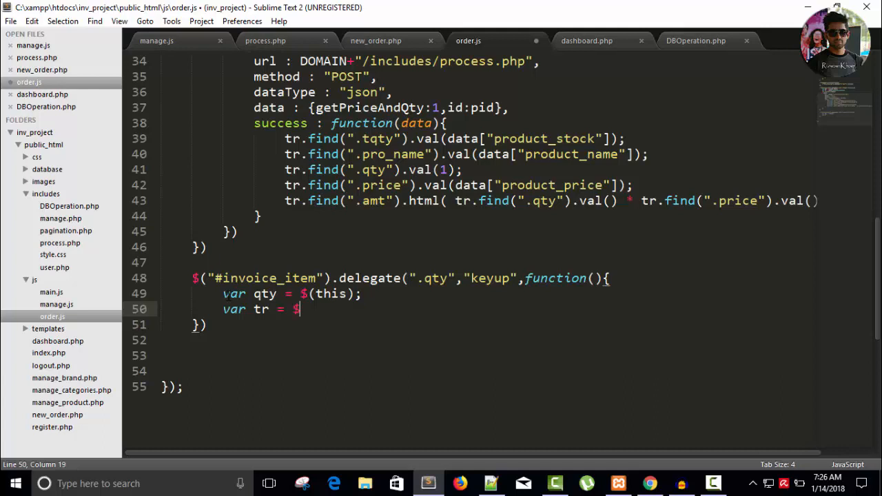
{"action": "type", "text": "(this)"}
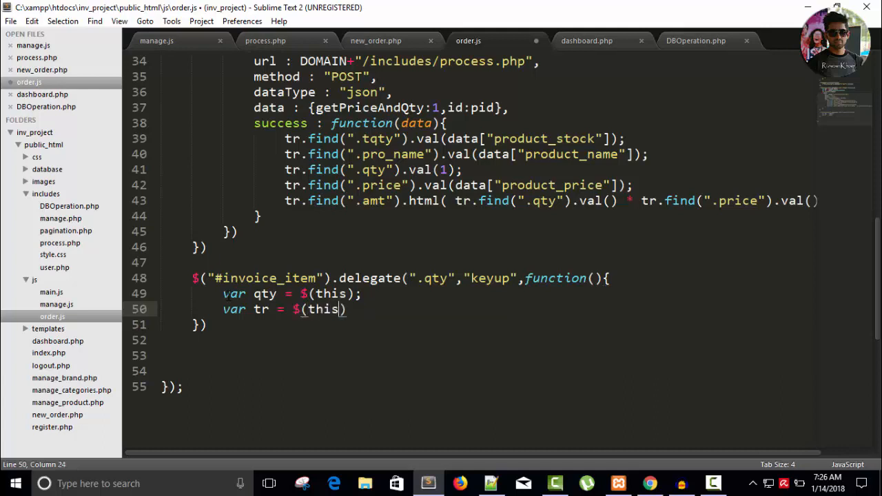
{"action": "type", "text": ".parent."}
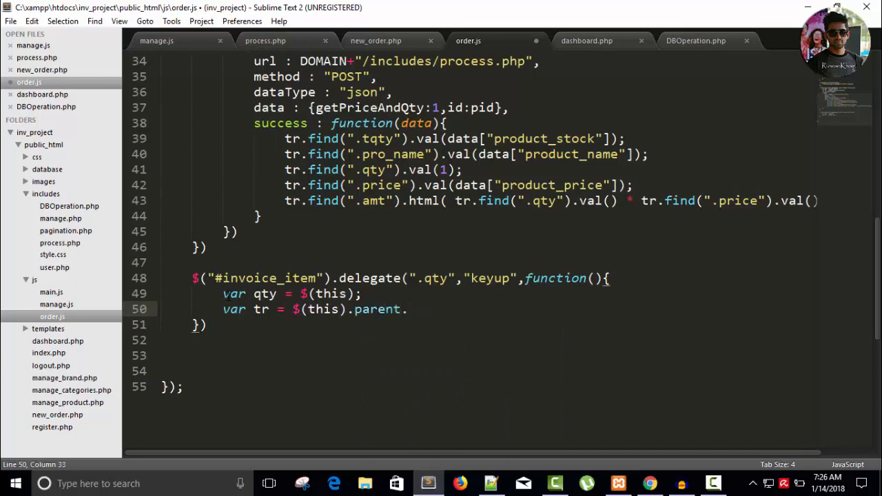
{"action": "type", "text": "().parent();"}
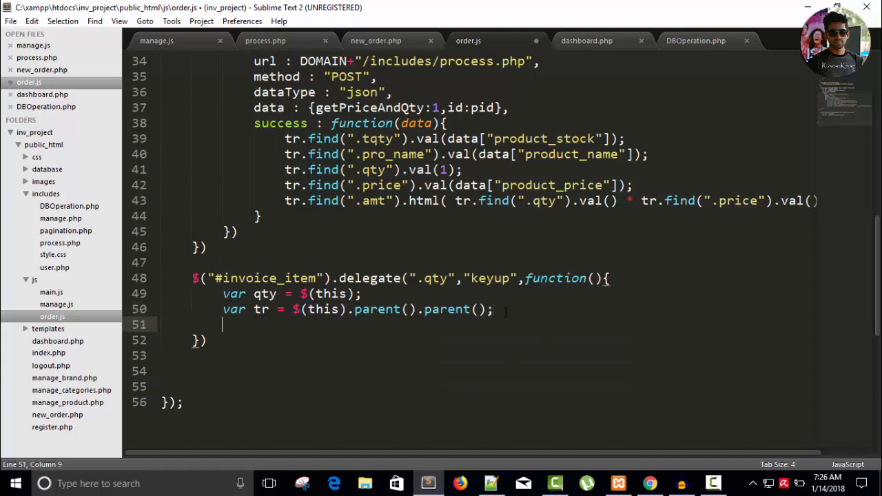
- Add alert(tr.find(".tqty").val()) to show the row's stock
{"action": "type", "text": "ale"}
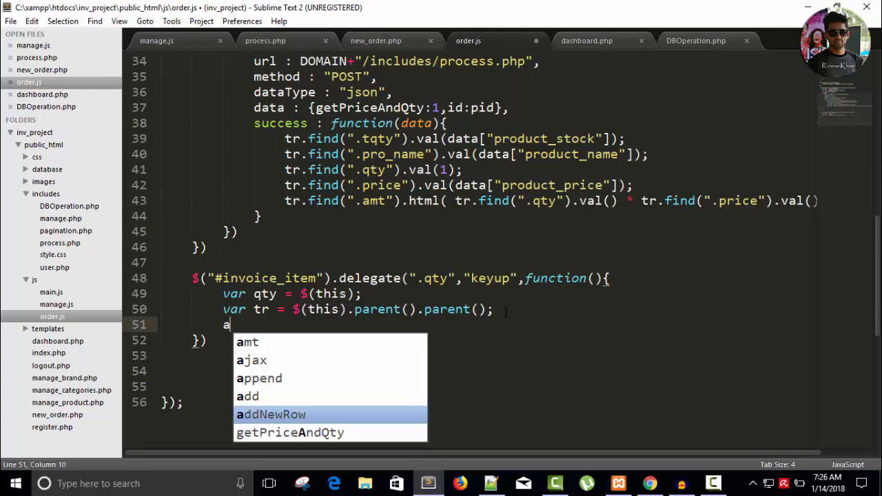
{"action": "type", "text": "lert"}
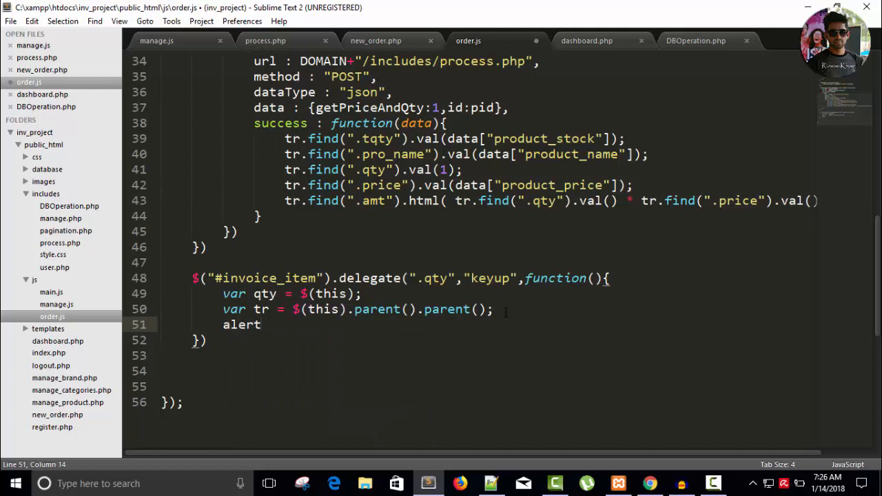
{"action": "type", "text": "(tr."}
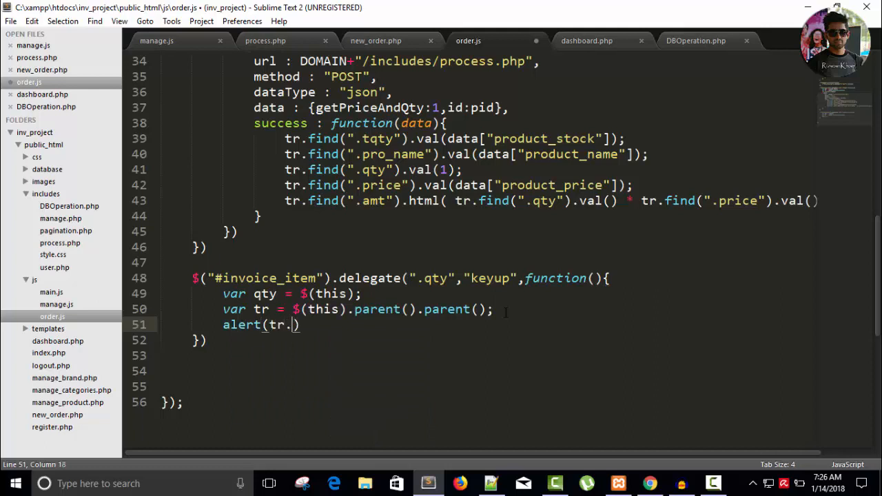
{"action": "type", "text": "find(\"\")"}
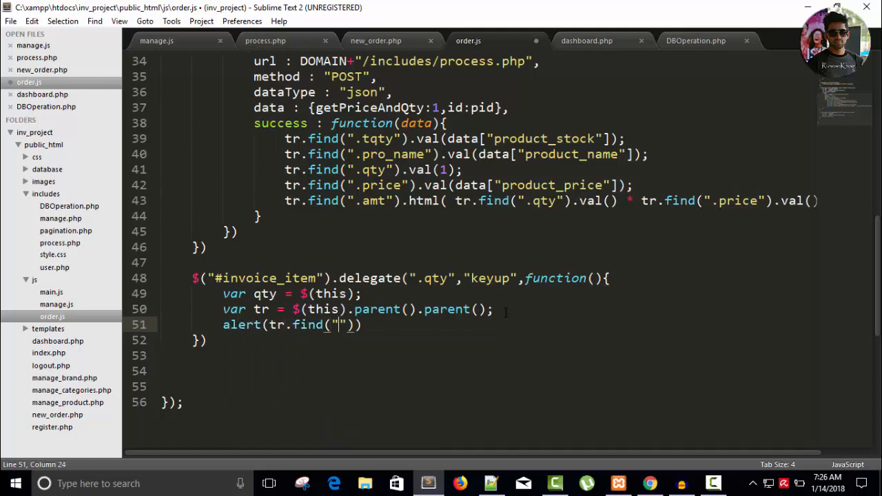
{"action": "type", "text": "tqty"}
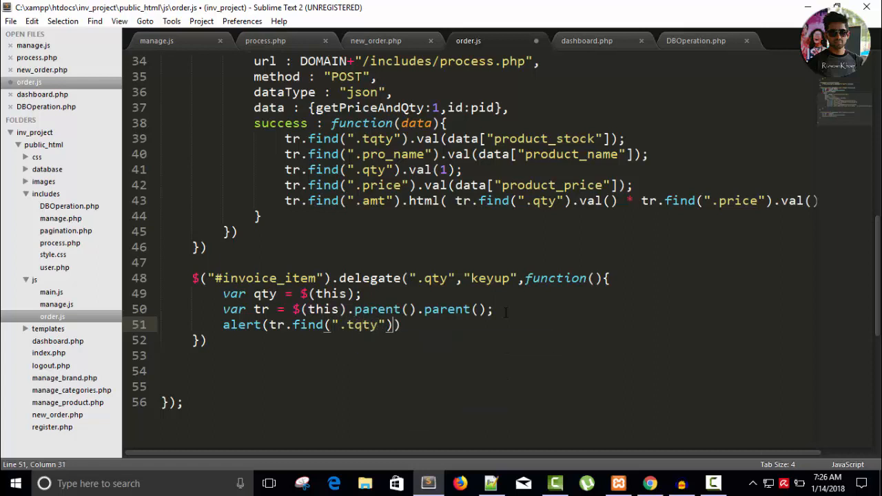
{"action": "type", "text": ".val()"}
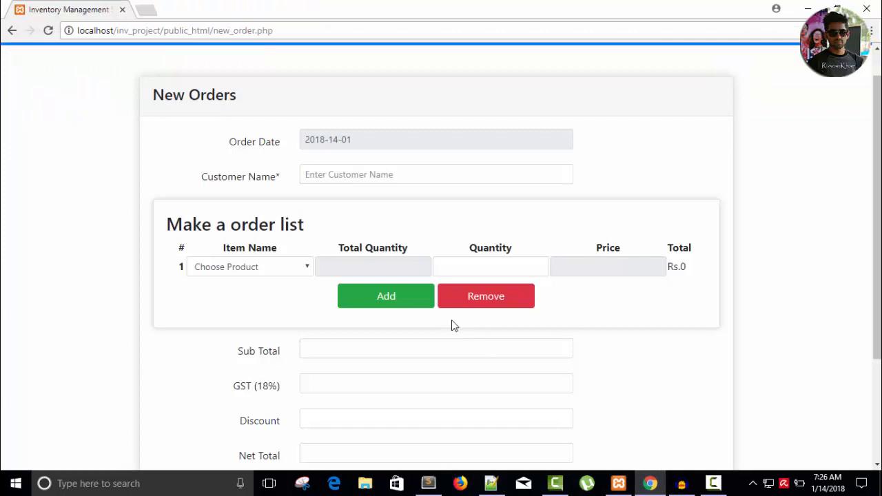
{"action": "left_click", "coordinate": [249, 267]}
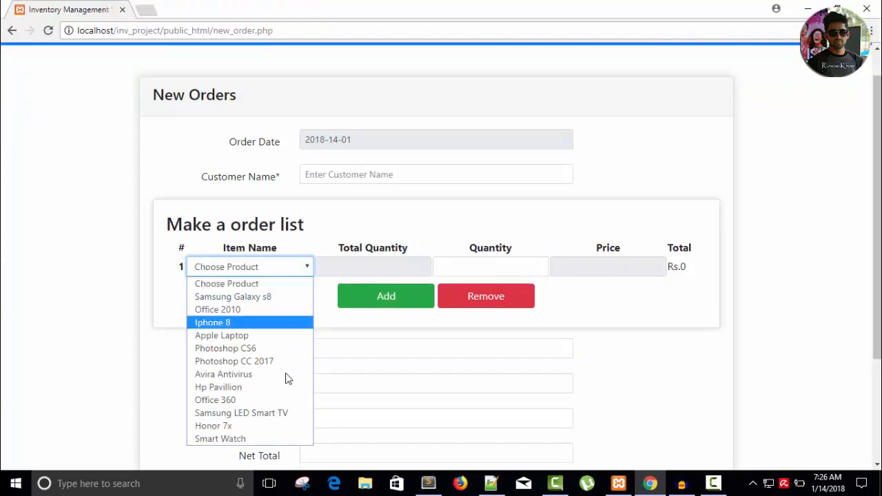
{"action": "left_click", "coordinate": [226, 348]}
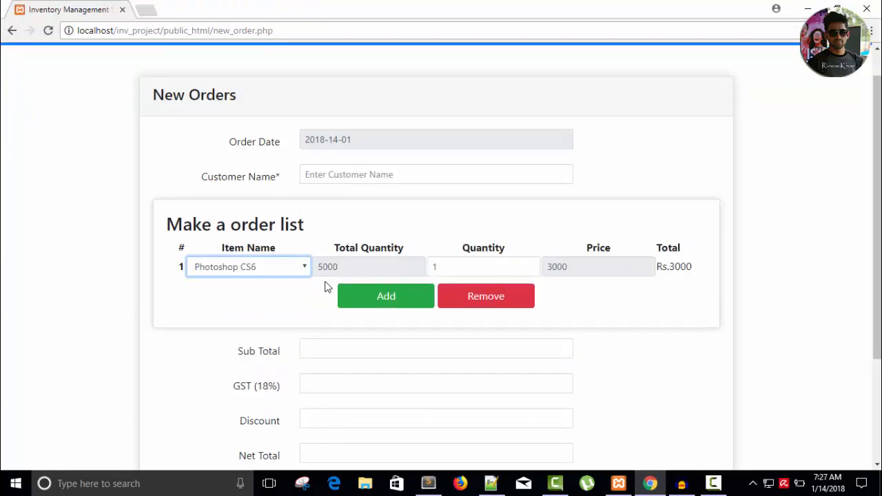
{"action": "left_click", "coordinate": [483, 267]}
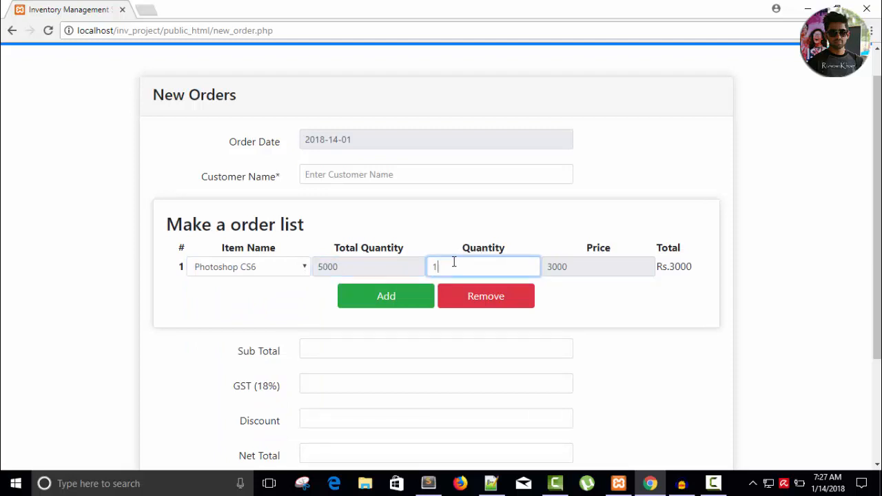
{"action": "type", "text": "4"}
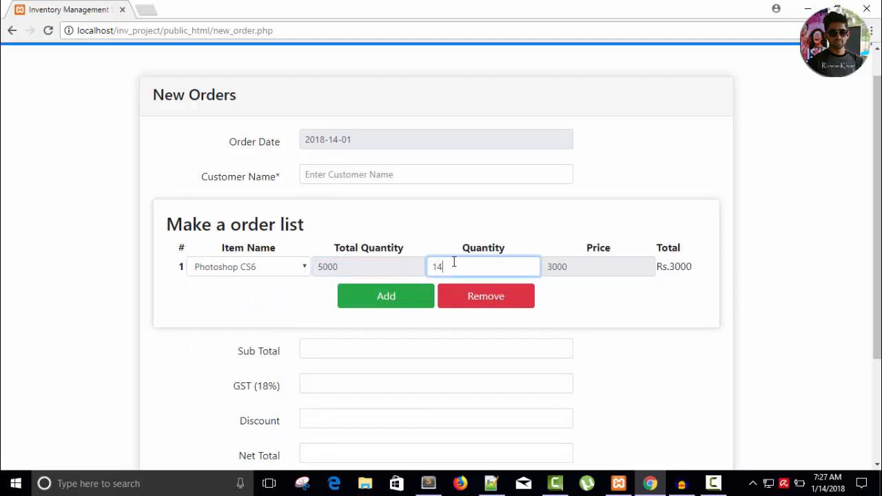
{"action": "key", "text": "Backspace"}
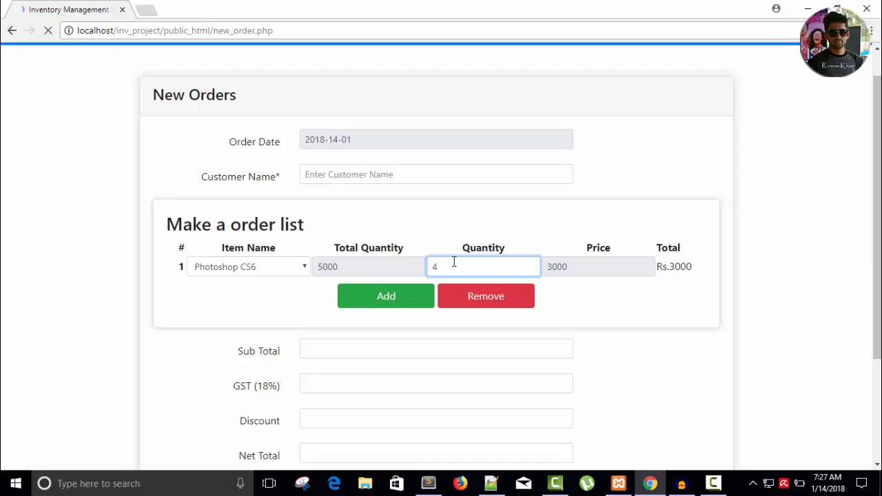
{"action": "left_click", "coordinate": [248, 267]}
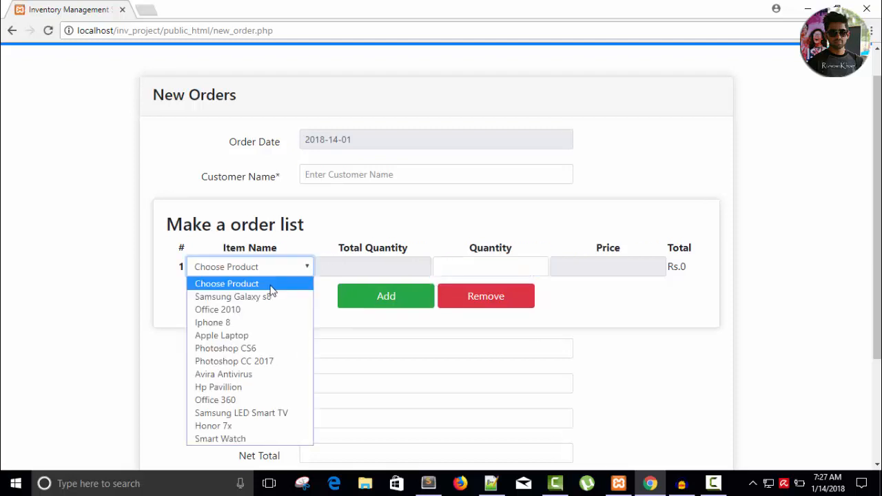
{"action": "left_click", "coordinate": [214, 425]}
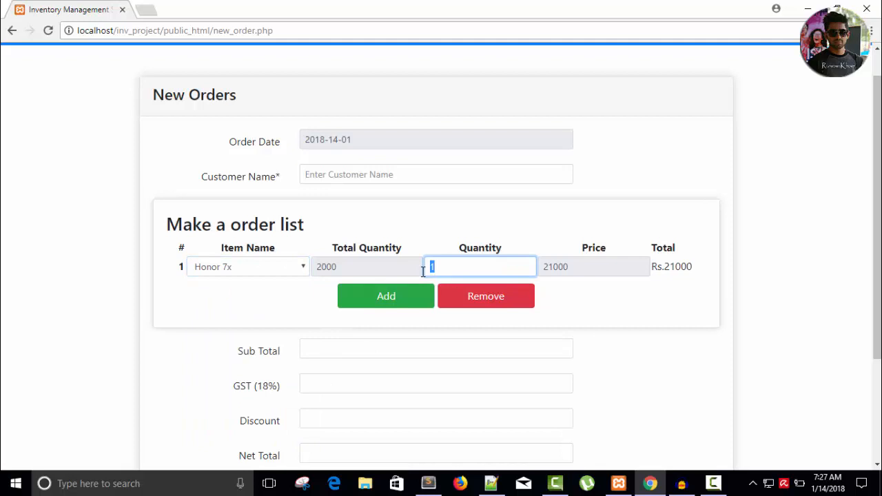
{"action": "left_click", "coordinate": [386, 296]}
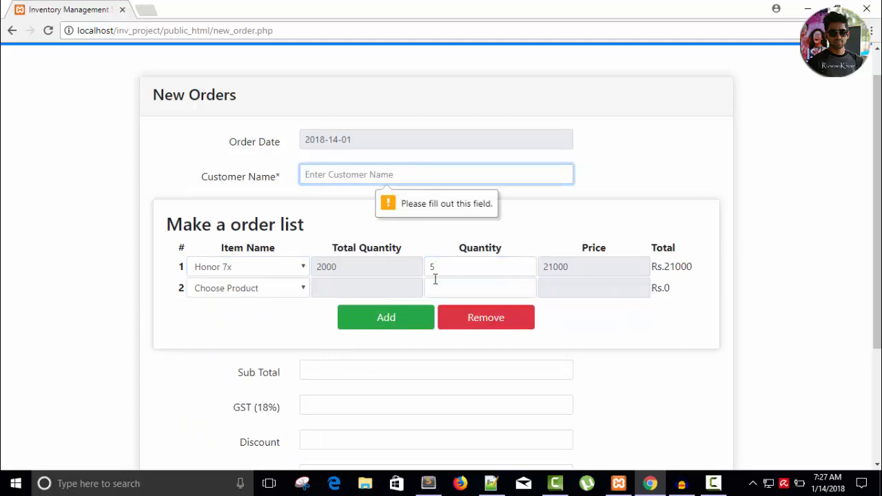
{"action": "mouse_move", "coordinate": [247, 225]}
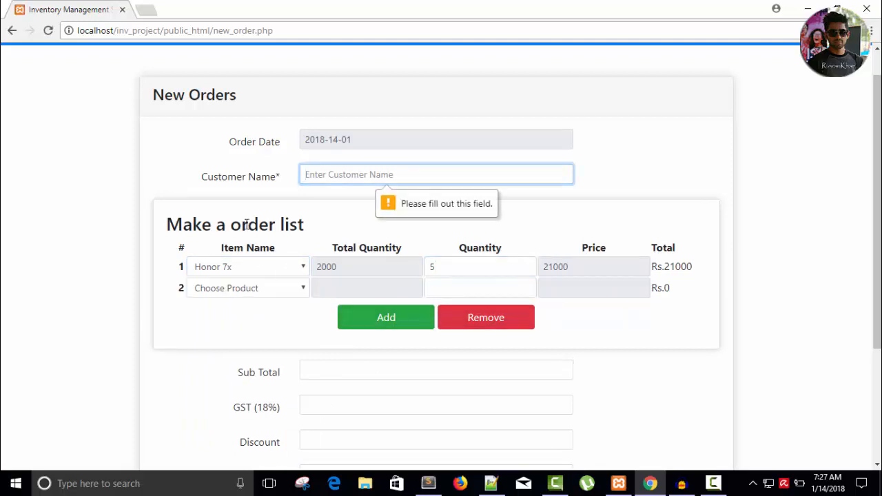
{"action": "left_click", "coordinate": [485, 317]}
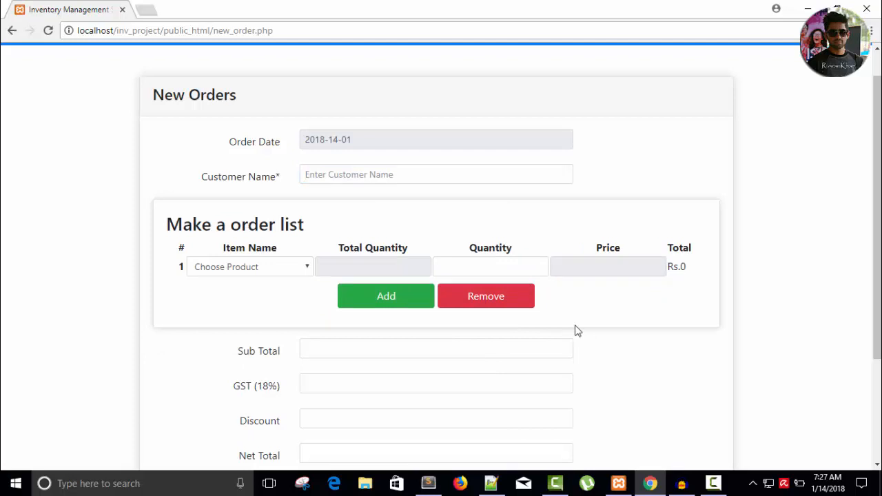
{"action": "key", "text": "F12"}
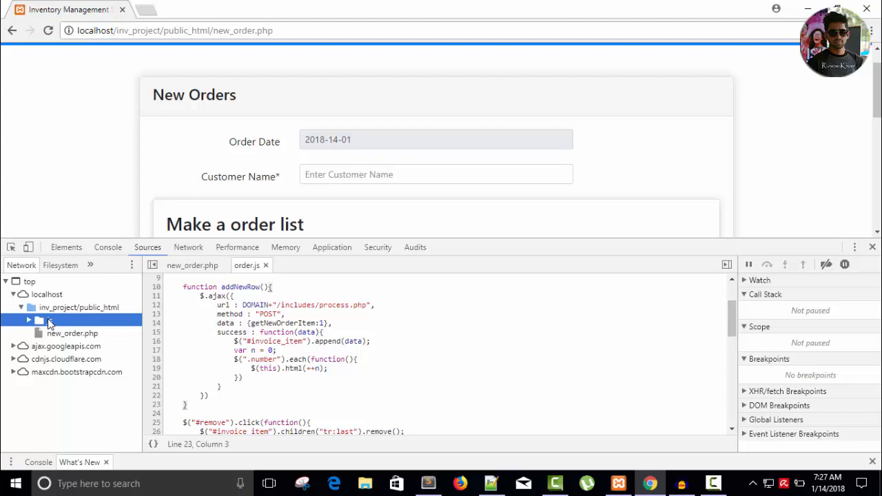
- Open js/order.js in the DevTools Sources panel and scroll through the getPriceAndQty handler
{"action": "left_click", "coordinate": [72, 333]}
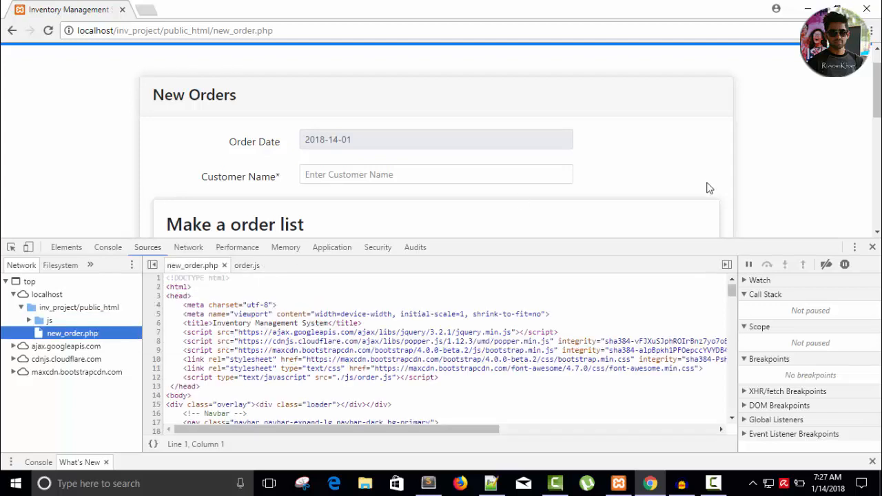
{"action": "left_click", "coordinate": [50, 321]}
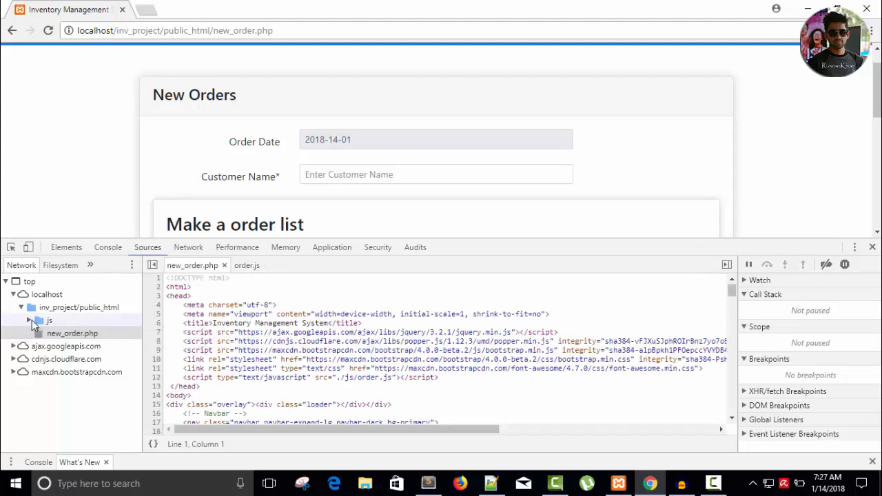
{"action": "left_click", "coordinate": [68, 333]}
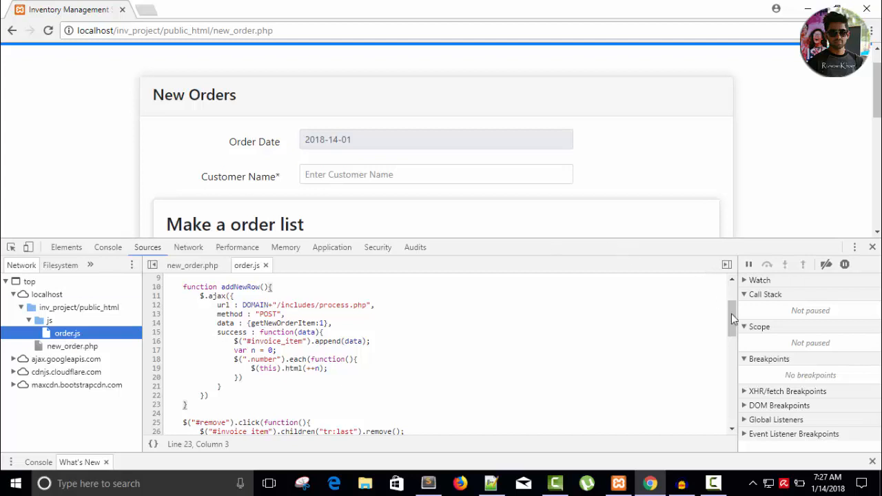
{"action": "scroll", "scroll_direction": "down", "scroll_amount": 3}
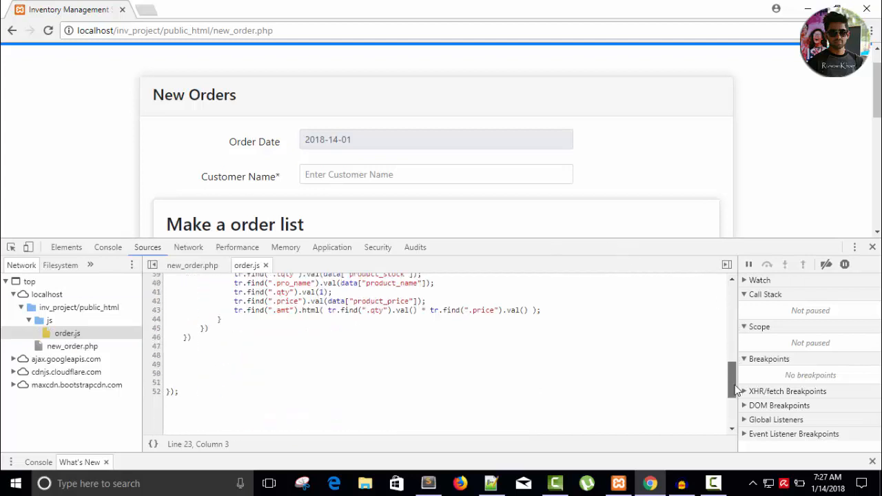
{"action": "scroll", "scroll_direction": "up", "scroll_amount": 3}
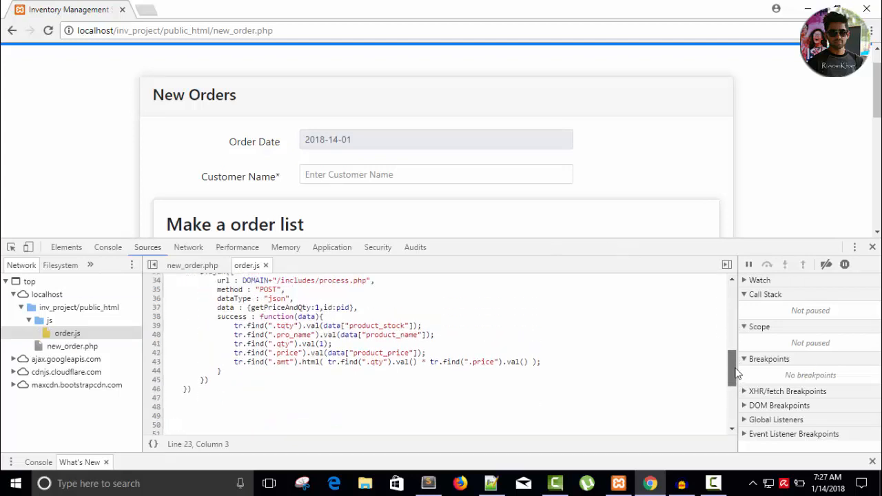
{"action": "scroll", "scroll_direction": "down", "scroll_amount": 3}
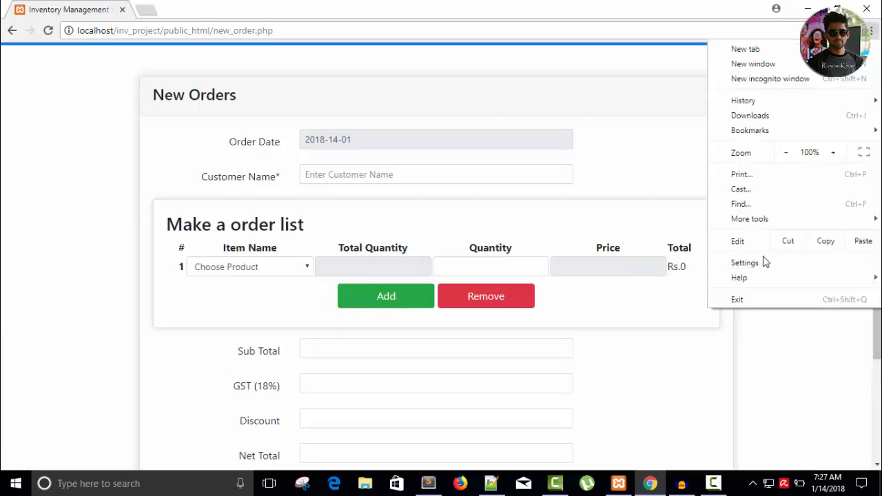
- Reset Chrome's settings to defaults under Settings > Advanced > Reset
{"action": "left_click", "coordinate": [744, 263]}
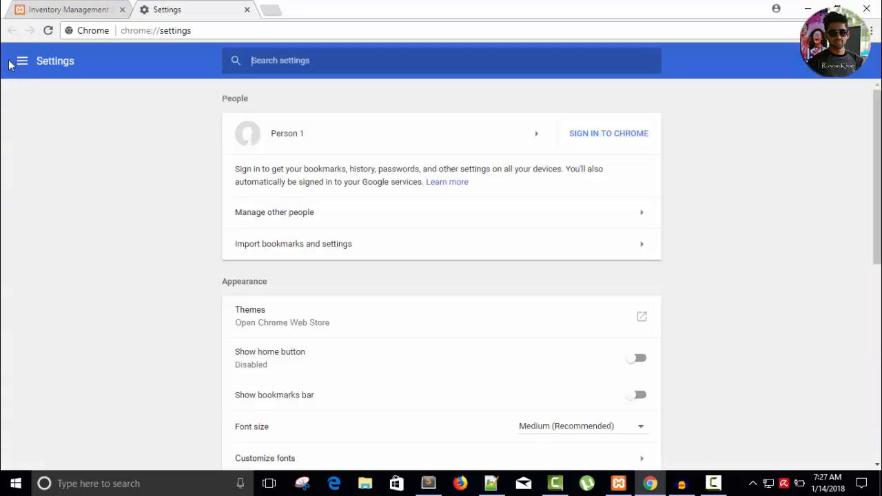
{"action": "left_click", "coordinate": [22, 60]}
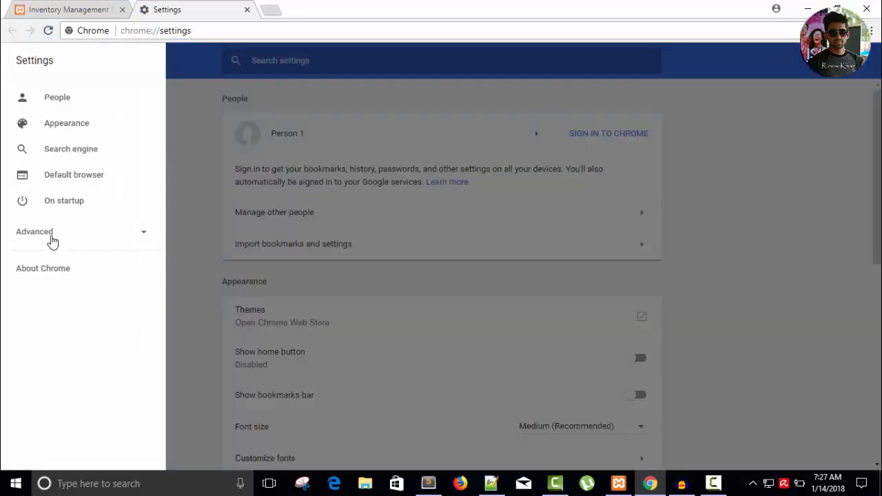
{"action": "left_click", "coordinate": [34, 231]}
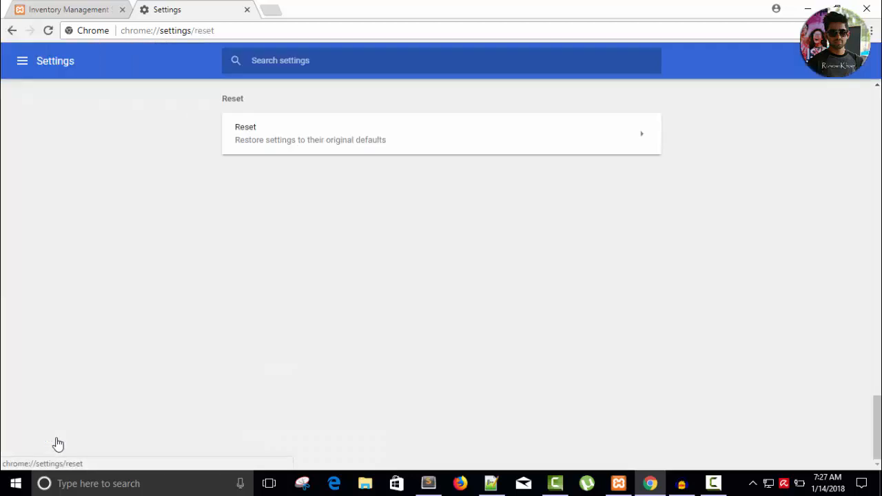
{"action": "left_click", "coordinate": [441, 134]}
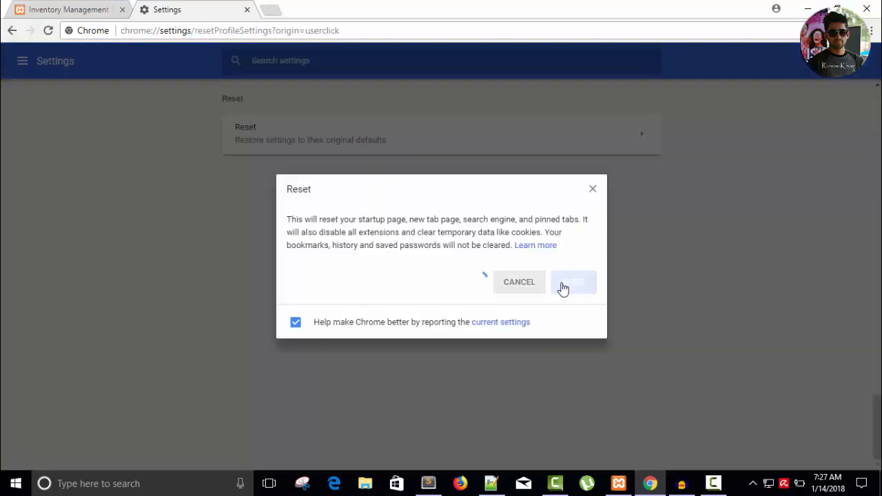
{"action": "left_click", "coordinate": [574, 282]}
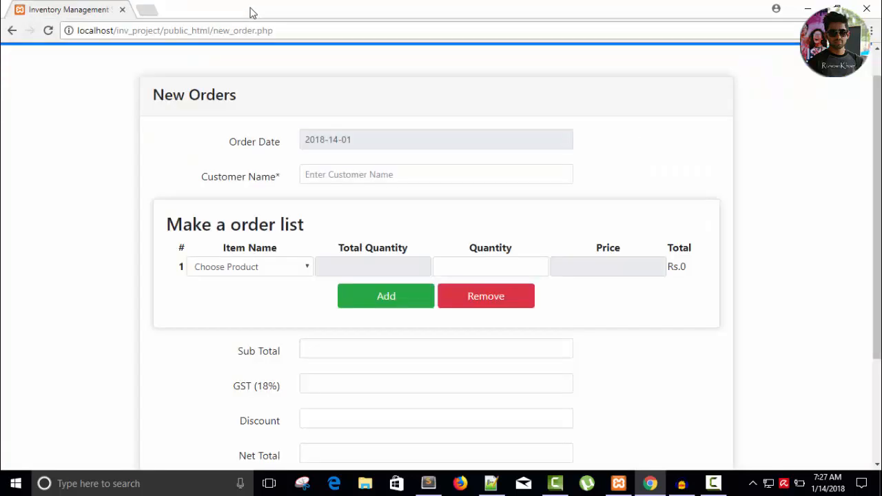
{"action": "left_click", "coordinate": [11, 29]}
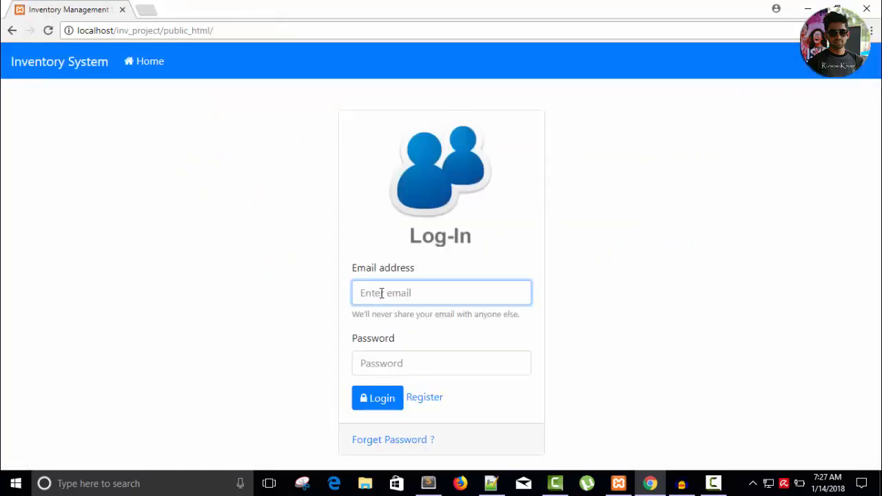
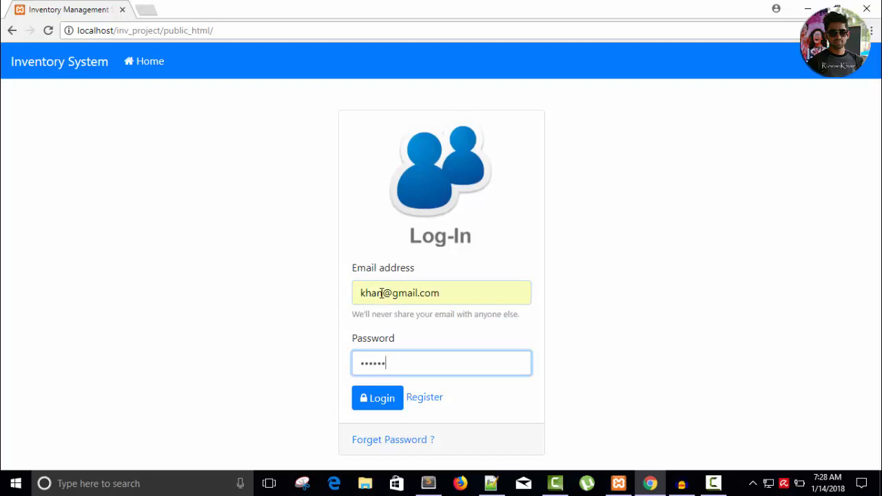
{"action": "left_click", "coordinate": [377, 398]}
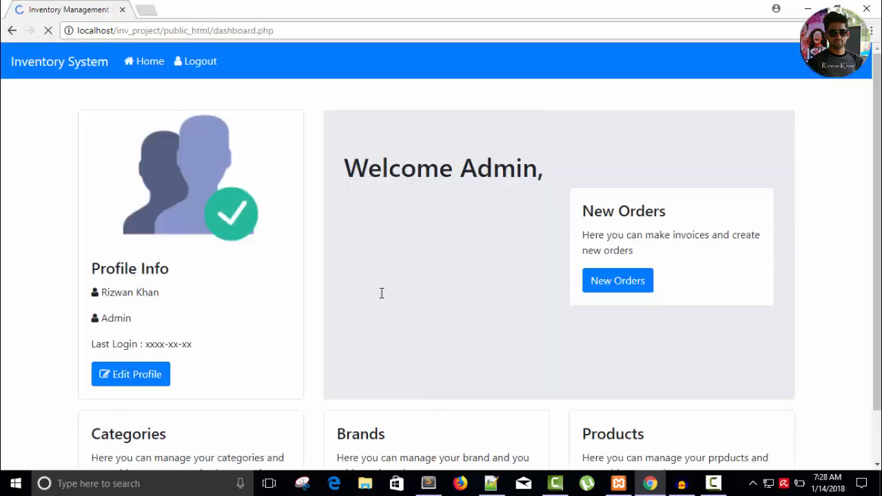
- Open New Orders, choose Photoshop CS6 in row 1, edit quantity, and dismiss the 5000 stock alert
{"action": "left_click", "coordinate": [618, 280]}
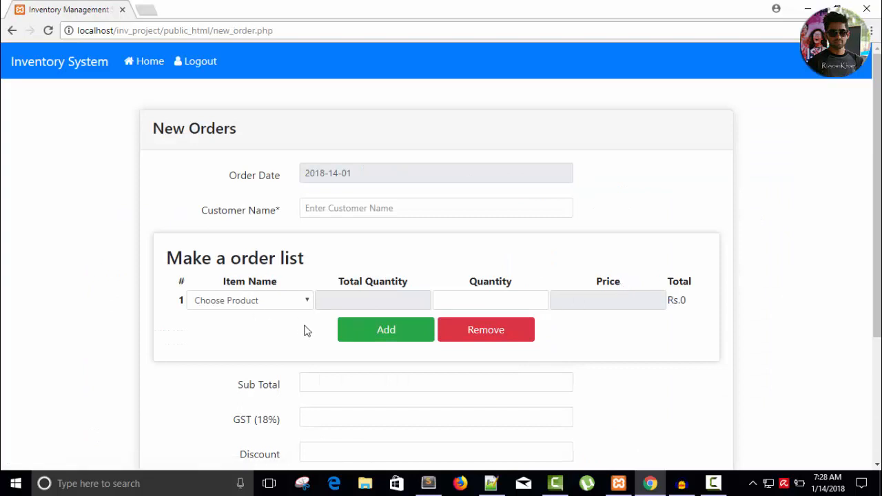
{"action": "mouse_move", "coordinate": [256, 308]}
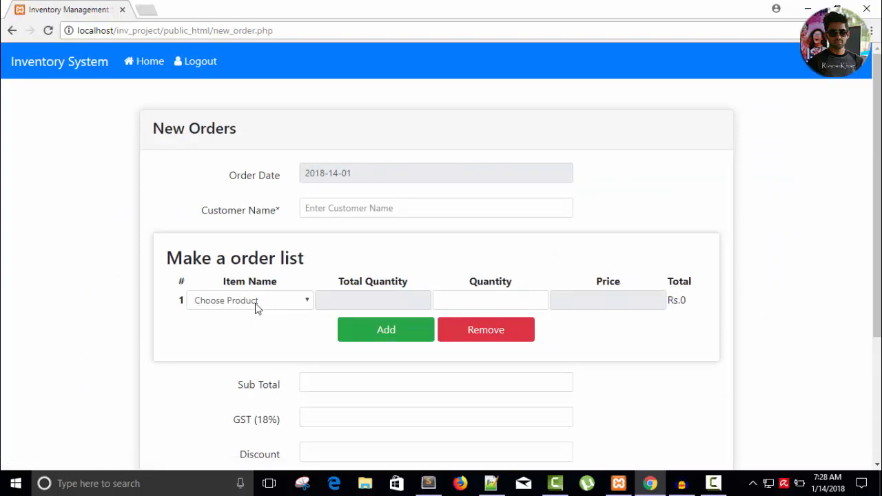
{"action": "left_click", "coordinate": [249, 300]}
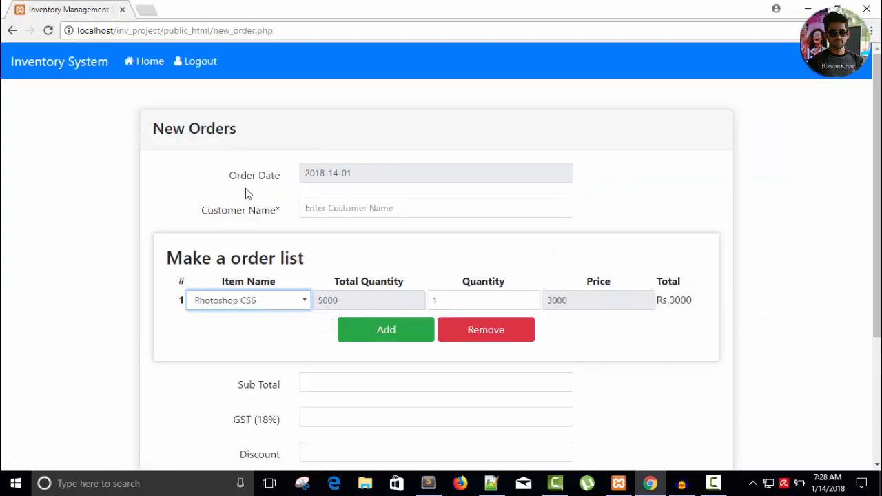
{"action": "left_click", "coordinate": [483, 300]}
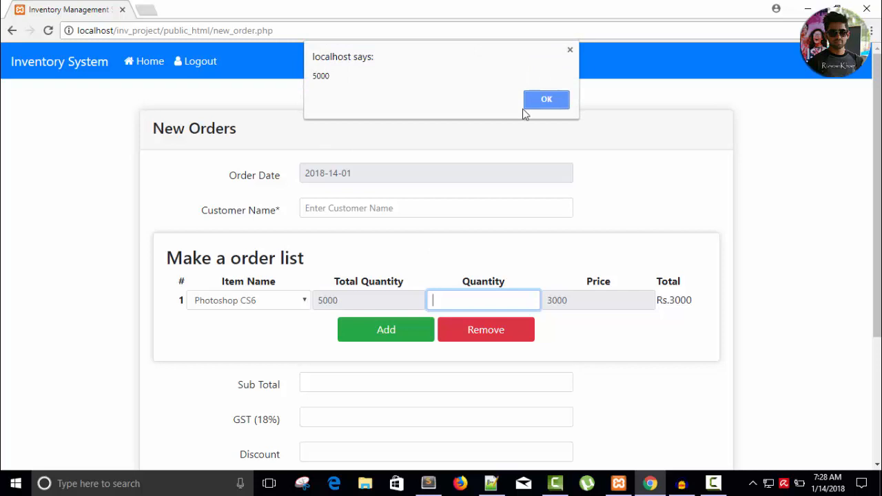
{"action": "left_click", "coordinate": [547, 99]}
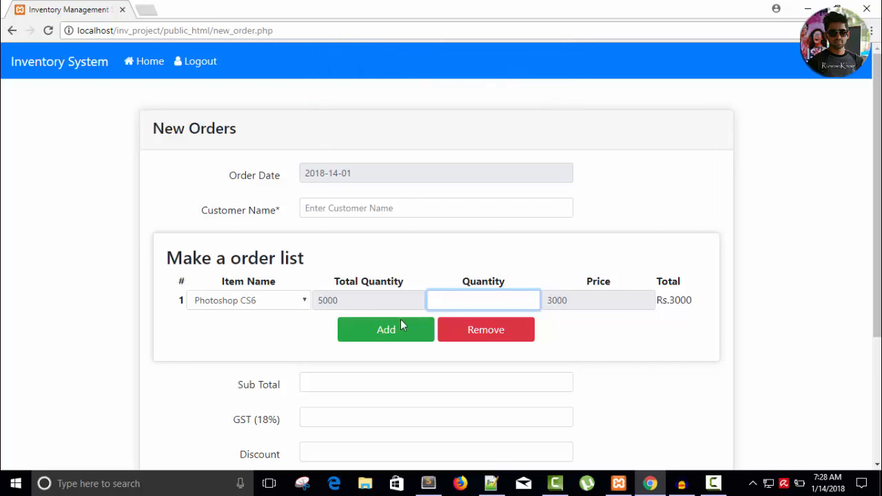
- Add a row, choose Office 360, enter quantity 4, and dismiss the 3000 stock alerts
{"action": "left_click", "coordinate": [386, 329]}
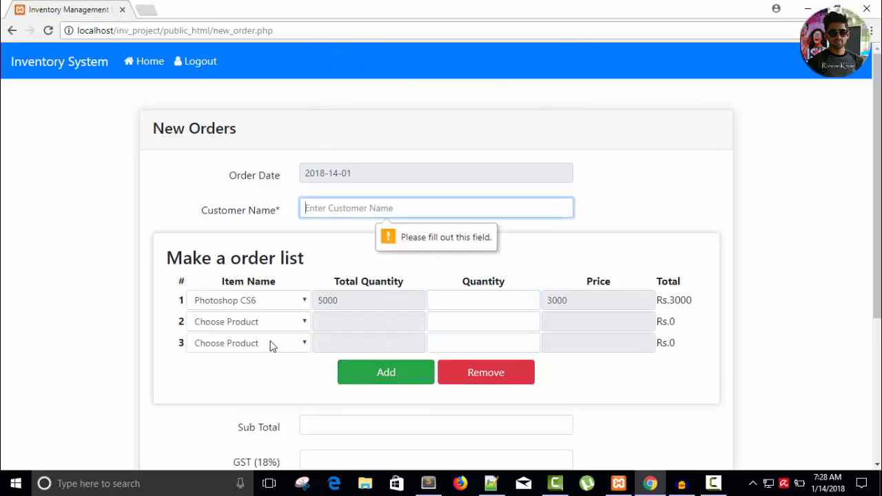
{"action": "left_click", "coordinate": [249, 342]}
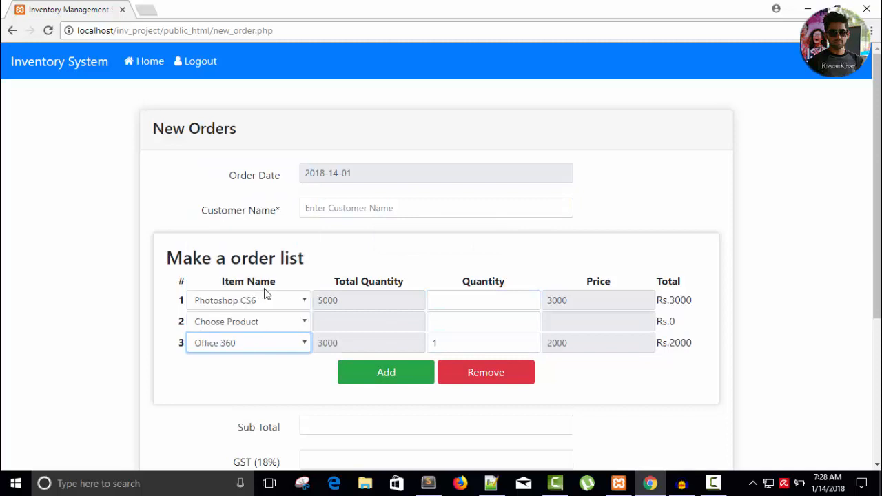
{"action": "left_click", "coordinate": [483, 343]}
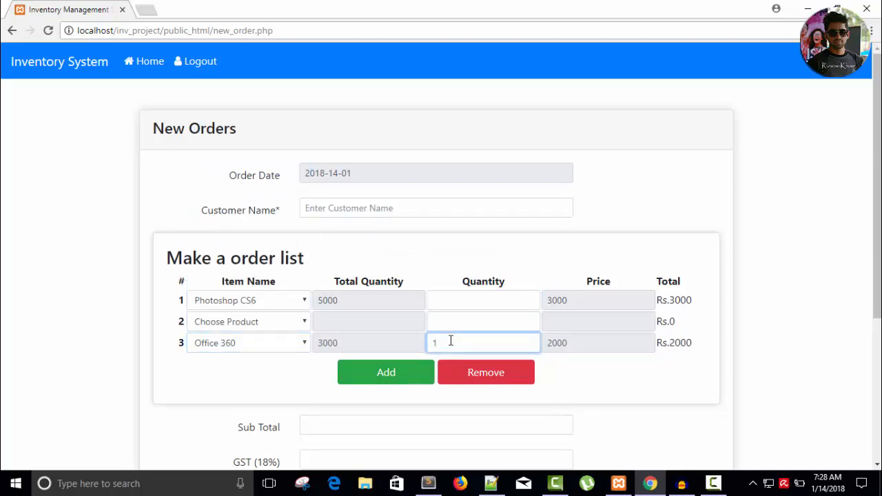
{"action": "type", "text": "4"}
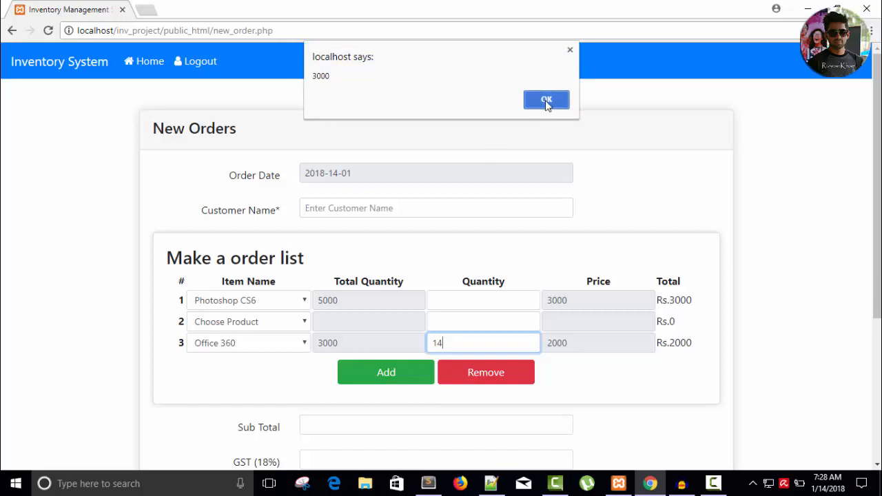
{"action": "left_click", "coordinate": [546, 100]}
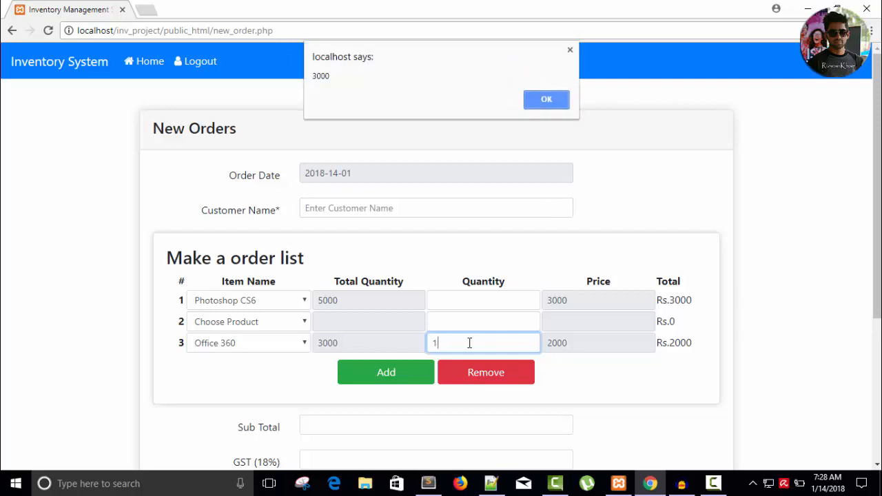
{"action": "left_click", "coordinate": [546, 99]}
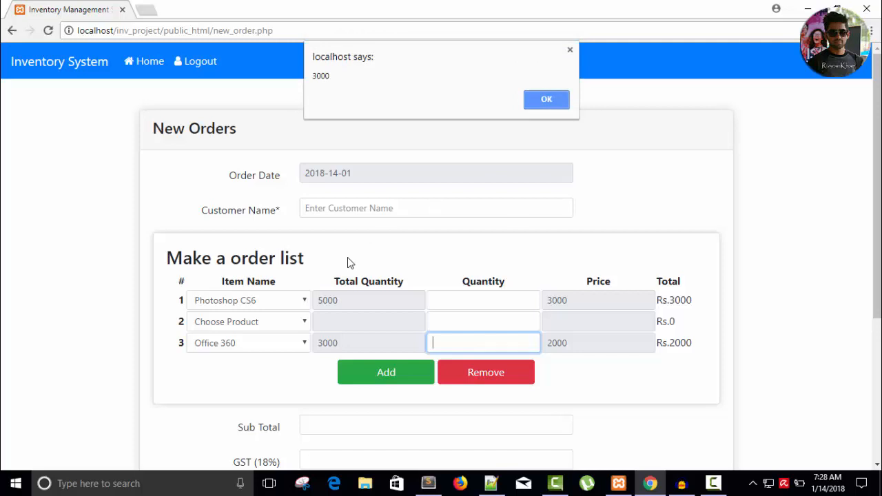
{"action": "left_click", "coordinate": [546, 99]}
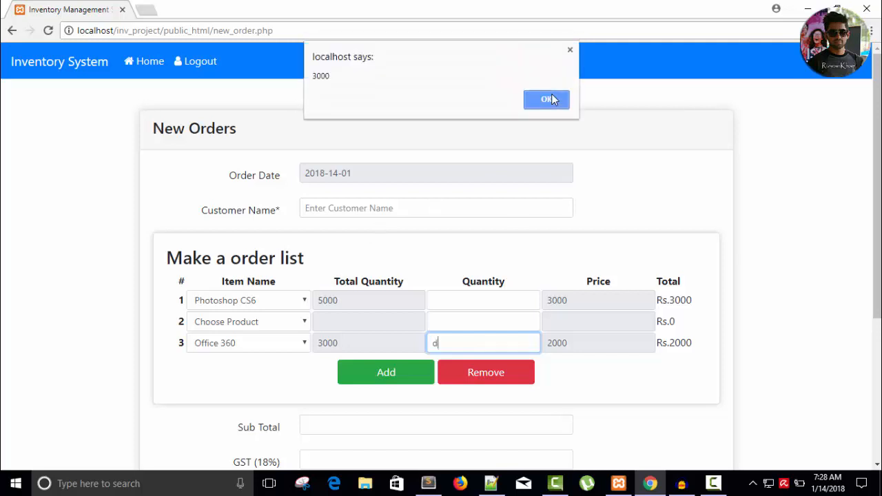
{"action": "left_click", "coordinate": [547, 99]}
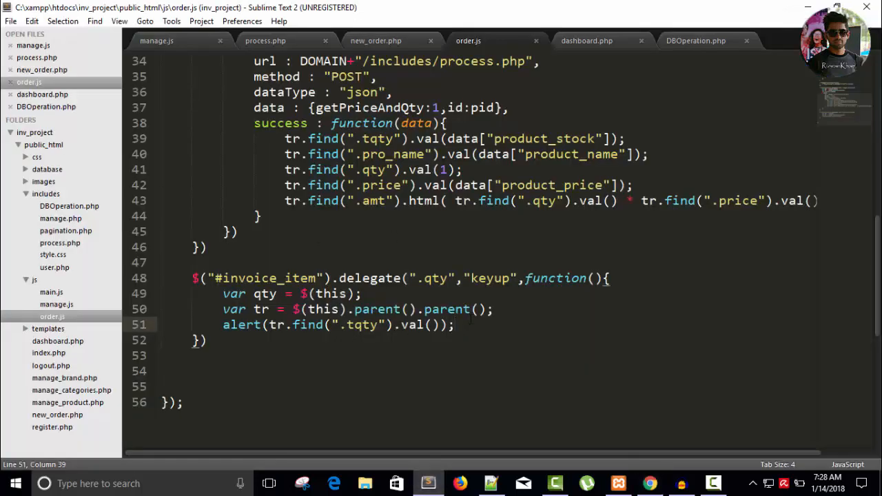
- Begin an if (isNaN(qty.val())) check in the keyup handler
{"action": "type", "text": "u"}
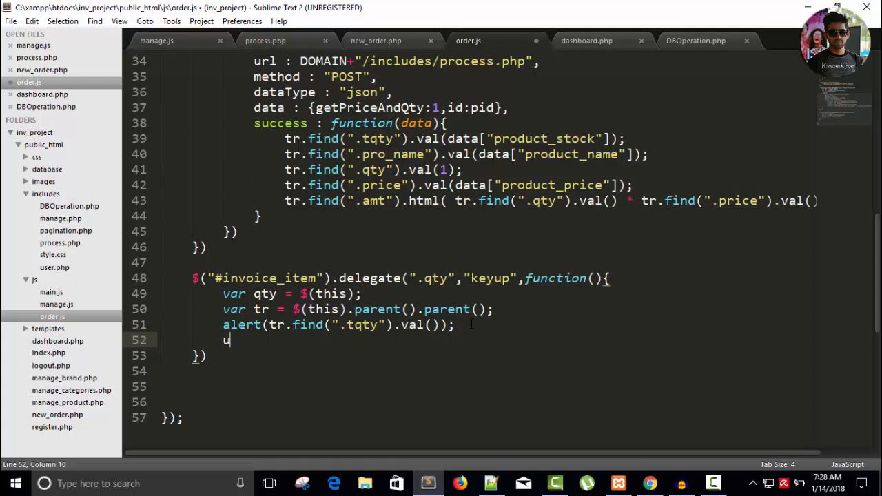
{"action": "key", "text": "backspace"}
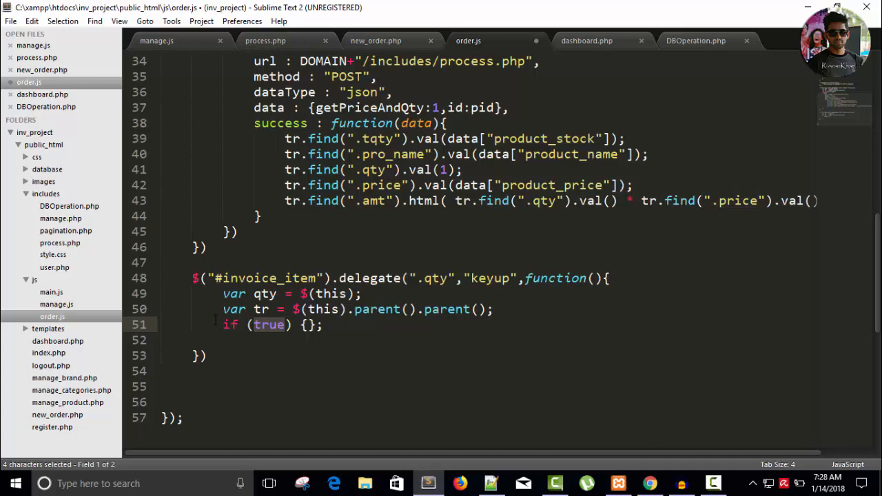
{"action": "type", "text": "qty."}
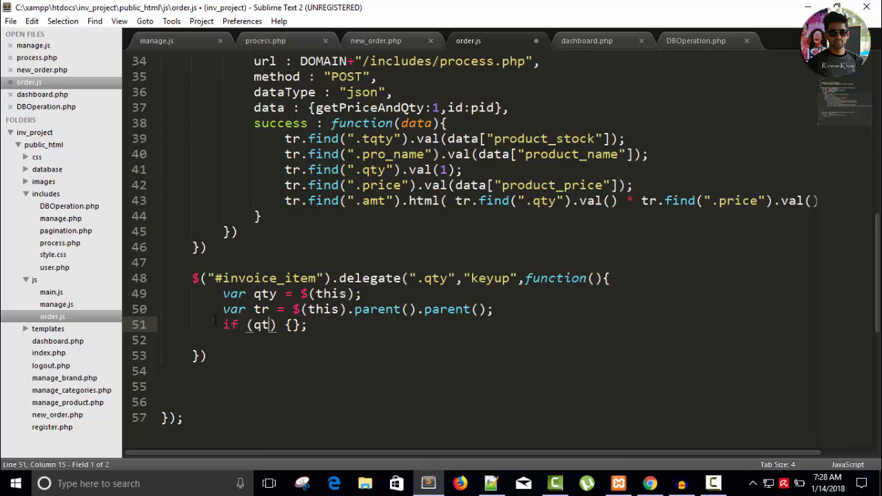
{"action": "type", "text": "is"}
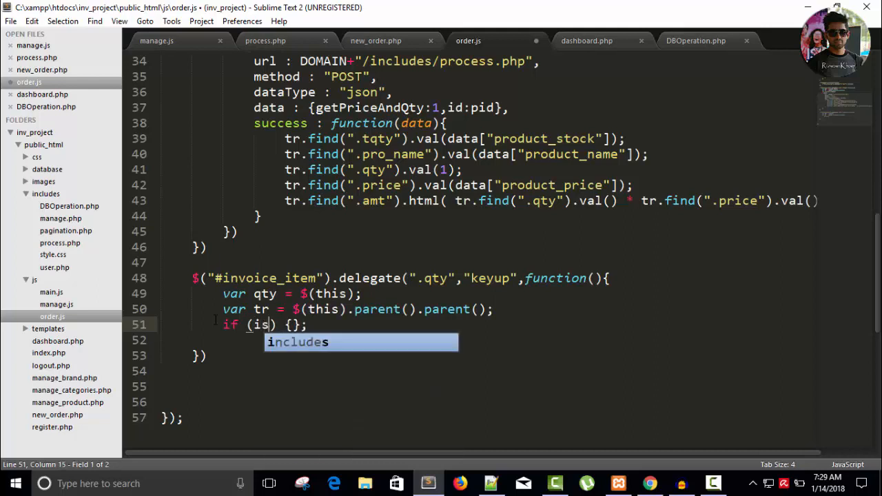
{"action": "type", "text": "Na"}
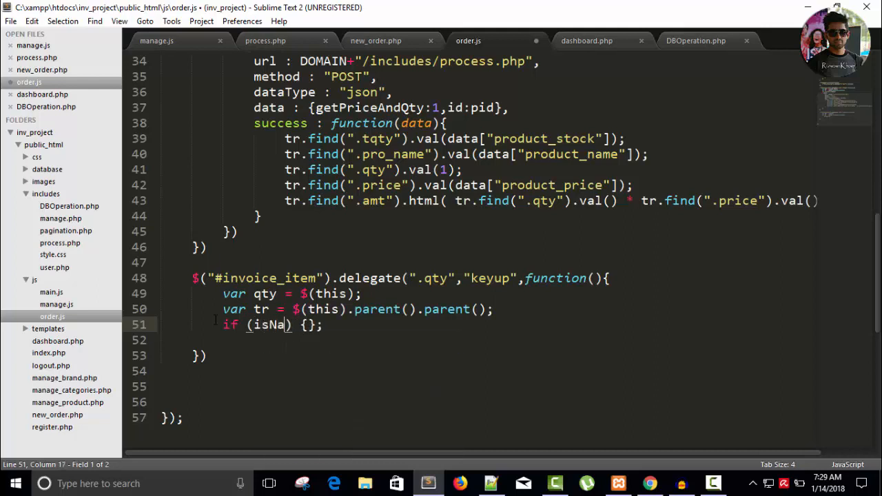
{"action": "type", "text": "N"}
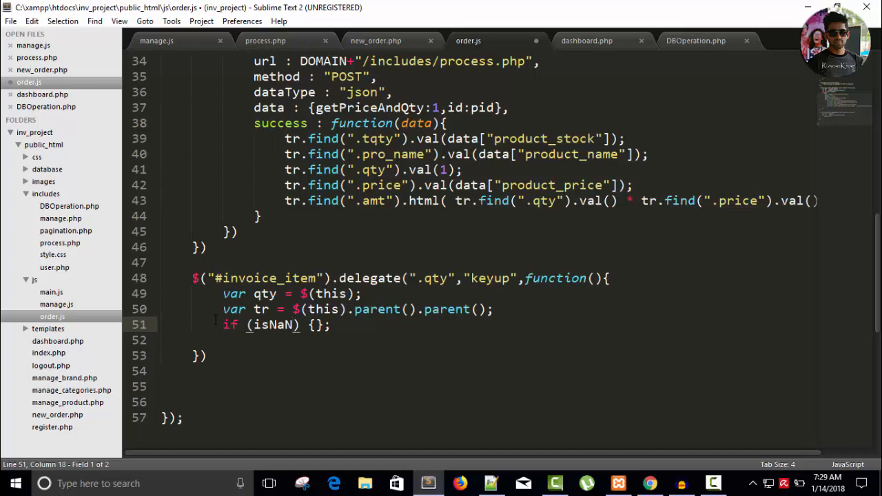
{"action": "type", "text": "qty.val())"}
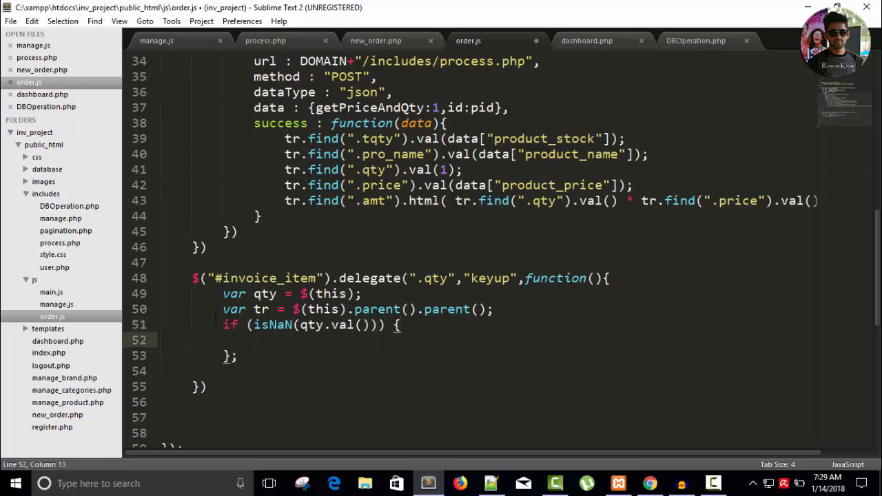
- Alert "Please enter a valid quantity" in the if, and start an empty else branch
{"action": "type", "text": "alert"}
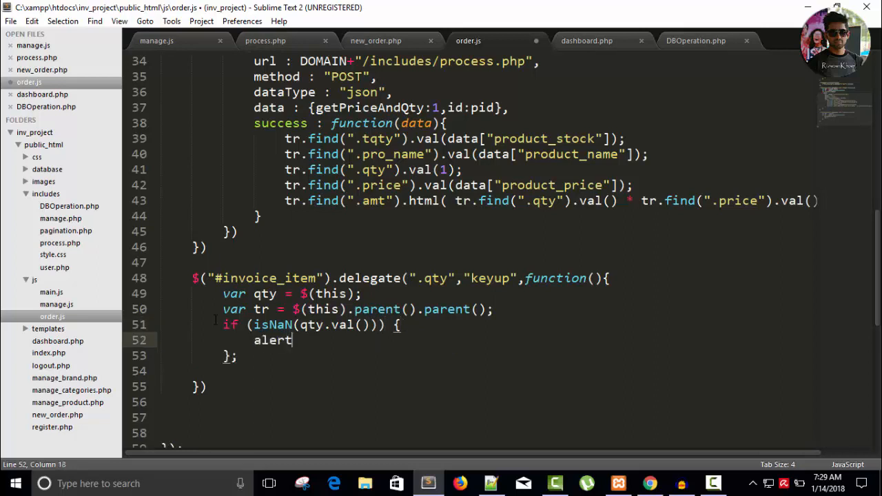
{"action": "type", "text": "(\"\")"}
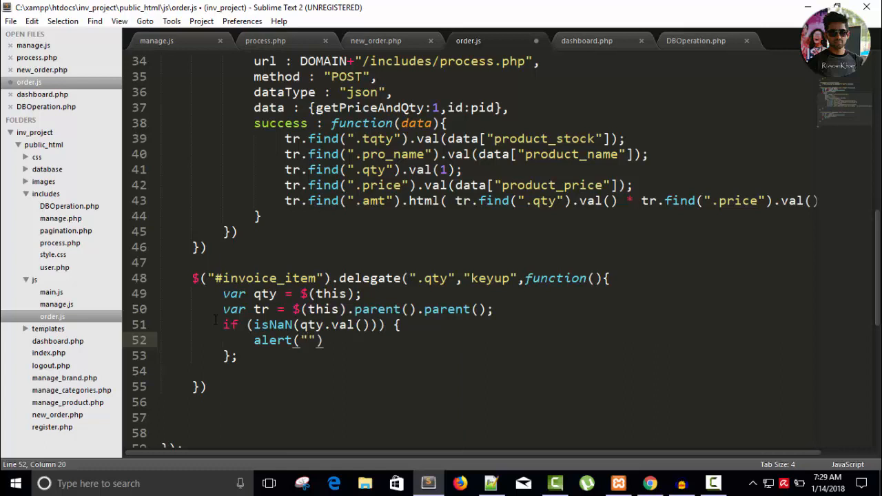
{"action": "type", "text": "Please enter a"}
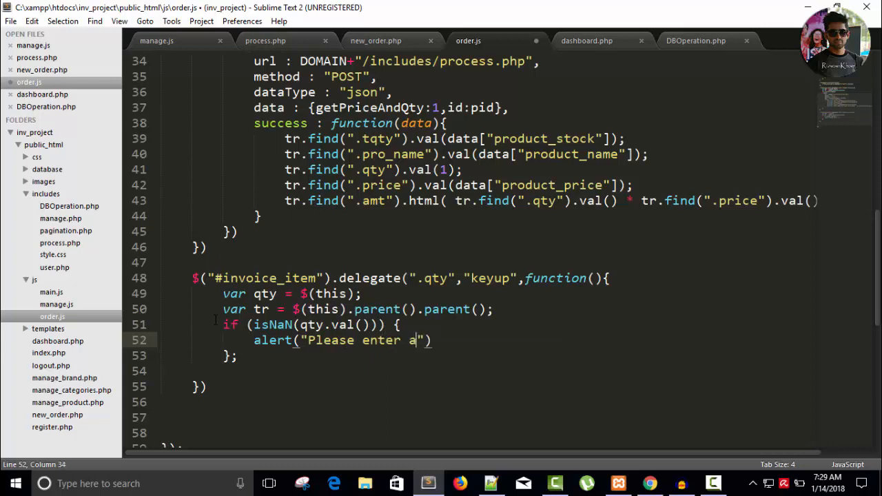
{"action": "type", "text": "valid"}
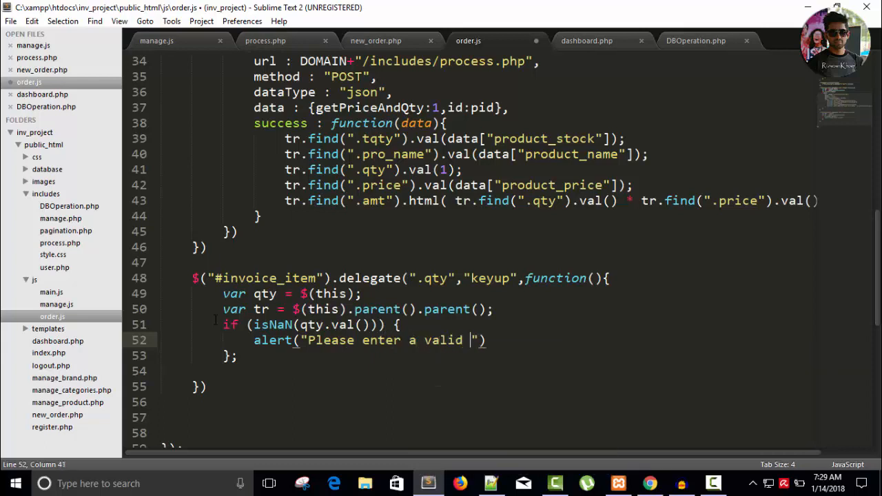
{"action": "type", "text": "quantit"}
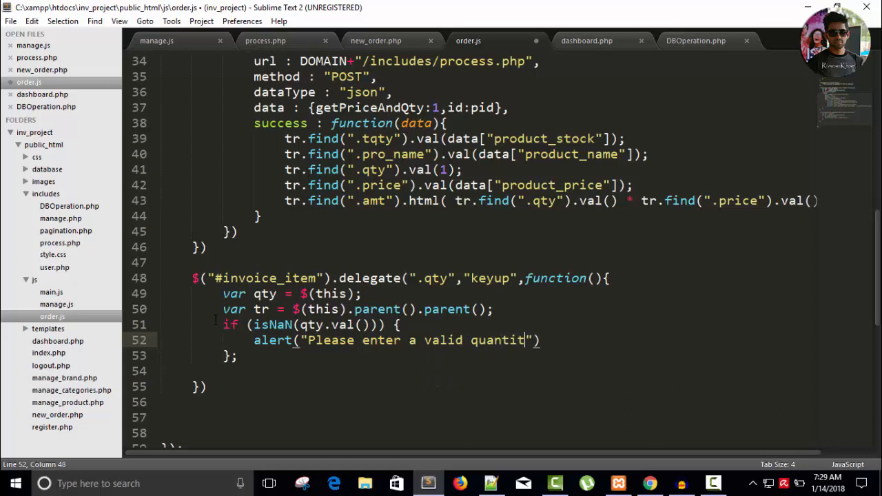
{"action": "type", "text": "y\")"}
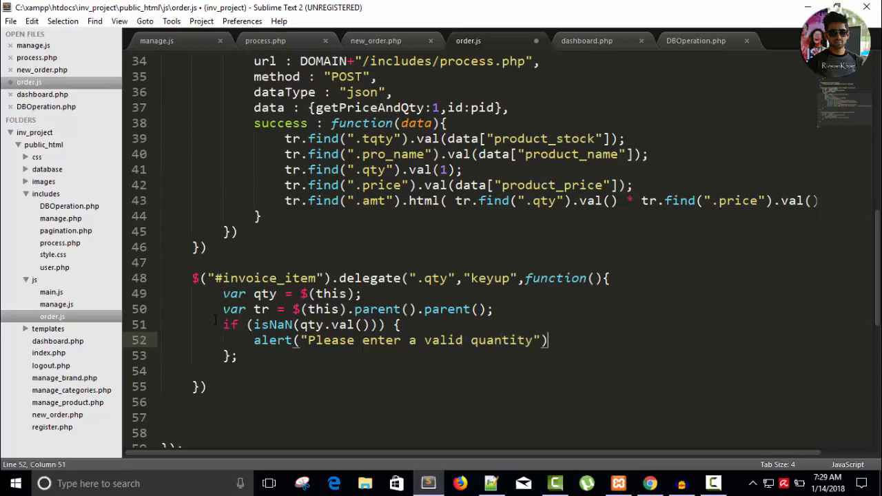
{"action": "type", "text": ";"}
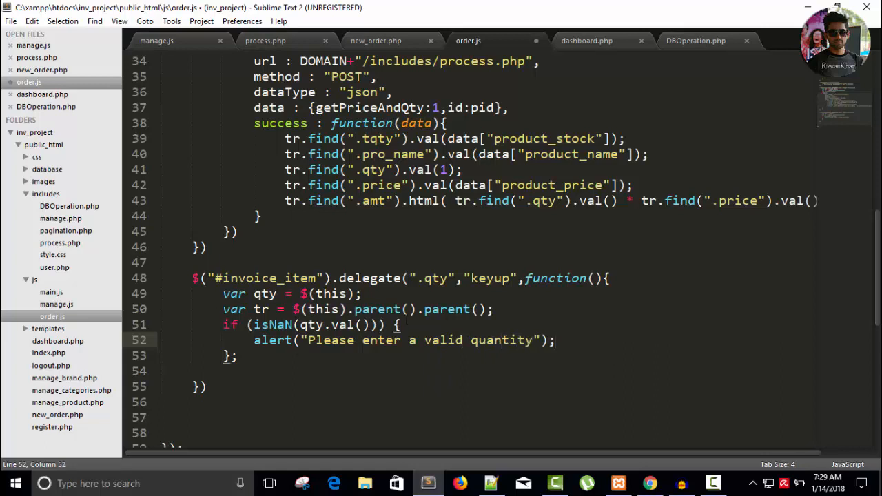
{"action": "type", "text": "else"}
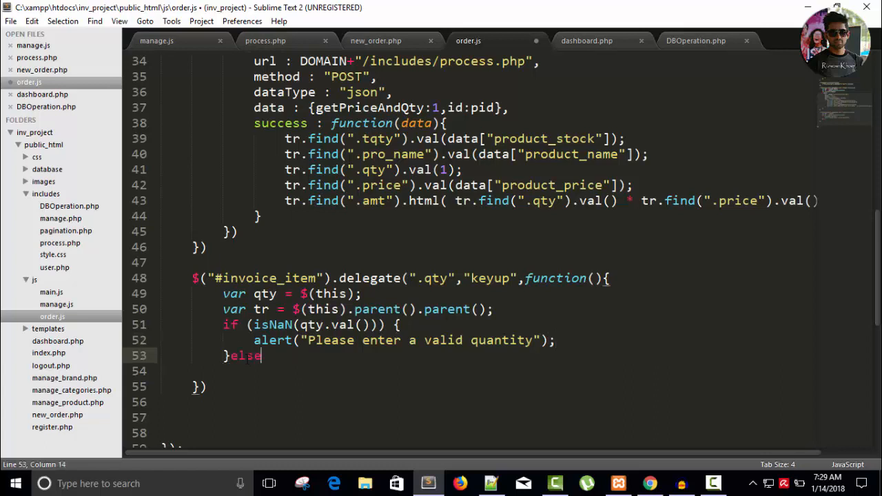
{"action": "type", "text": "{"}
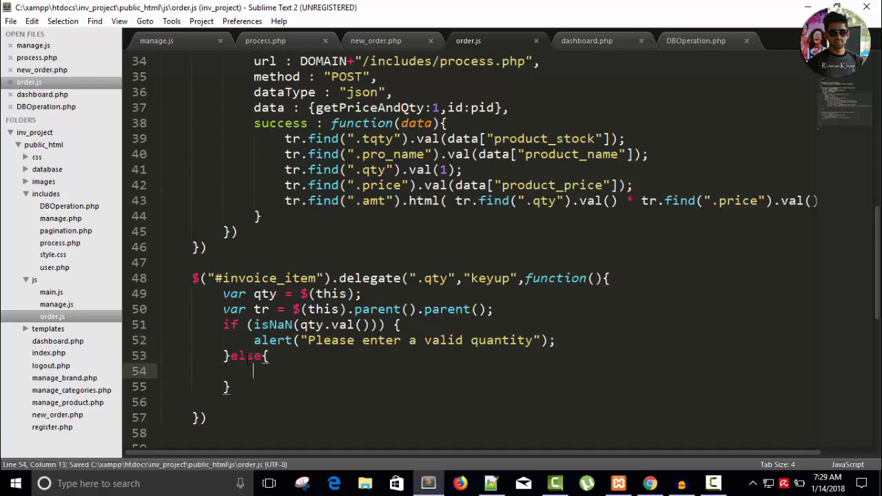
- Reload the order form and select Photoshop CC 2017 in the first row
{"action": "left_click", "coordinate": [649, 483]}
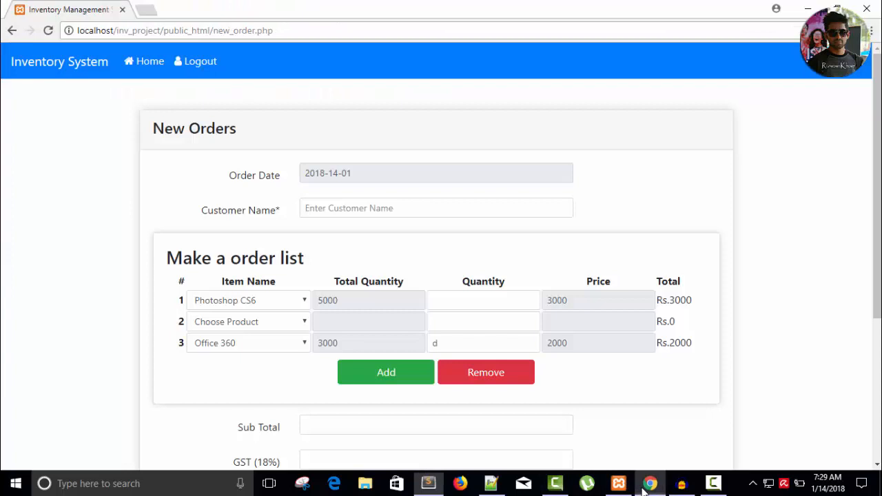
{"action": "left_click", "coordinate": [485, 373]}
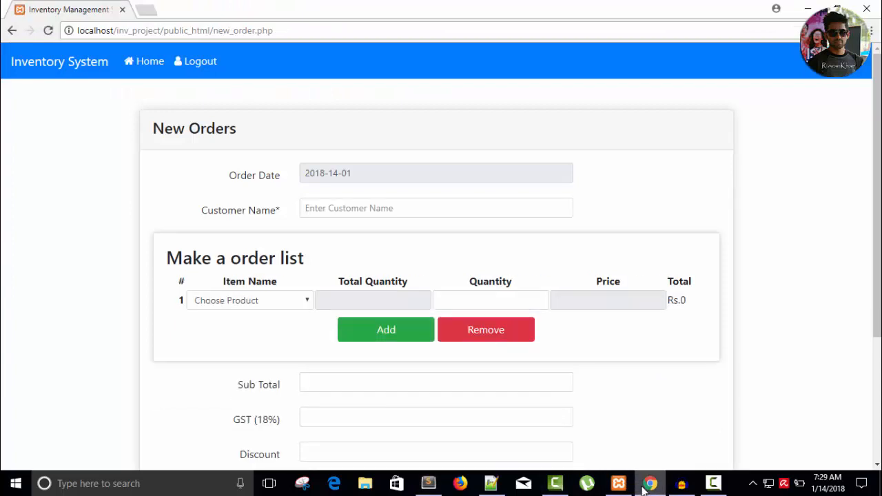
{"action": "left_click", "coordinate": [250, 300]}
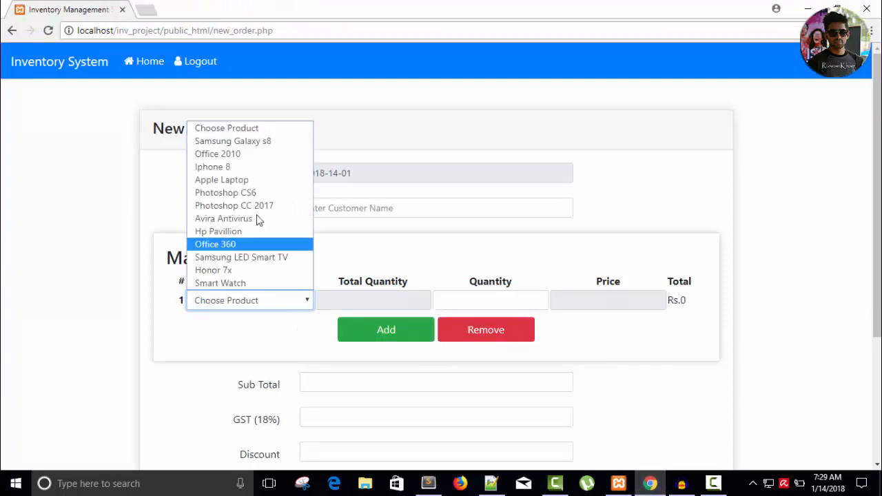
{"action": "left_click", "coordinate": [233, 205]}
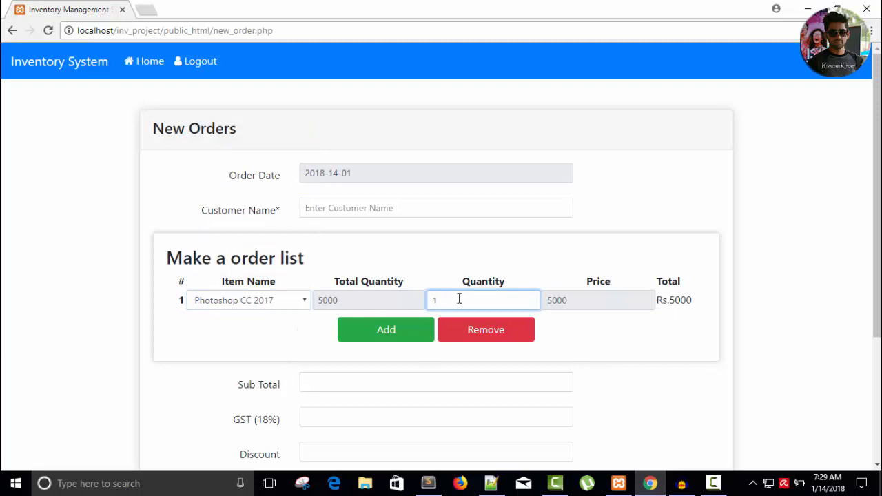
- Enter invalid quantities such as '25a' and dismiss each valid-quantity warning
{"action": "type", "text": "5"}
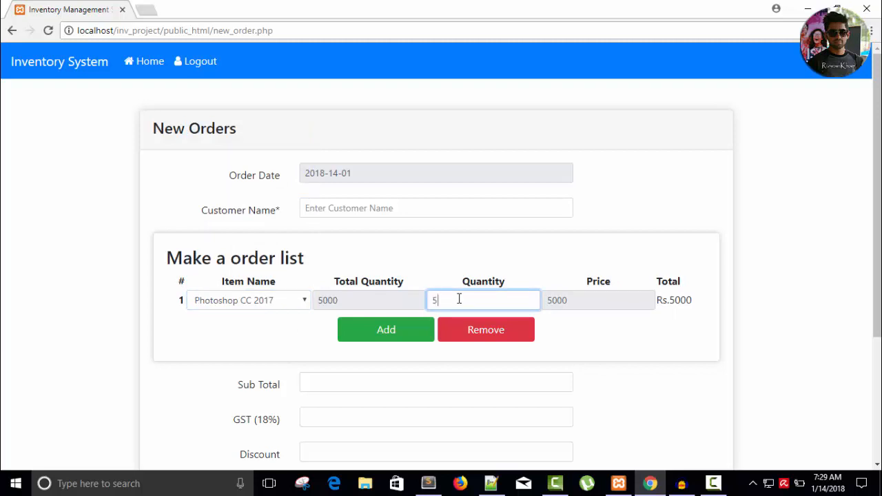
{"action": "type", "text": "0"}
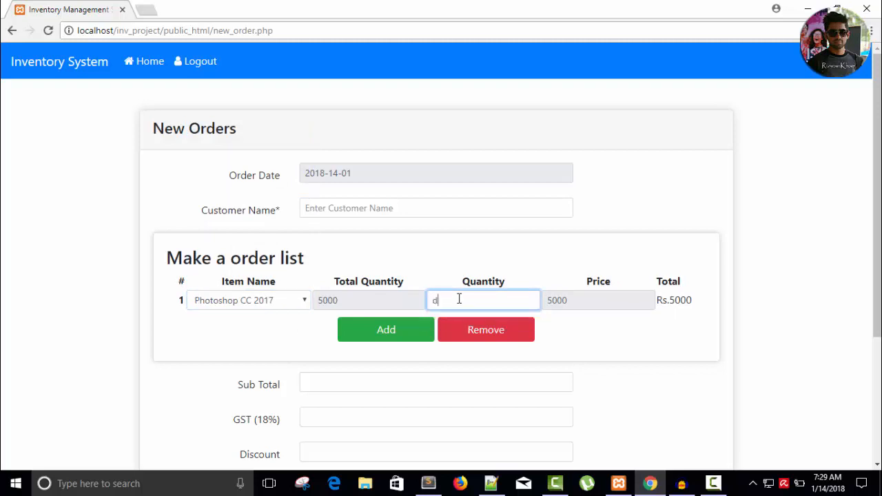
{"action": "left_click", "coordinate": [385, 330]}
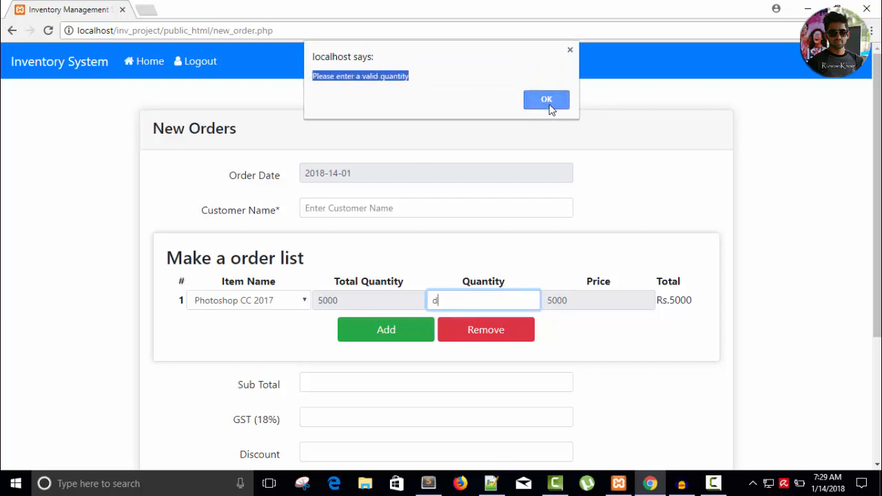
{"action": "left_click", "coordinate": [546, 100]}
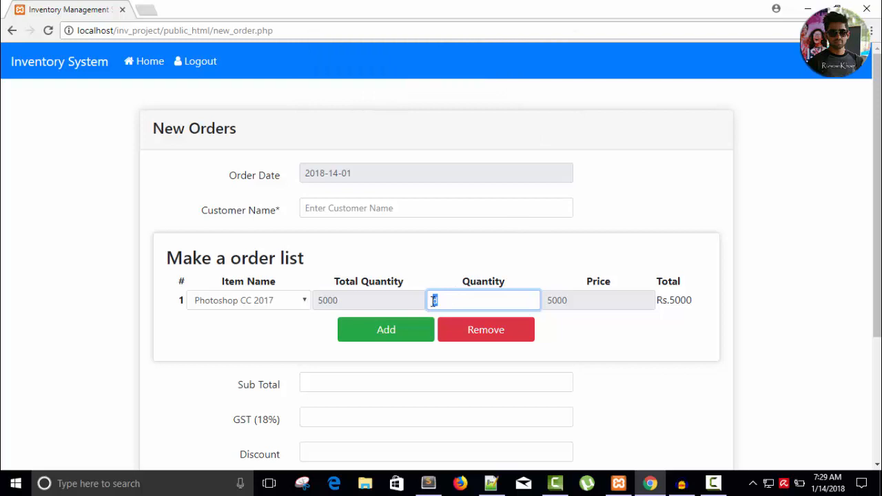
{"action": "type", "text": "25a"}
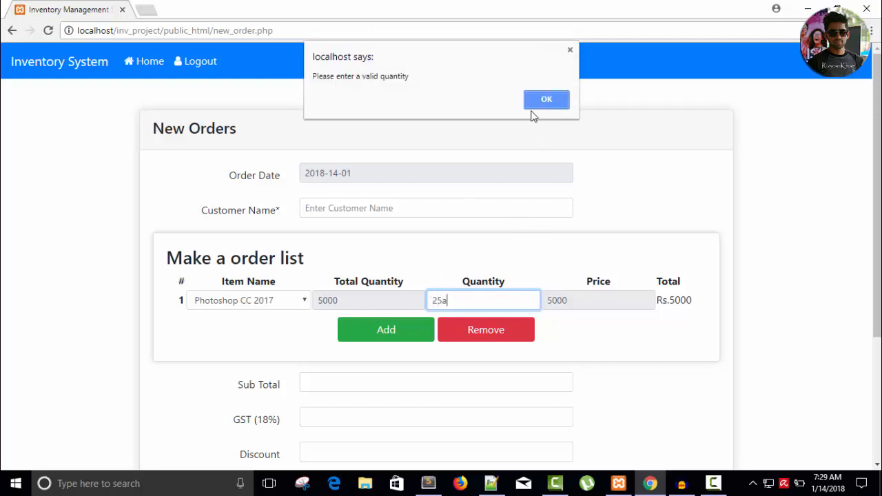
{"action": "left_click", "coordinate": [546, 100]}
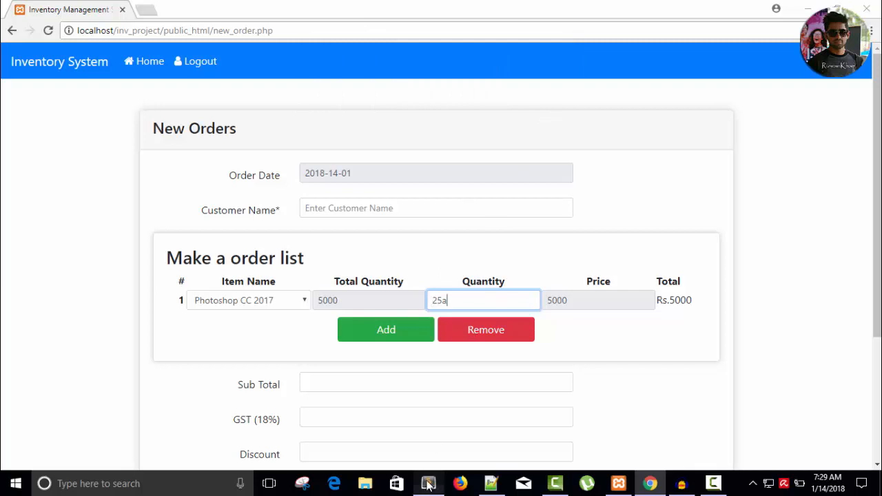
{"action": "left_click", "coordinate": [428, 483]}
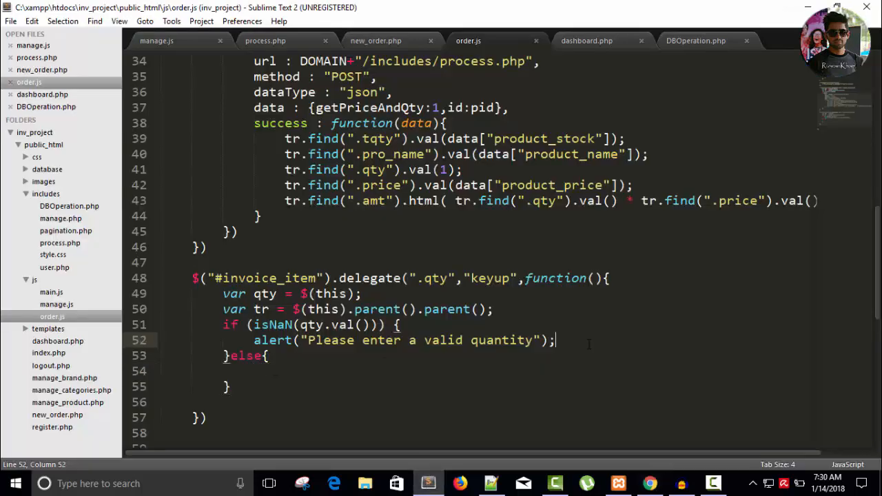
- Add qty.val(1) below the invalid-quantity alert and save order.js
{"action": "type", "text": "qt"}
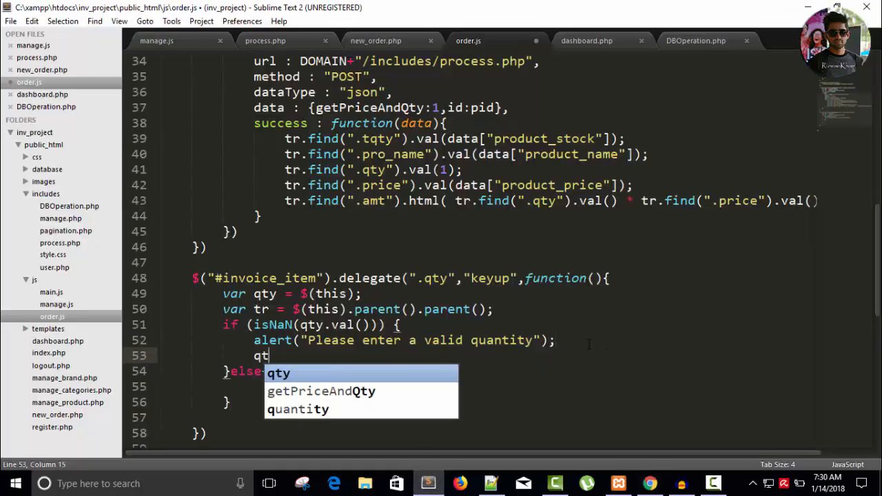
{"action": "type", "text": "y.val(1);"}
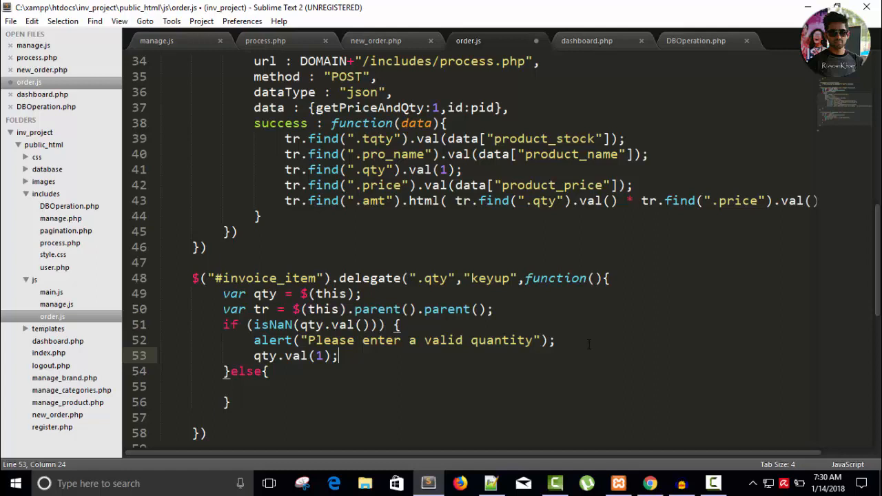
{"action": "key", "text": "ctrl+s"}
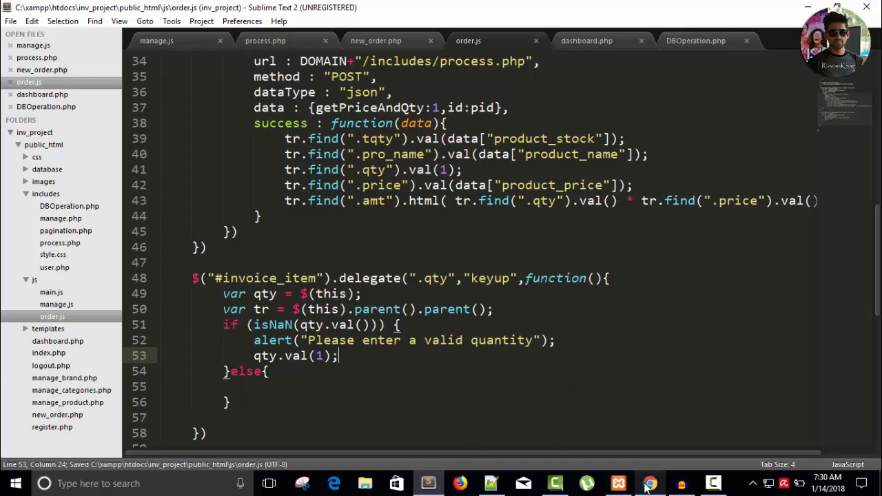
{"action": "left_click", "coordinate": [650, 483]}
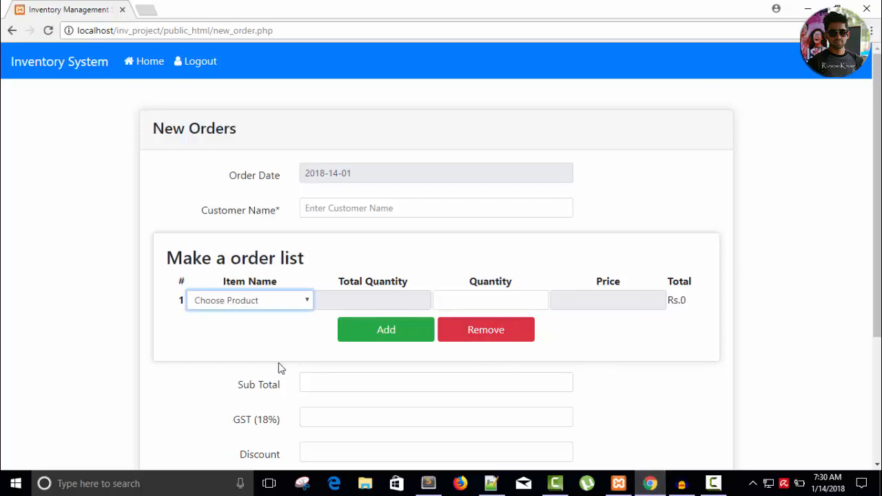
- Choose Hp Pavillion in the first row and enter quantity 5
{"action": "left_click", "coordinate": [249, 300]}
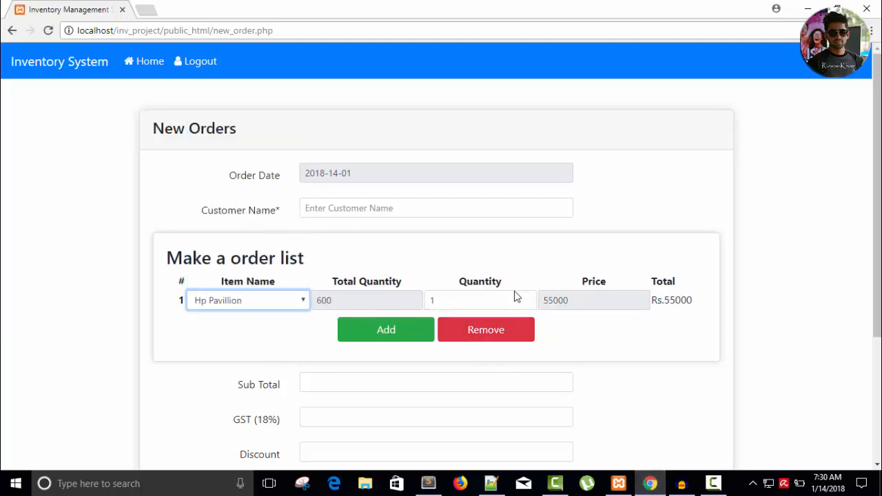
{"action": "type", "text": "5"}
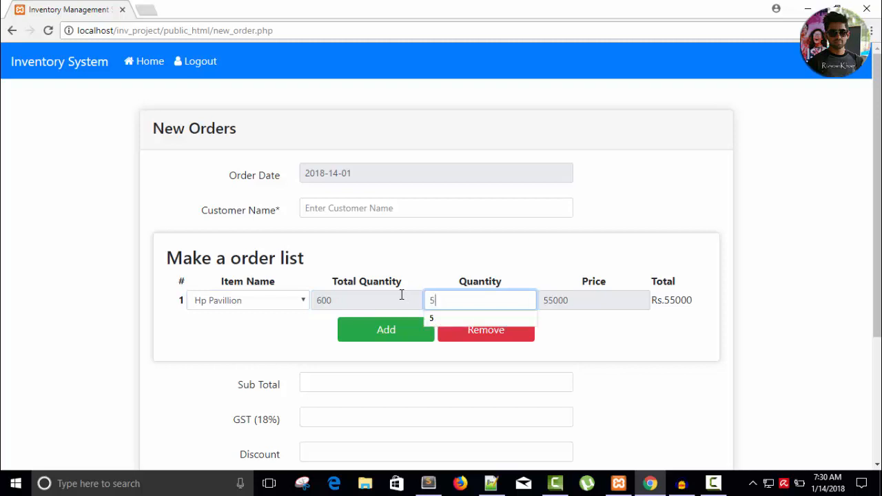
{"action": "left_click", "coordinate": [386, 330]}
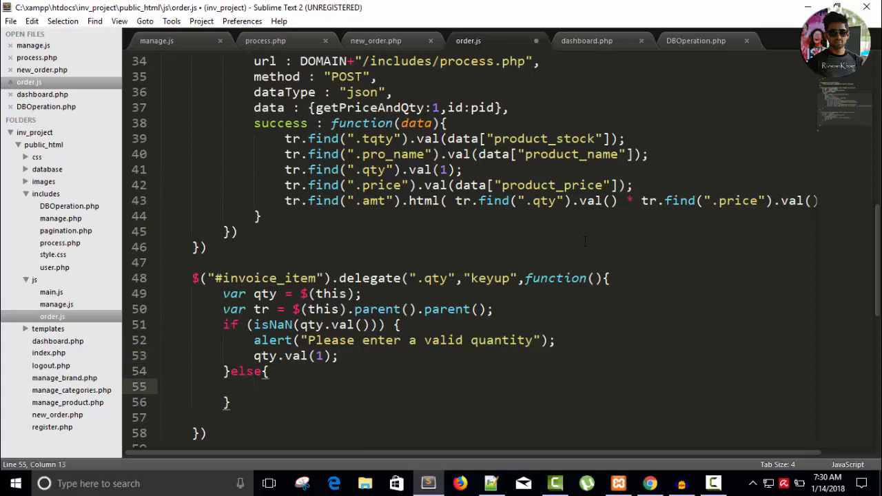
- Write the condition if (qty.val() > tr.find(".tqty").val()) in the else branch
{"action": "scroll", "scroll_direction": "down", "scroll_amount": 3}
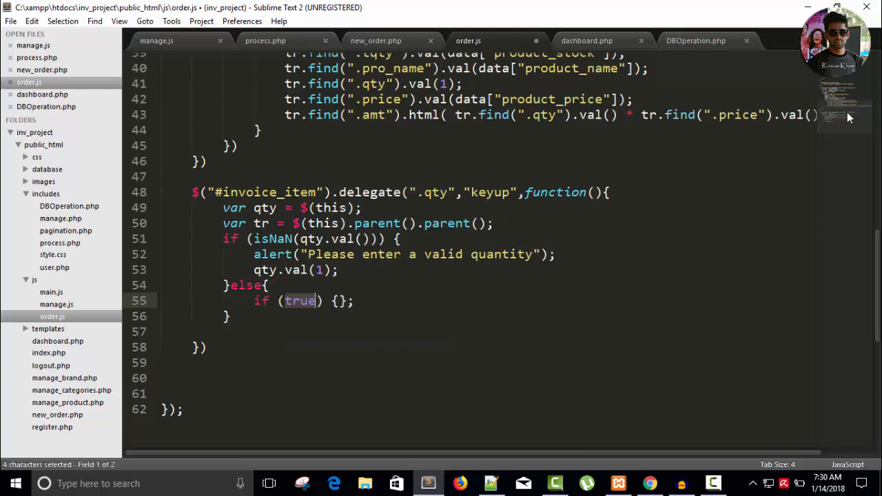
{"action": "type", "text": "qty."}
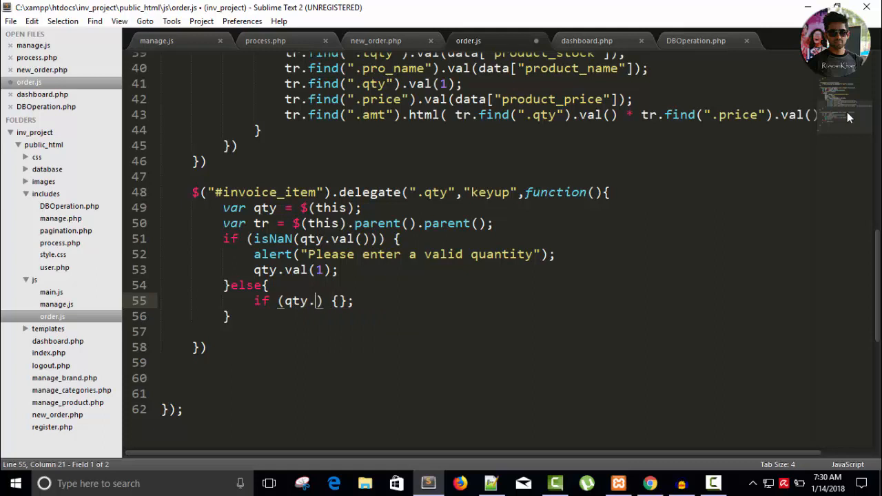
{"action": "type", "text": "val"}
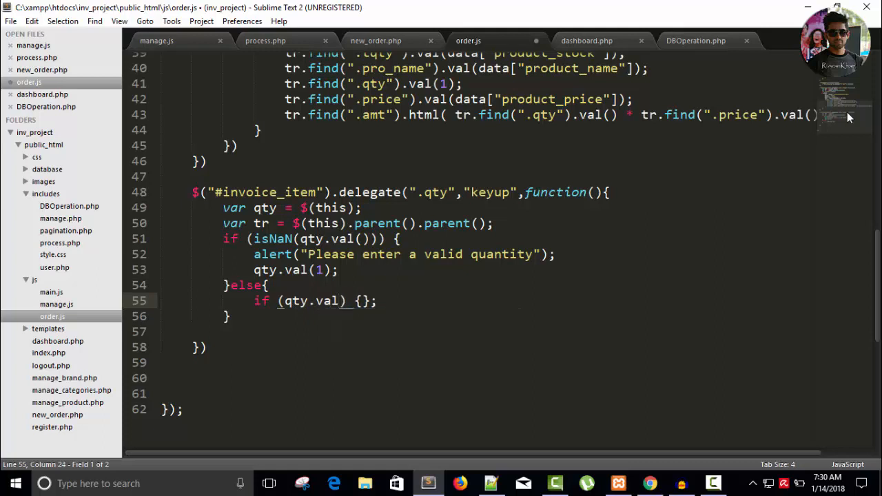
{"action": "type", "text": "()"}
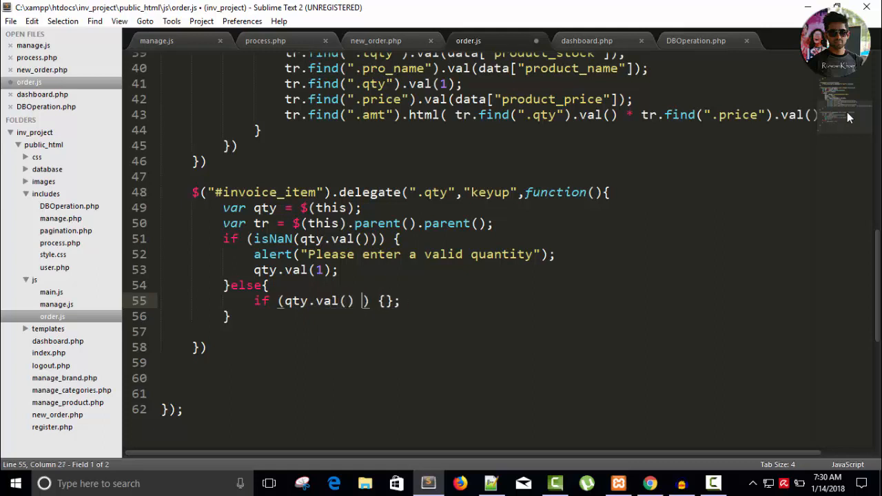
{"action": "type", "text": "<"}
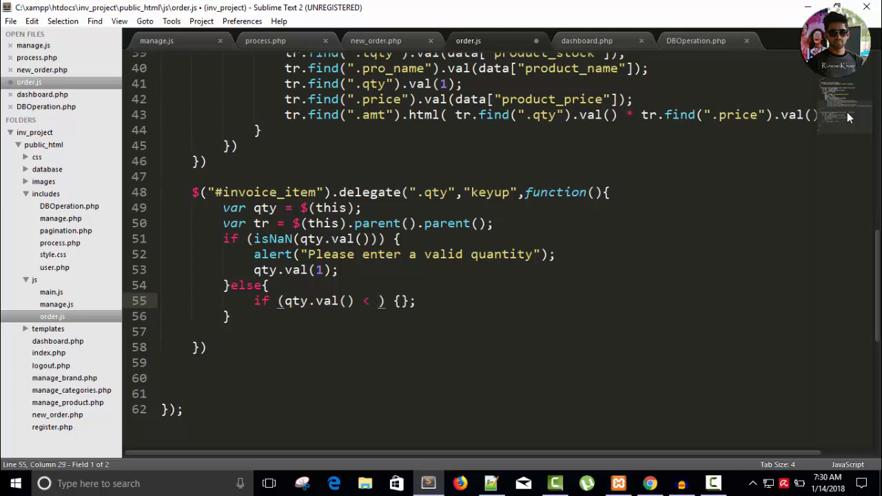
{"action": "type", "text": ">"}
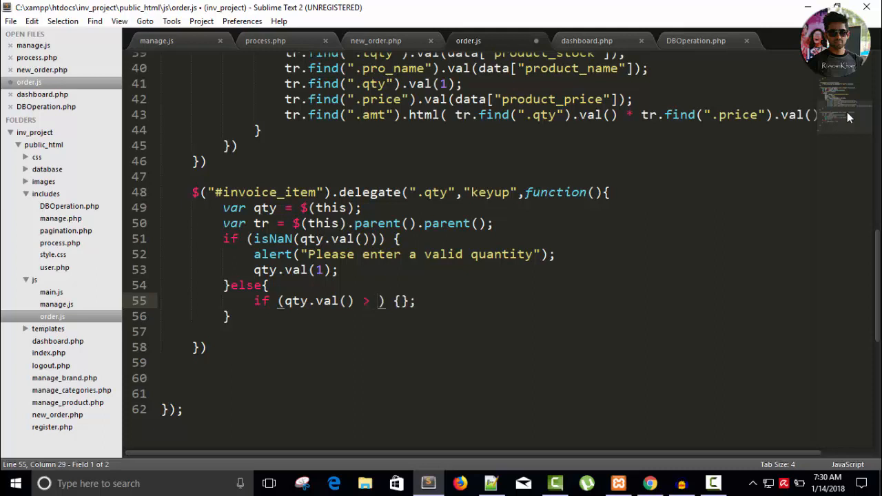
{"action": "type", "text": "tr"}
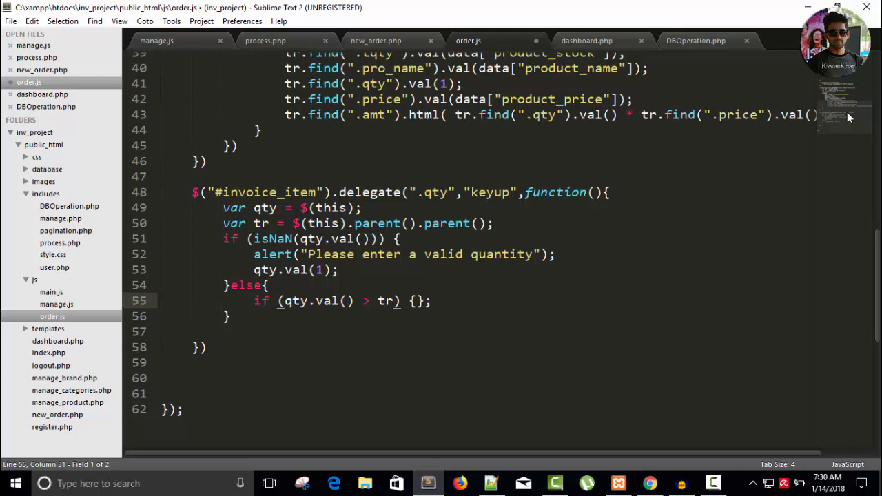
{"action": "type", "text": ".find(\"\")"}
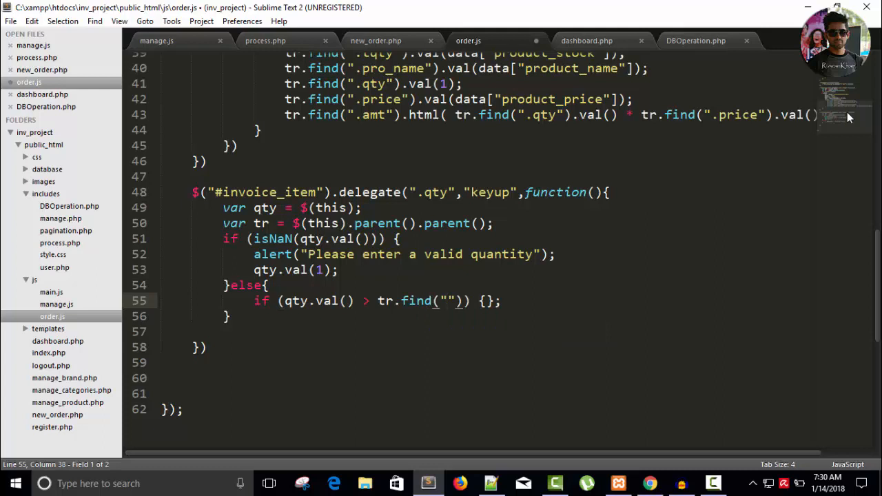
{"action": "type", "text": "tqry"}
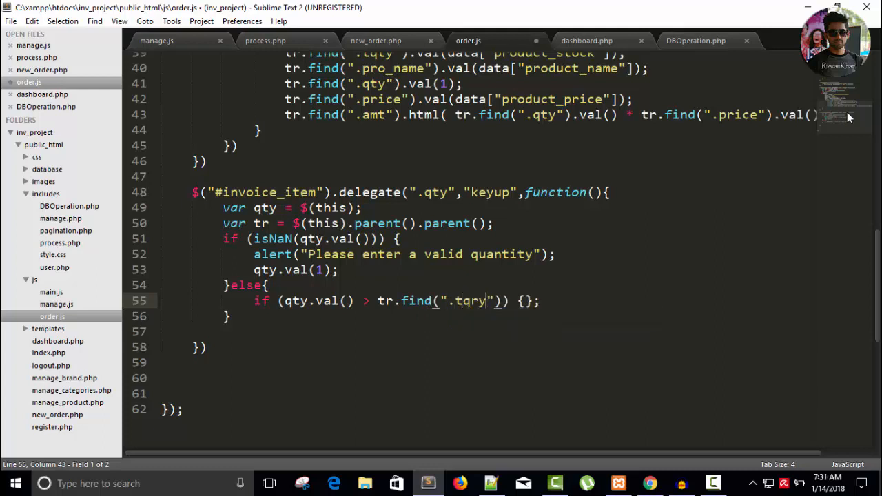
{"action": "key", "text": "BackSpace"}
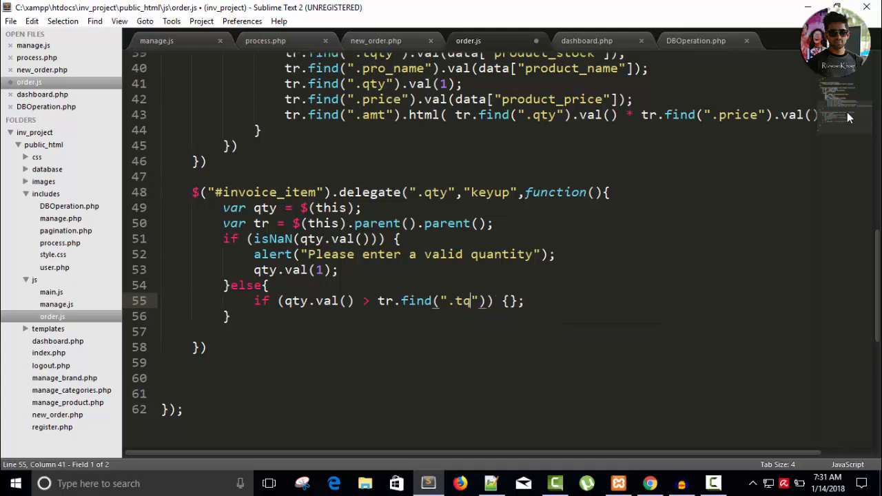
{"action": "type", "text": "ty"}
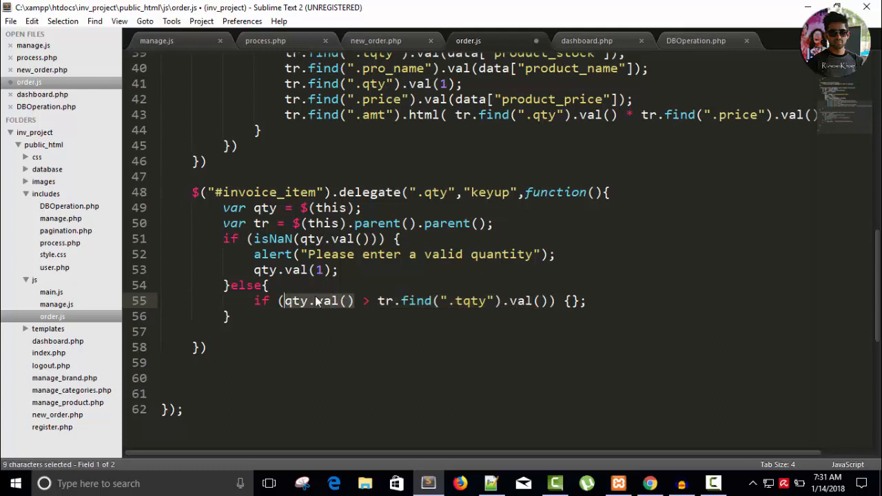
- Add alert "Sorry ! This much of quantity is not available" inside the if block and save
{"action": "left_click", "coordinate": [559, 378]}
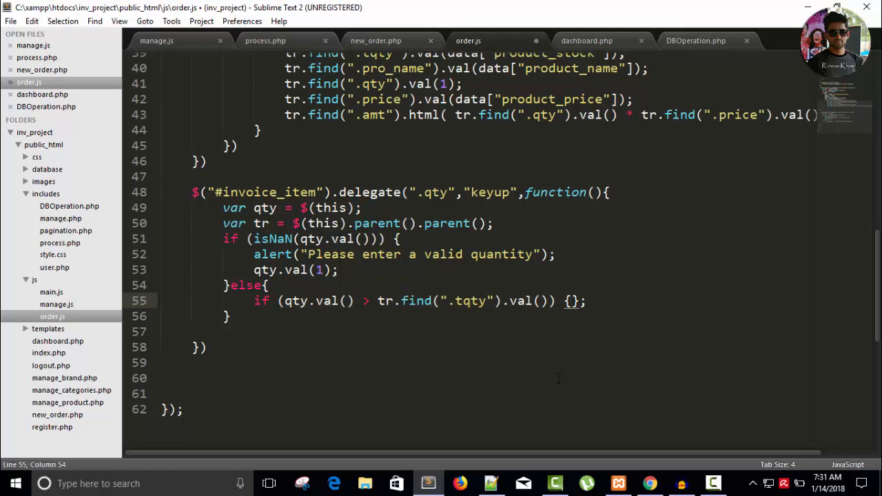
{"action": "key", "text": "enter"}
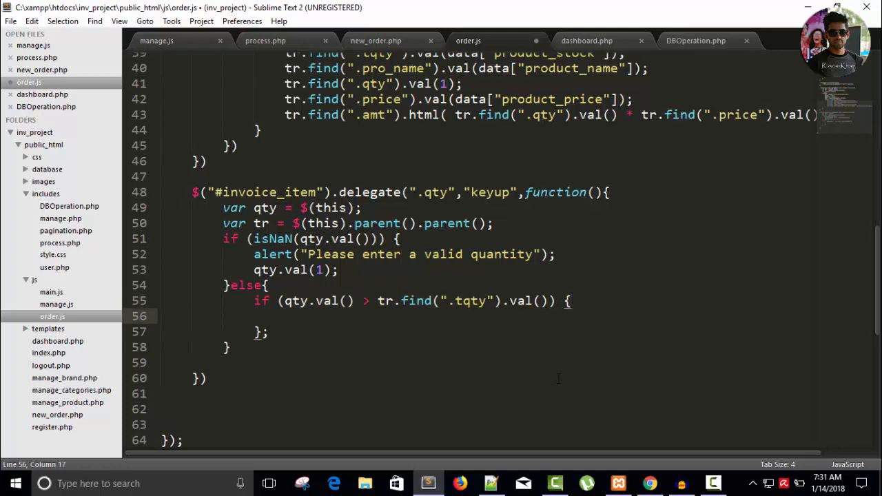
{"action": "type", "text": "alert("}
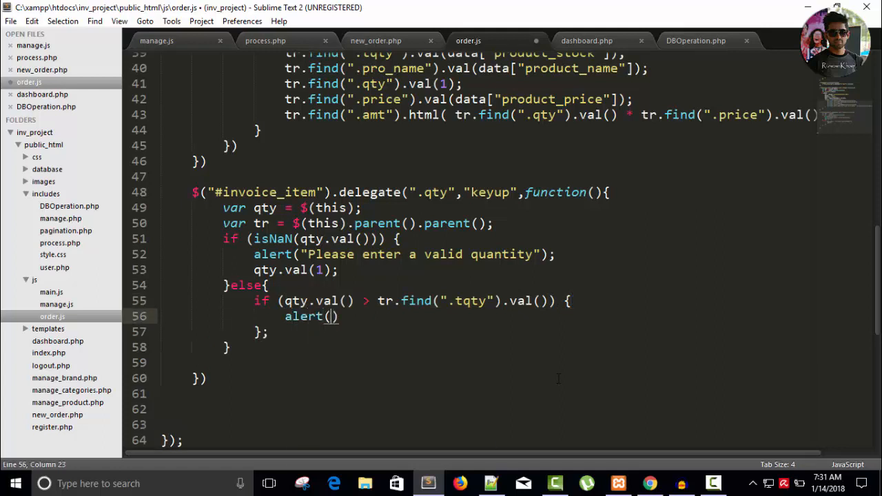
{"action": "type", "text": "S\""}
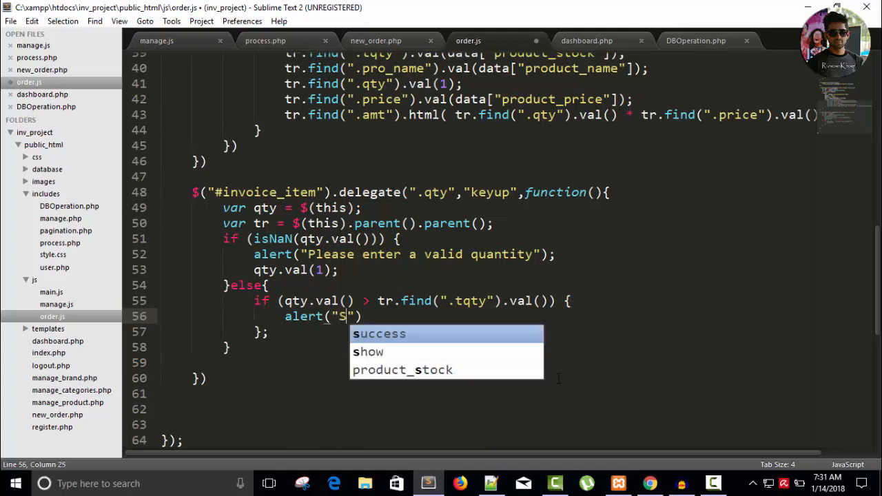
{"action": "type", "text": "orr"}
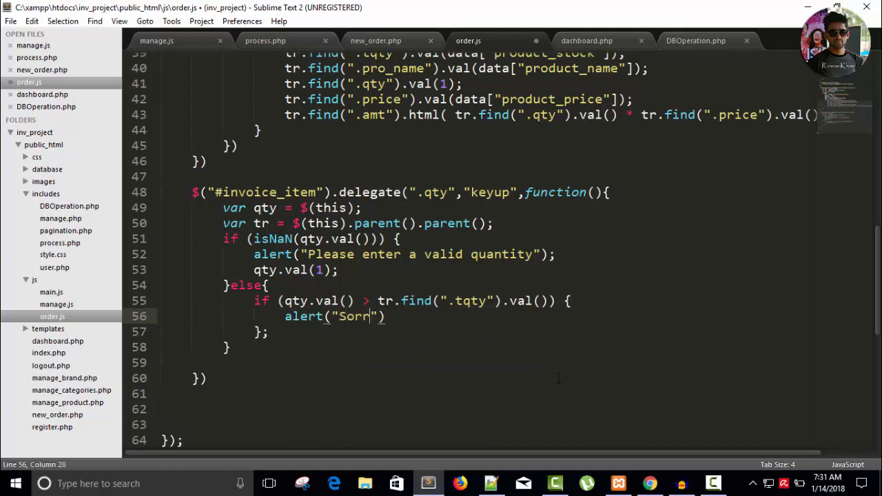
{"action": "type", "text": "y"}
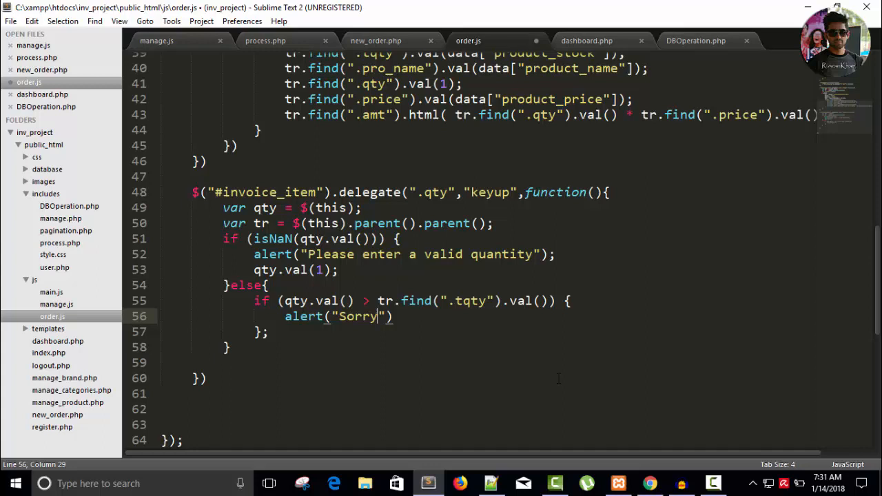
{"action": "type", "text": "!"}
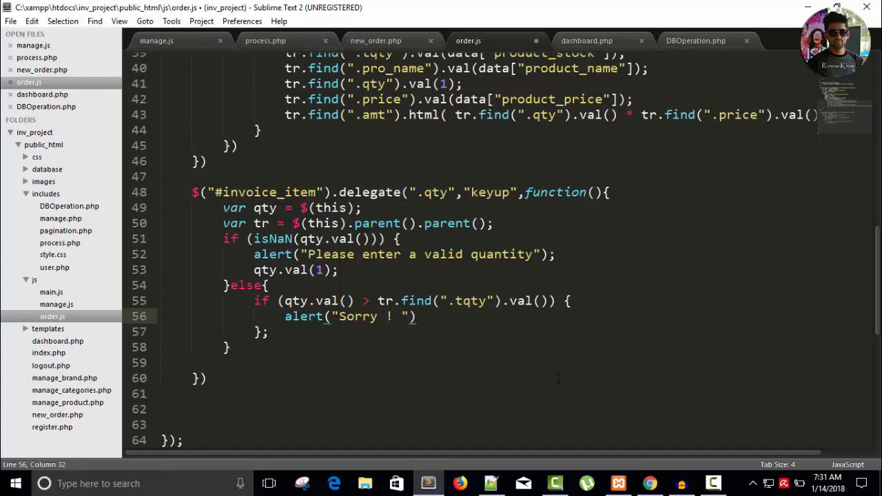
{"action": "type", "text": "This m"}
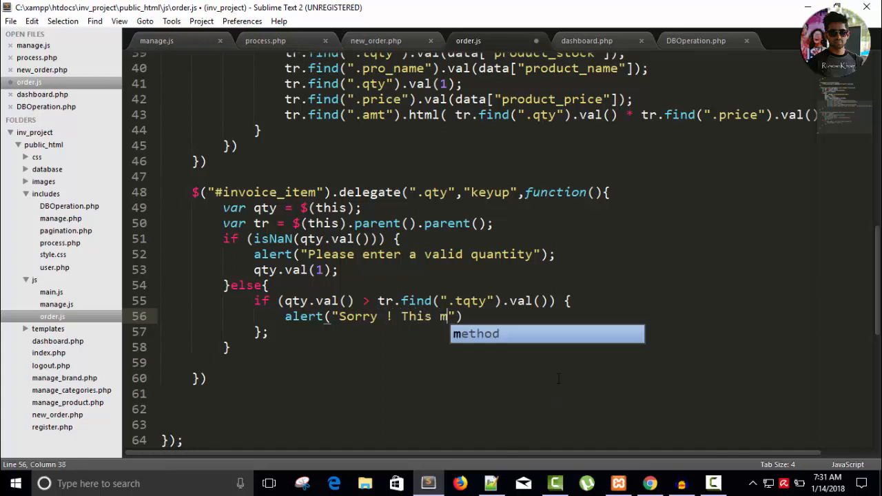
{"action": "type", "text": "uch of o"}
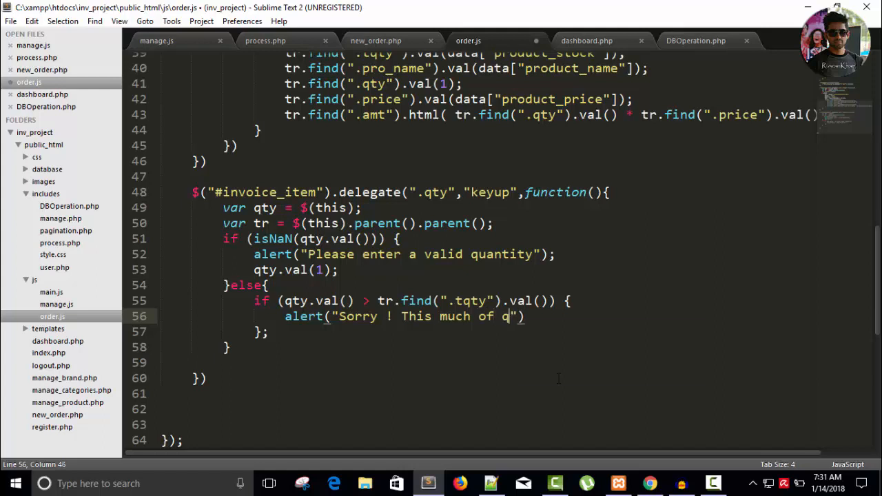
{"action": "type", "text": "uantity i"}
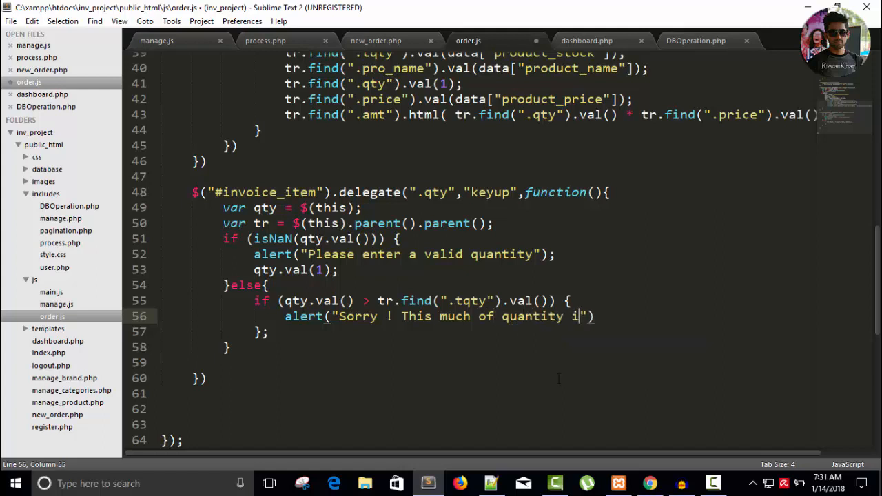
{"action": "type", "text": "s not available"}
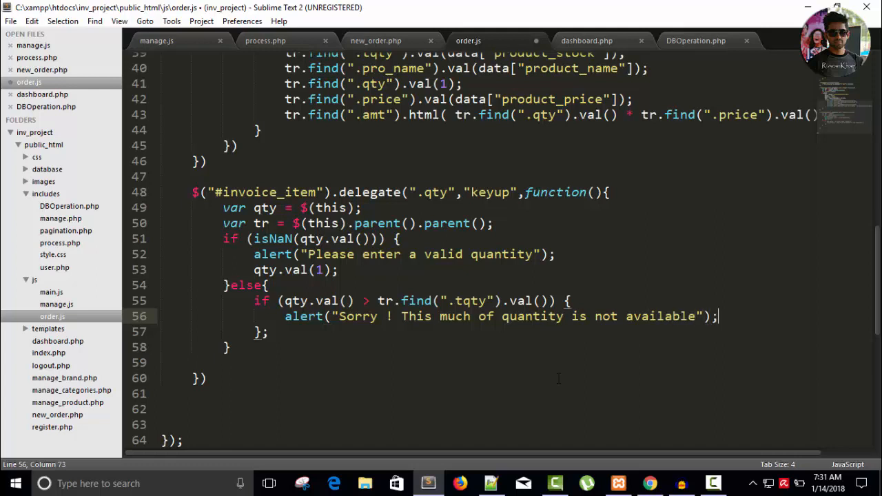
{"action": "key", "text": "ctrl+s"}
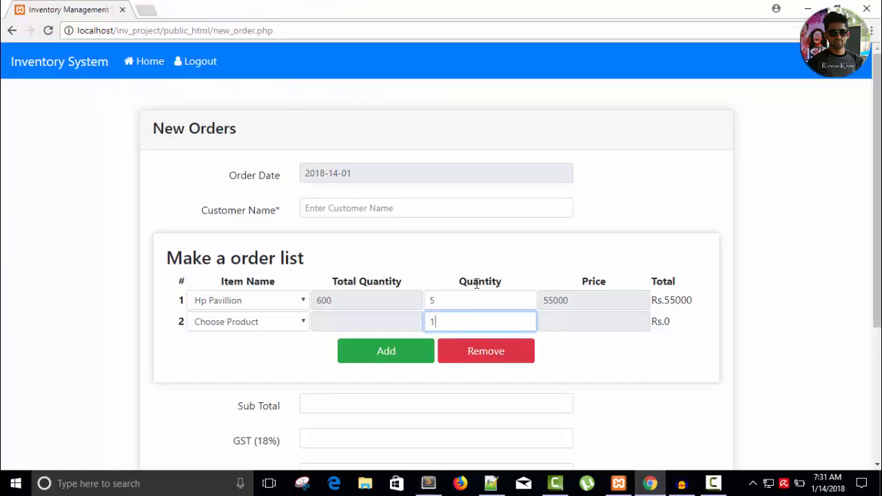
- Reload the form, enter Iphone 8 quantities 10000 and 4, and dismiss the not-available warnings
{"action": "left_click", "coordinate": [486, 351]}
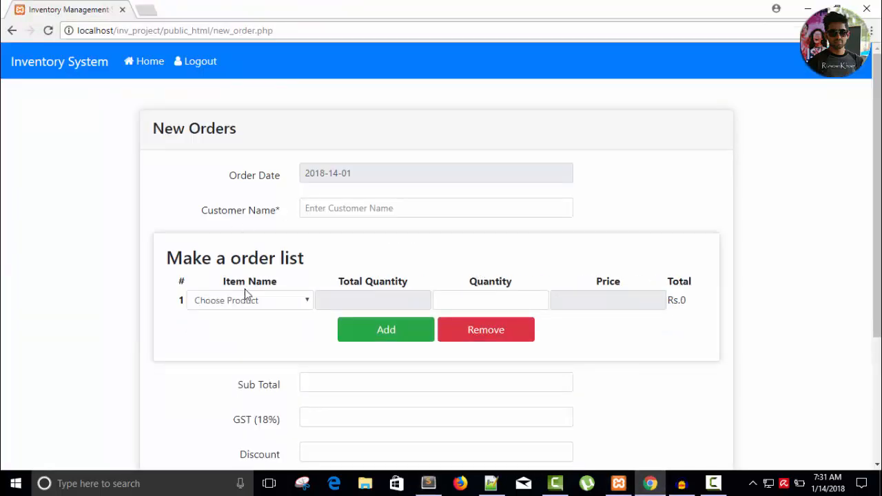
{"action": "left_click", "coordinate": [248, 300]}
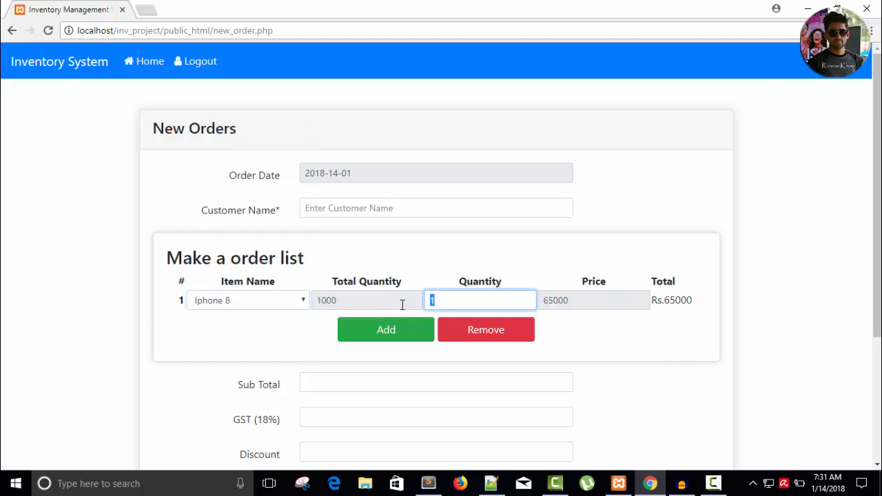
{"action": "type", "text": "0000"}
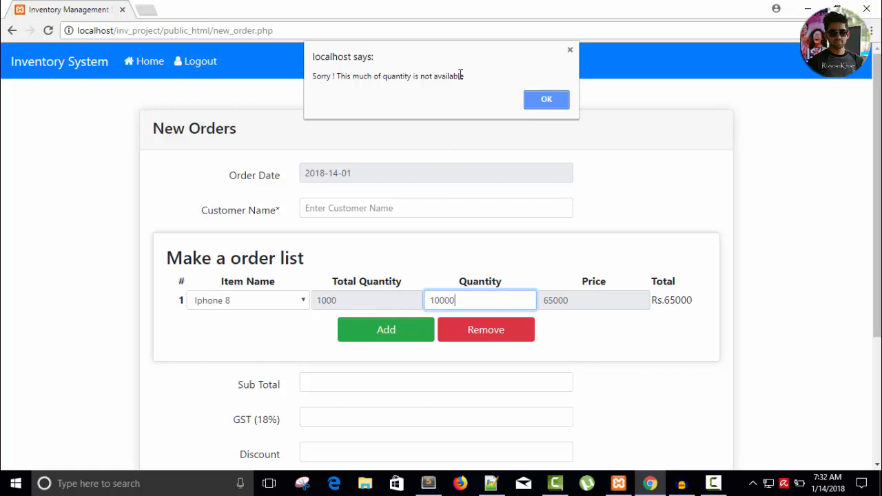
{"action": "left_click", "coordinate": [546, 99]}
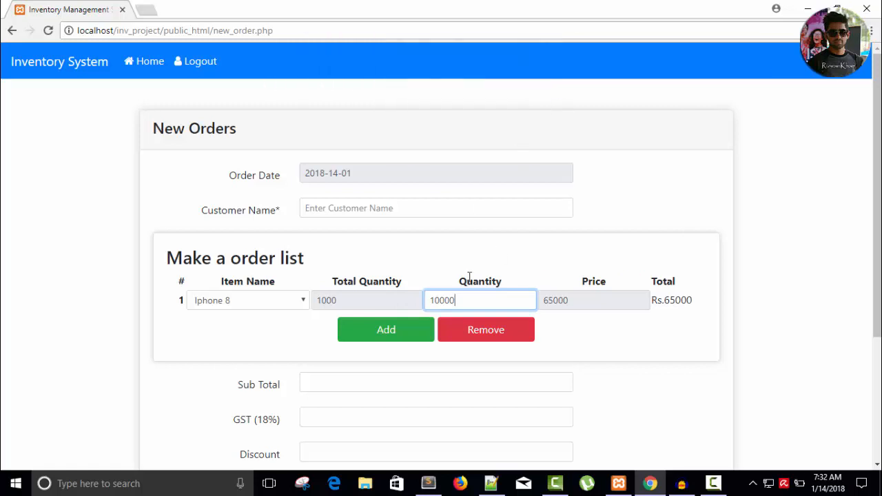
{"action": "triple_click", "coordinate": [480, 300]}
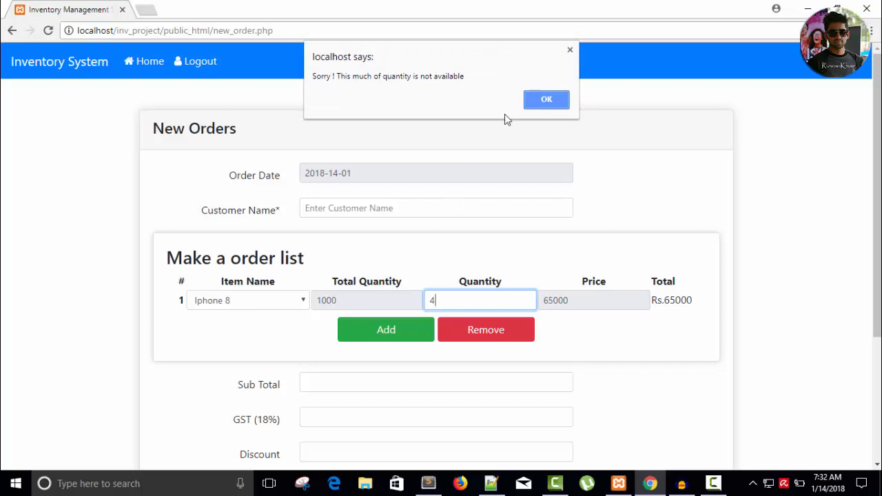
{"action": "mouse_move", "coordinate": [478, 82]}
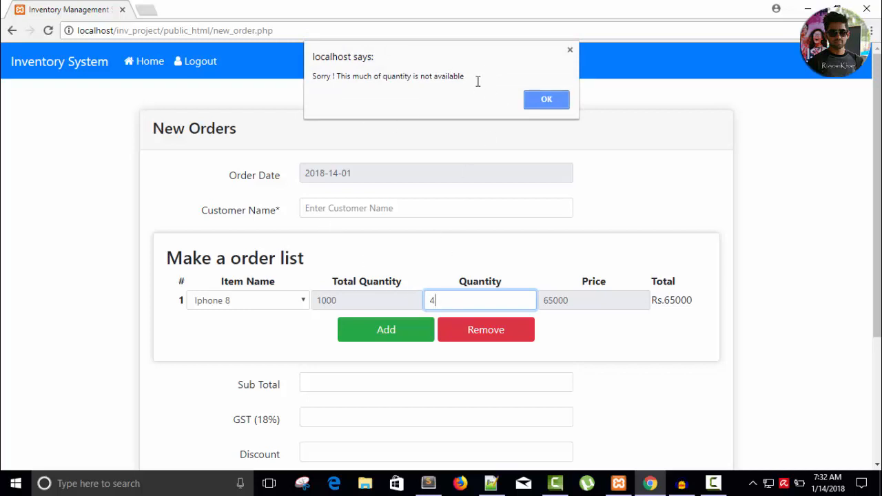
{"action": "mouse_move", "coordinate": [510, 95]}
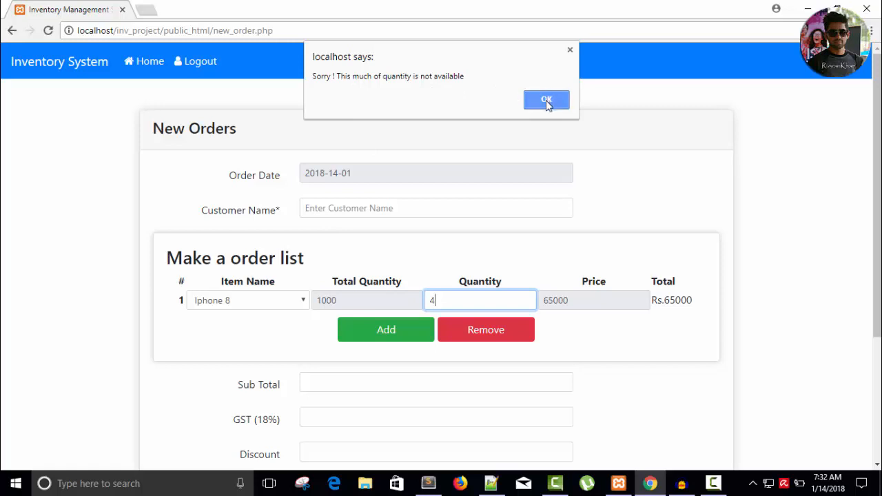
{"action": "left_click", "coordinate": [547, 100]}
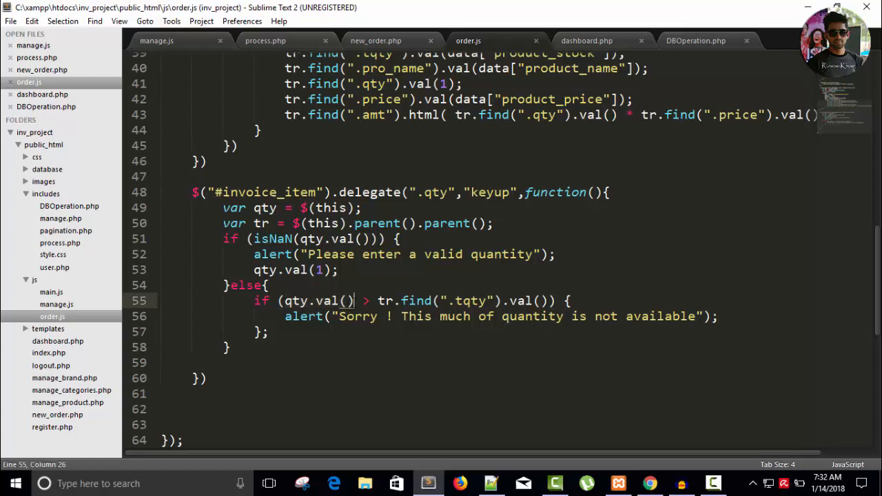
- Change the stock check to compare (qty.val() - 0) with (tr.find(".tqty").val() - 0)
{"action": "left_click_drag", "start_coordinate": [347, 300], "coordinate": [283, 300]}
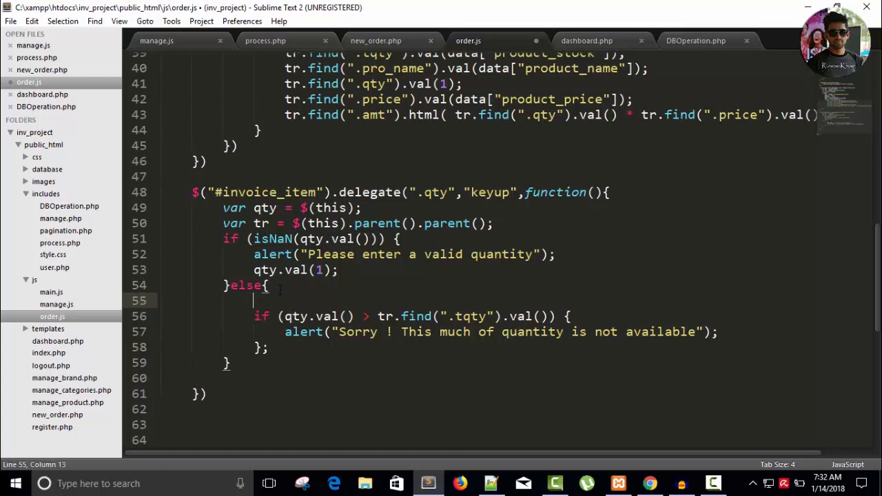
{"action": "type", "text": "var"}
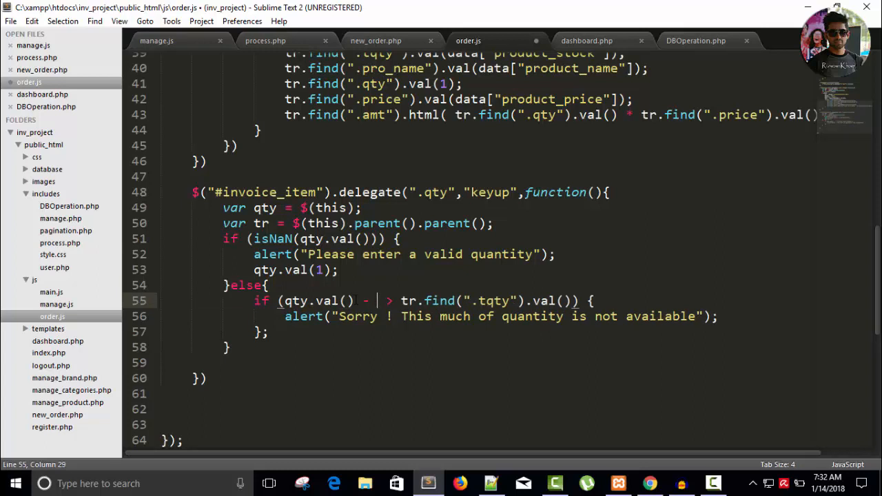
{"action": "type", "text": "0)"}
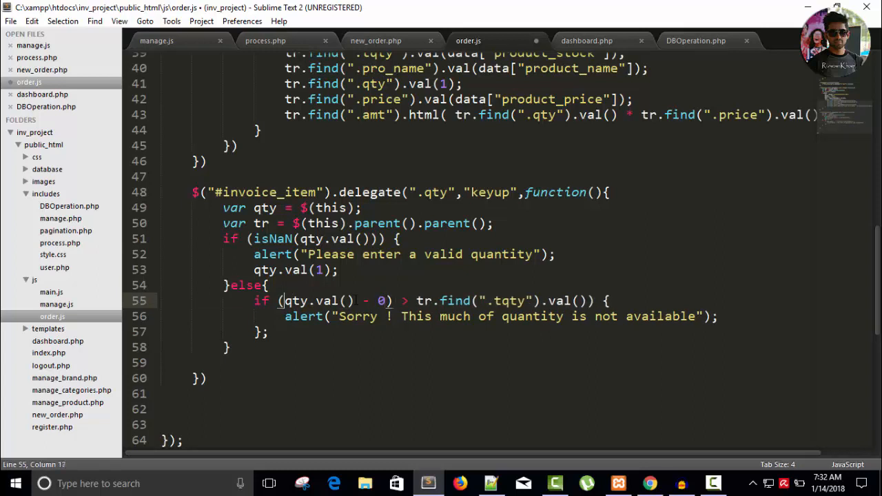
{"action": "type", "text": "("}
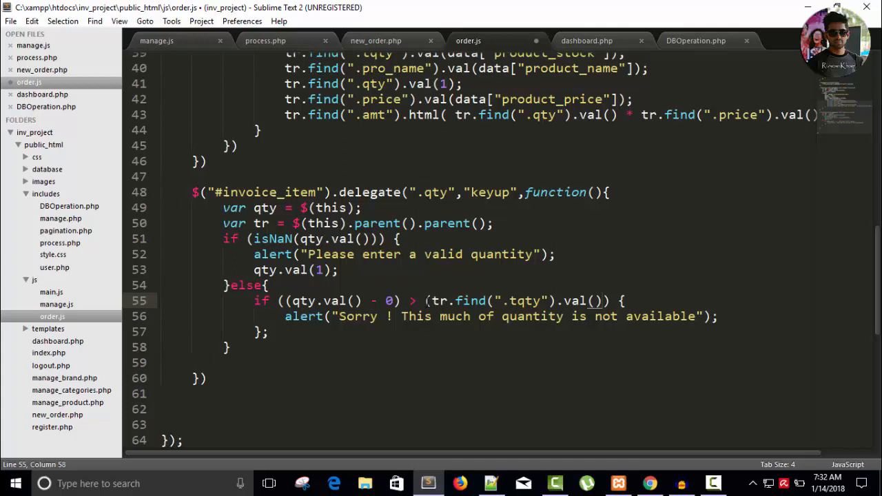
{"action": "type", "text": "-0"}
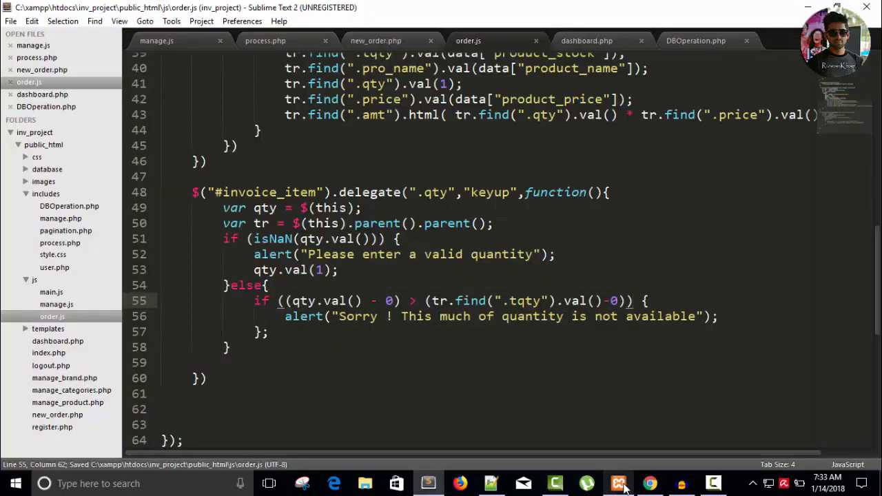
{"action": "left_click", "coordinate": [648, 483]}
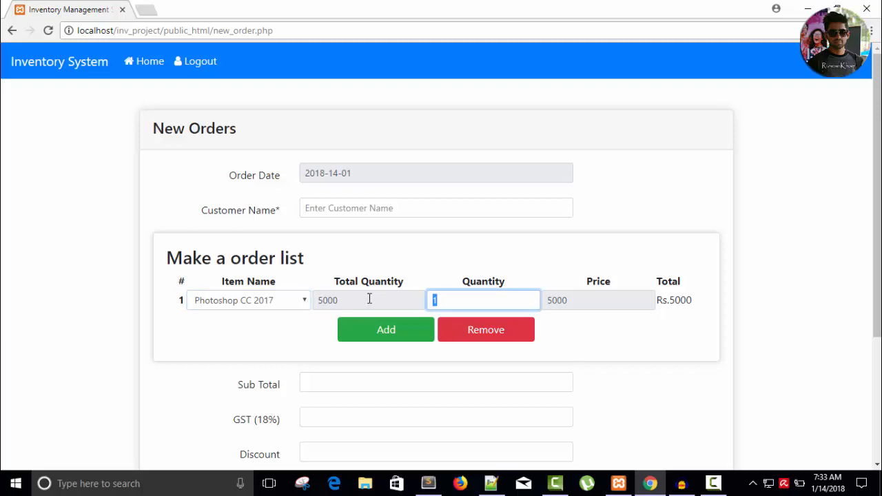
- Enter quantity 6000 for Photoshop CC 2017 and dismiss the not-available warning
{"action": "type", "text": "6"}
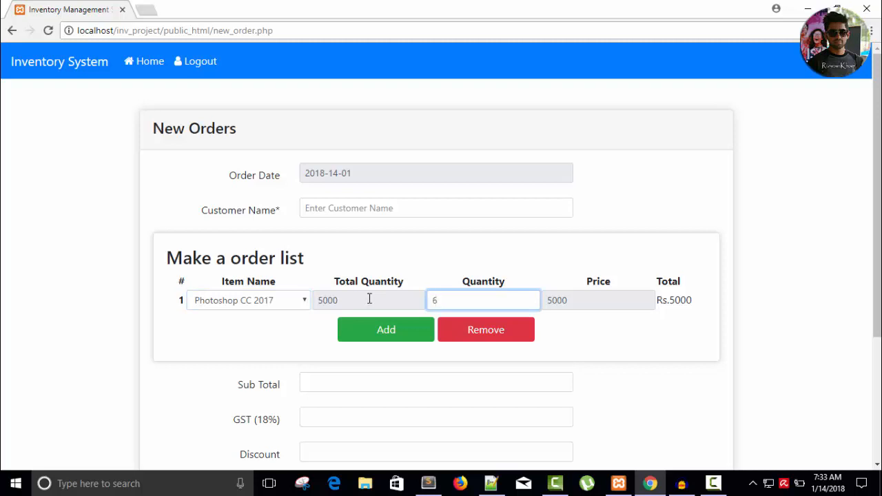
{"action": "type", "text": "000"}
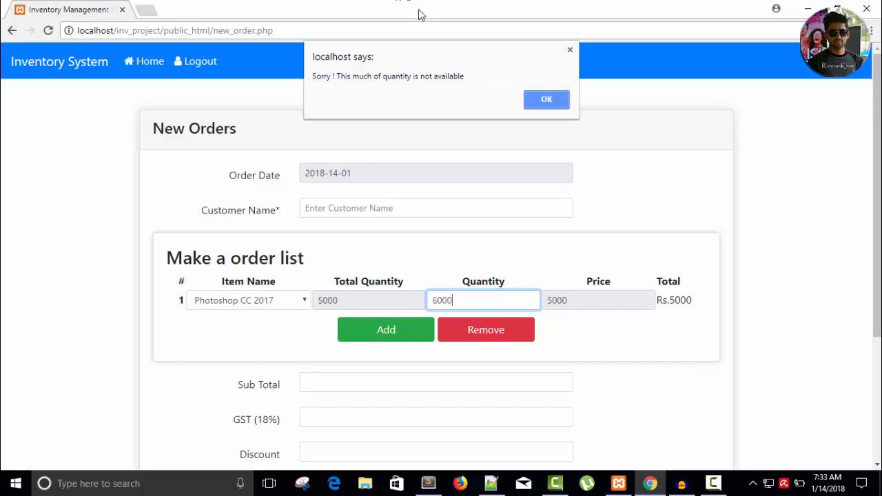
{"action": "mouse_move", "coordinate": [547, 100]}
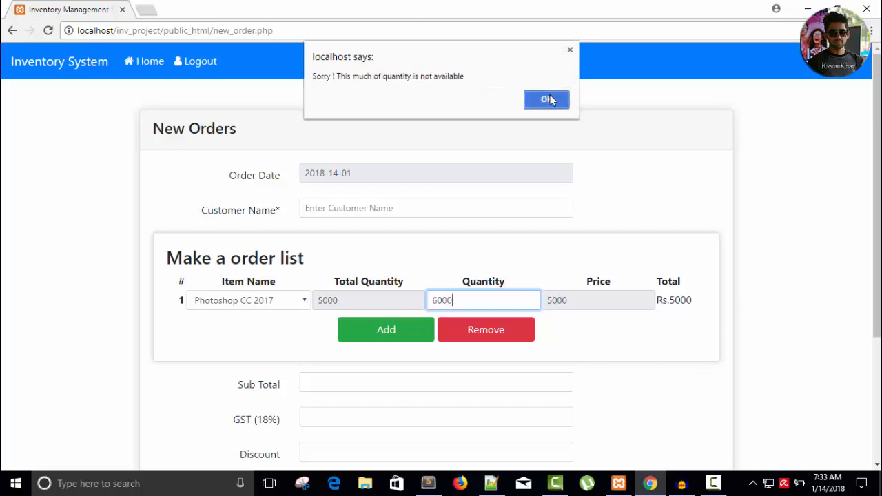
{"action": "left_click", "coordinate": [547, 100]}
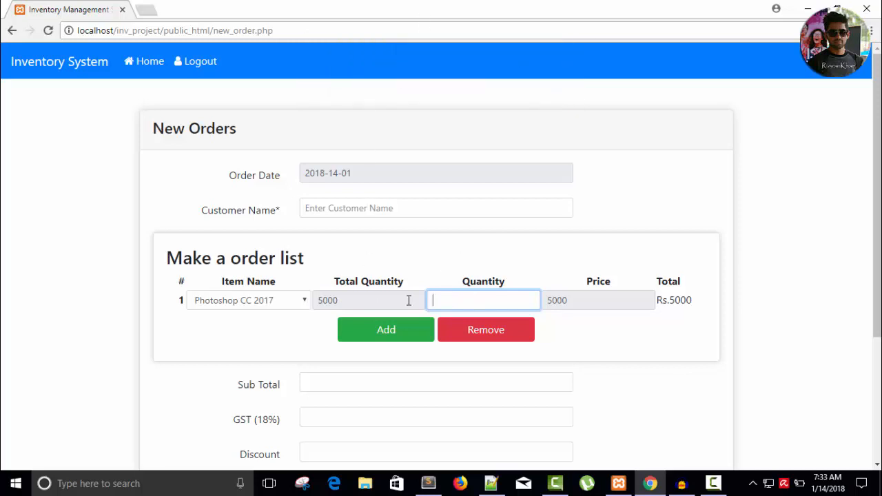
{"action": "mouse_move", "coordinate": [403, 404]}
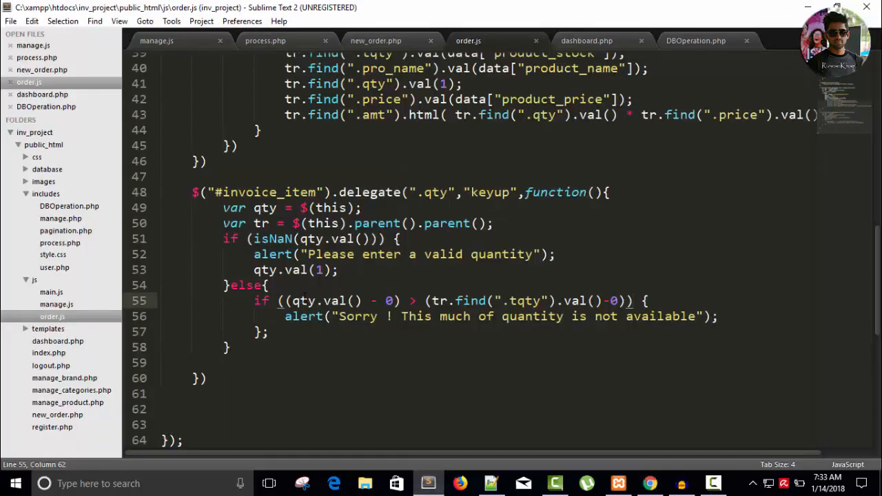
- Remove the stray semicolon, add qty.val(1) after the alert, save, and start an else branch
{"action": "left_click_drag", "start_coordinate": [278, 301], "coordinate": [388, 301]}
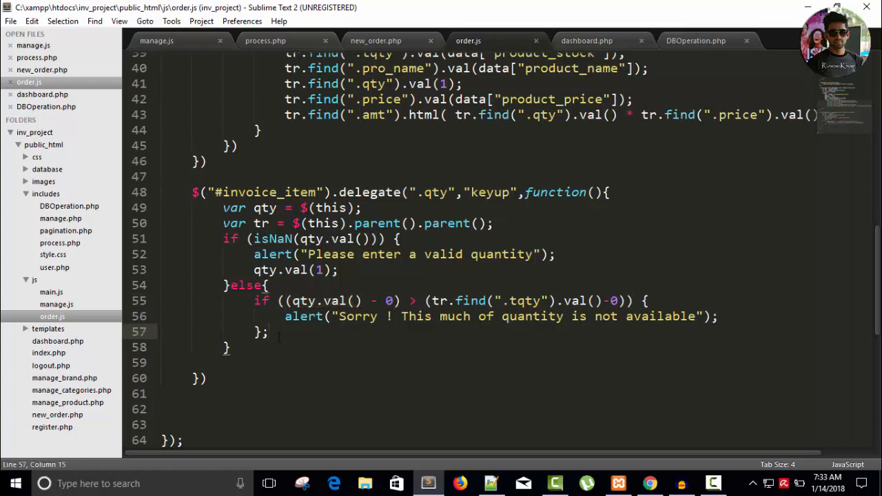
{"action": "key", "text": "backspace"}
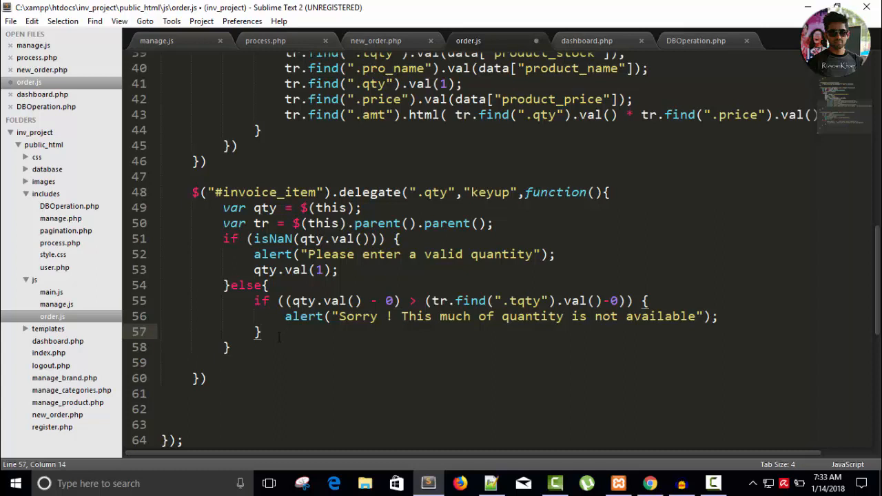
{"action": "left_click", "coordinate": [718, 316]}
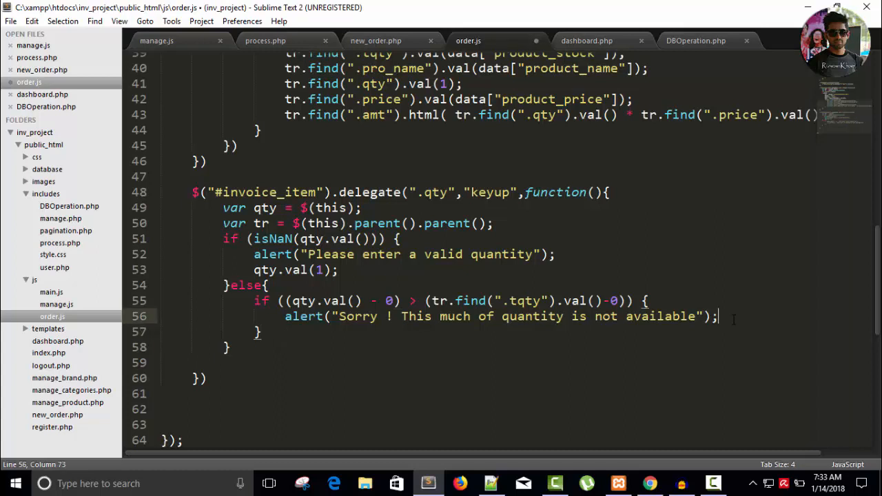
{"action": "type", "text": "a"}
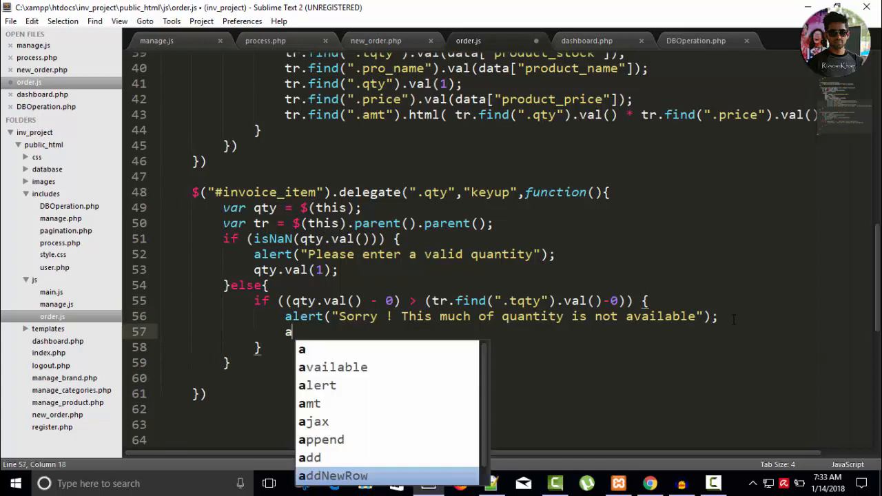
{"action": "type", "text": "ty.val"}
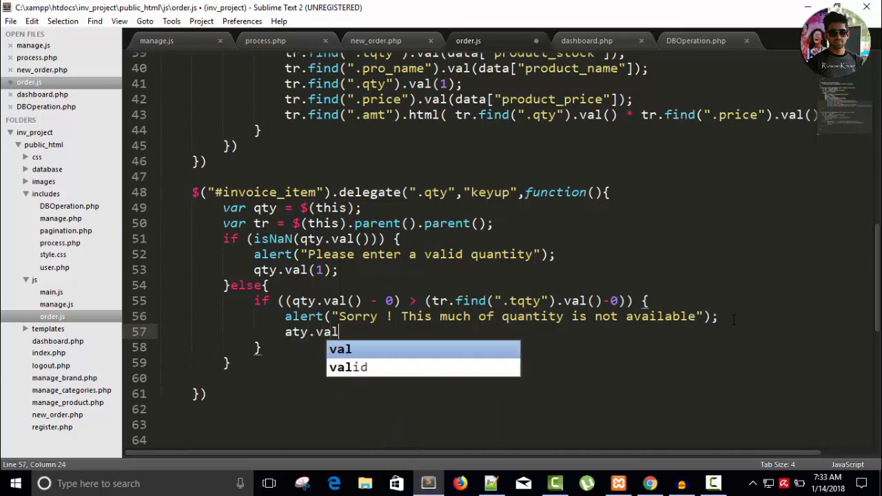
{"action": "type", "text": "(1)"}
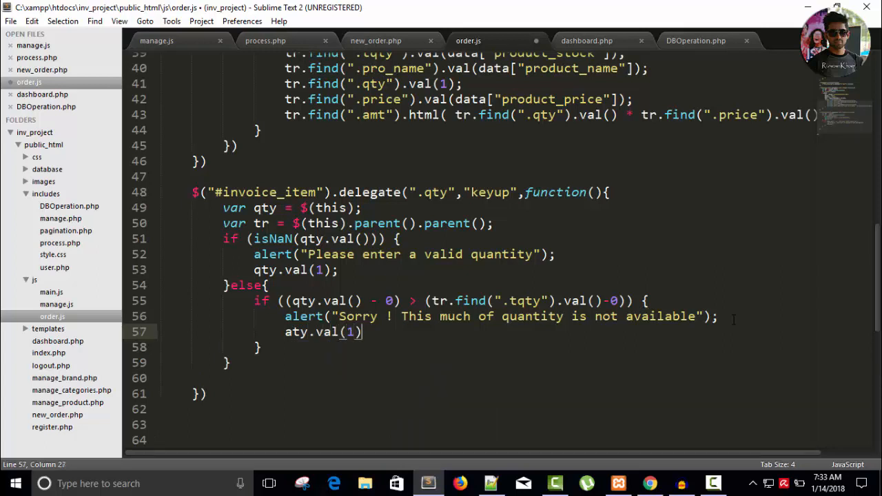
{"action": "key", "text": "ctrl+s"}
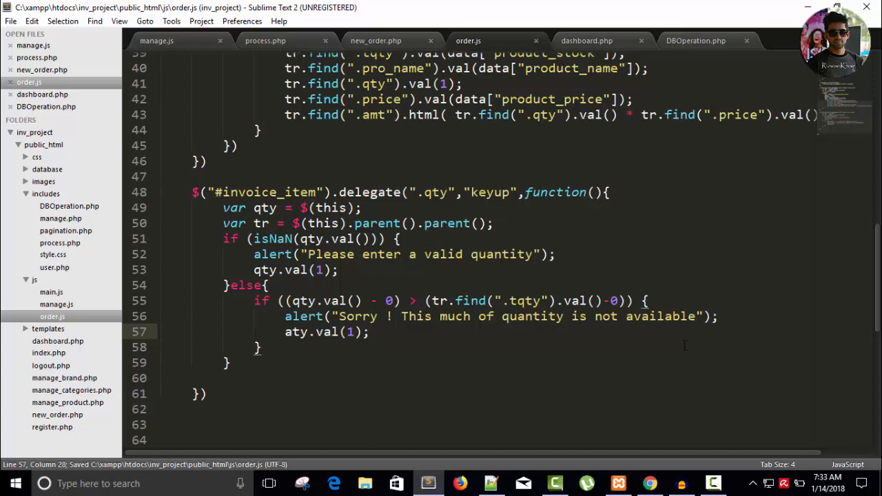
{"action": "type", "text": "elk"}
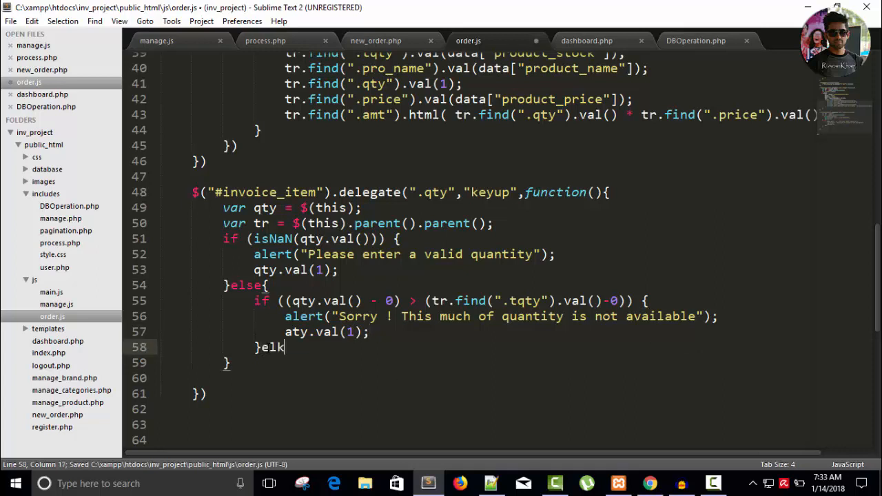
{"action": "type", "text": "se{"}
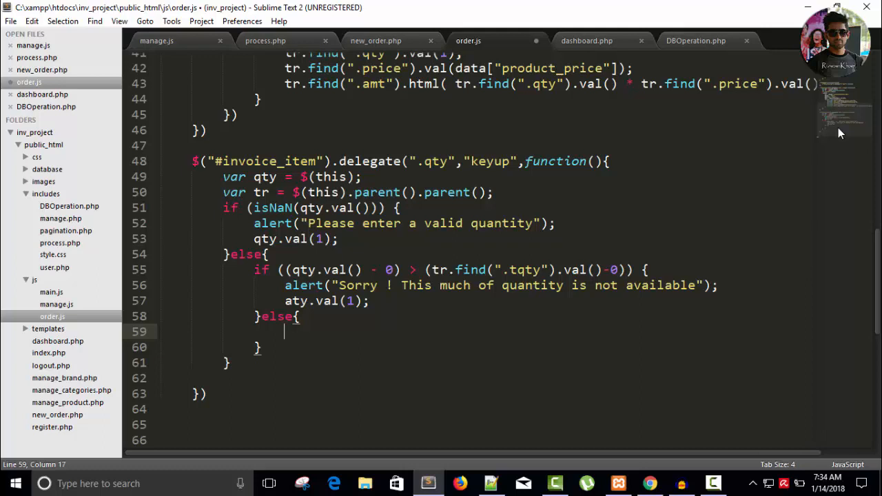
- Add tr.find(".amt").html(qty.val() * tr.find(".price").val()) to the else branch and save
{"action": "scroll", "scroll_direction": "up", "scroll_amount": 3}
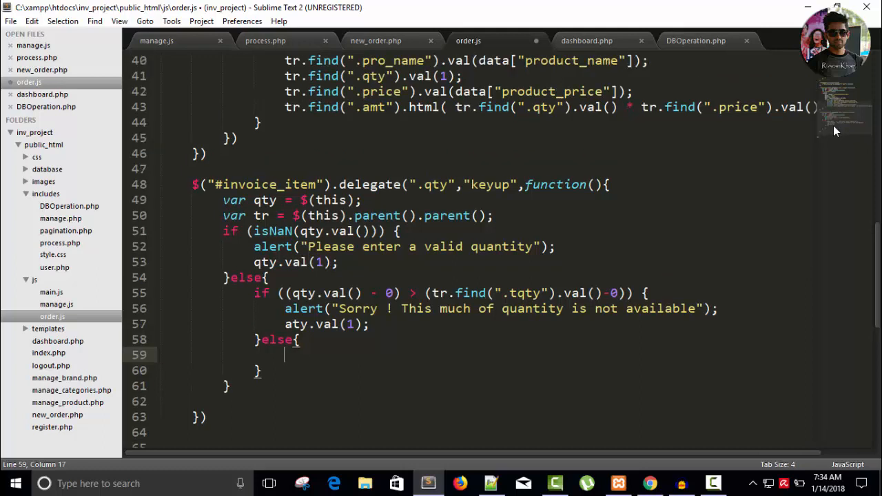
{"action": "type", "text": "tr."}
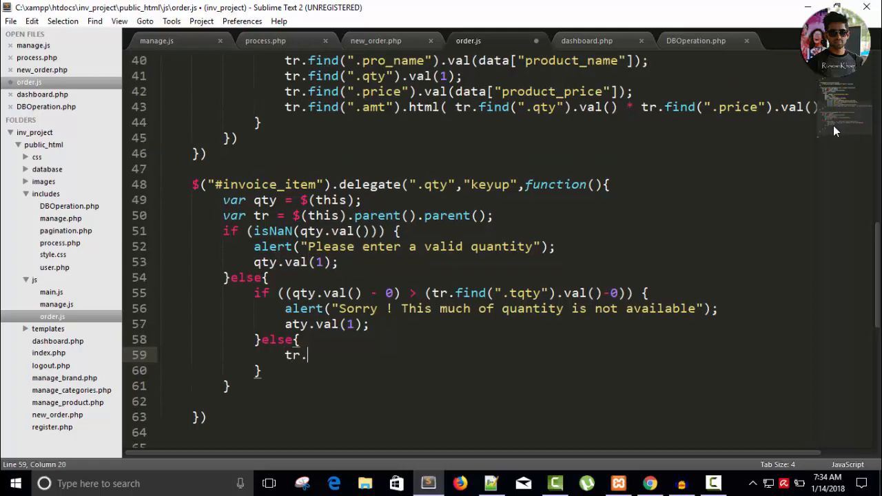
{"action": "type", "text": "find()"}
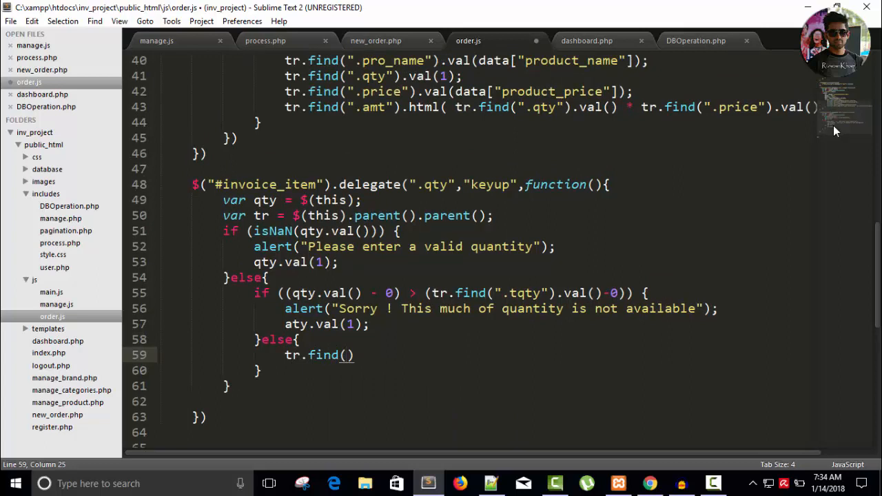
{"action": "type", "text": "\".amt\")."}
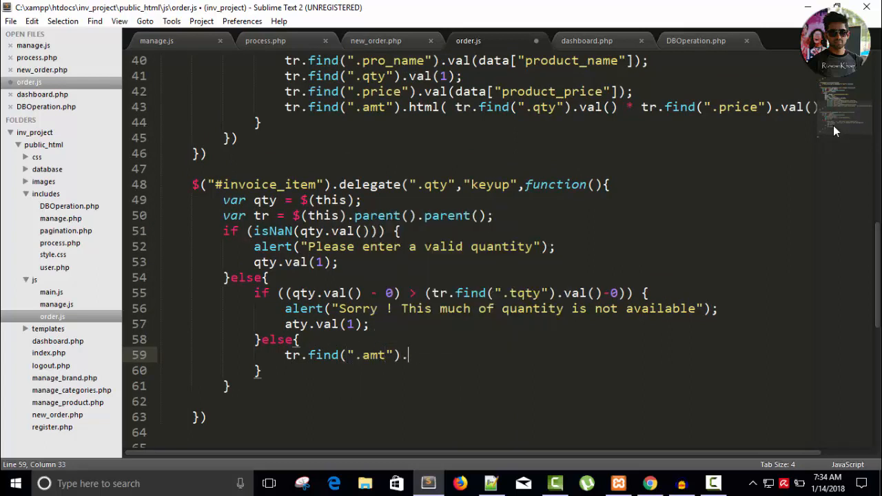
{"action": "type", "text": "html()"}
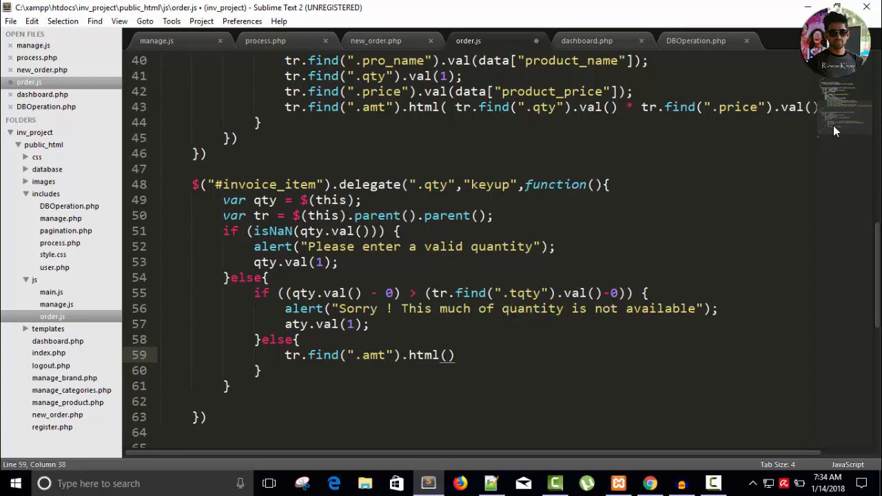
{"action": "type", "text": "qty."}
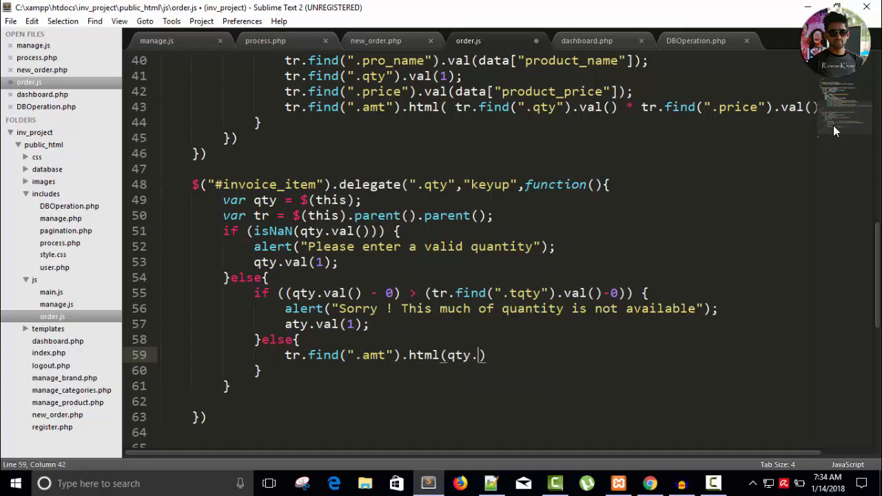
{"action": "type", "text": ".val()"}
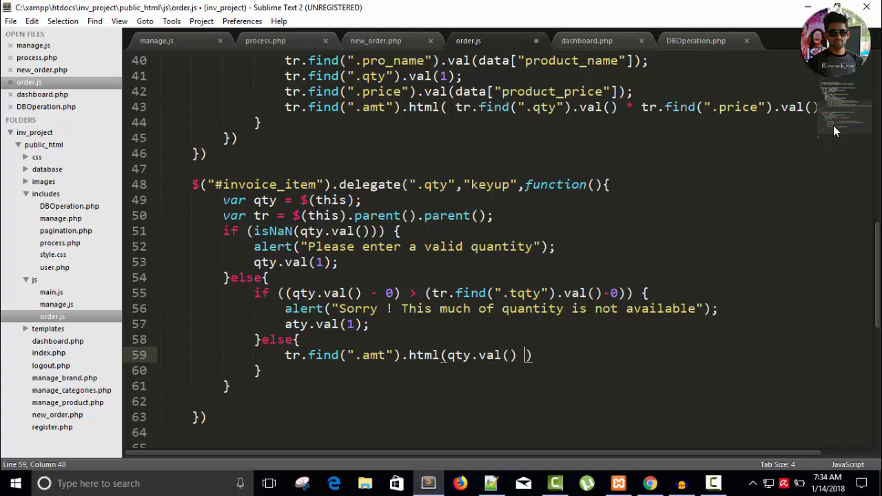
{"action": "type", "text": "*"}
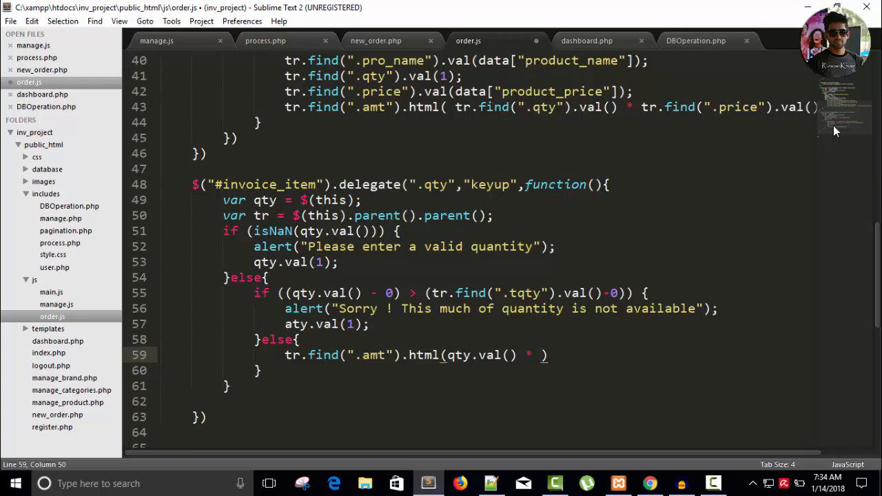
{"action": "type", "text": "tr."}
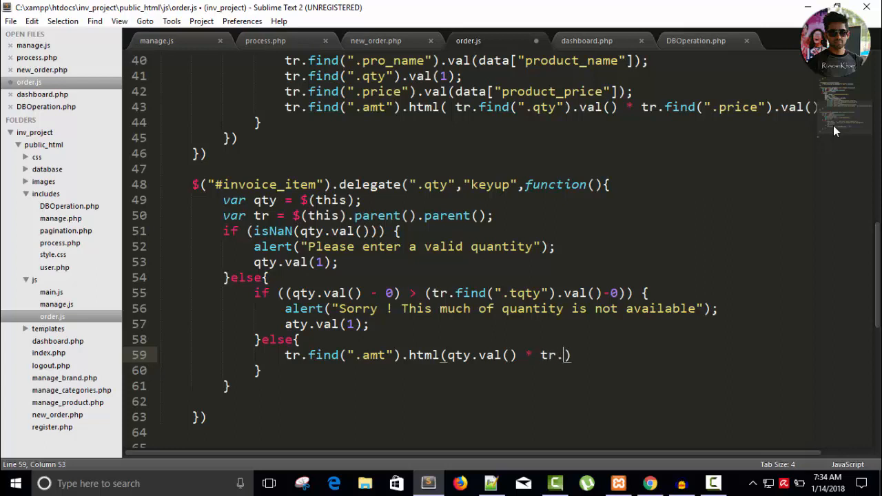
{"action": "type", "text": "find(\"\")"}
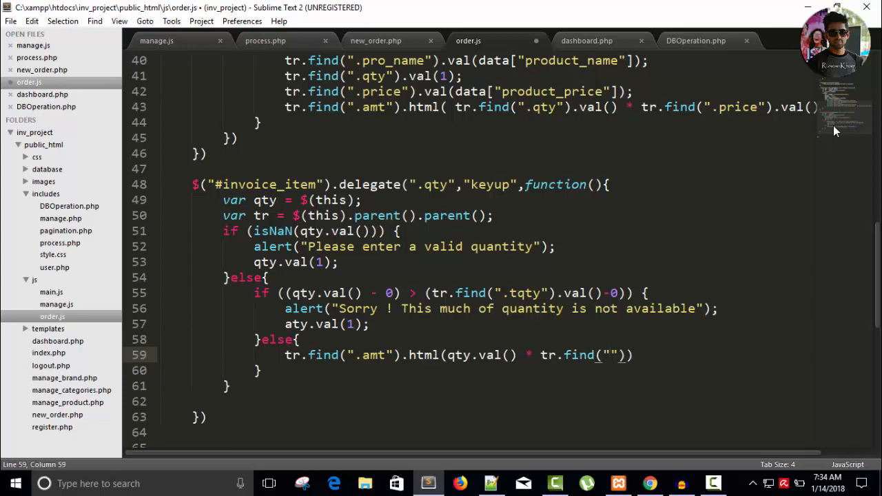
{"action": "type", "text": "price"}
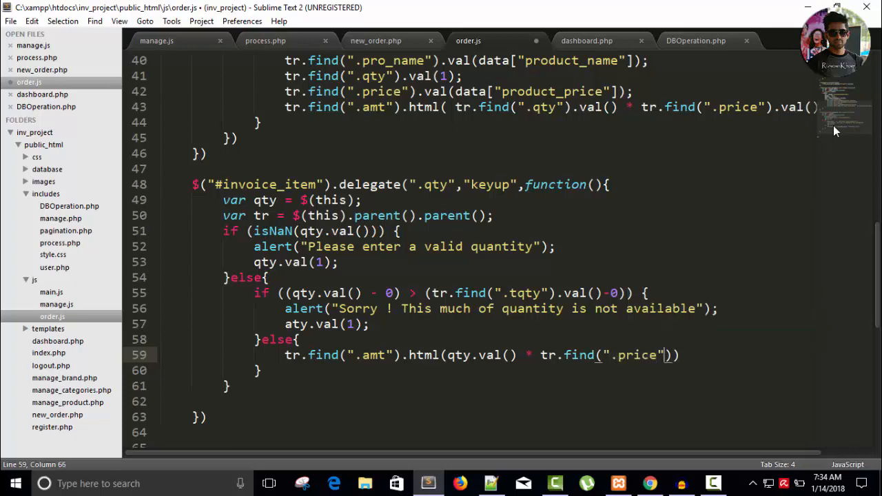
{"action": "type", "text": ".val("}
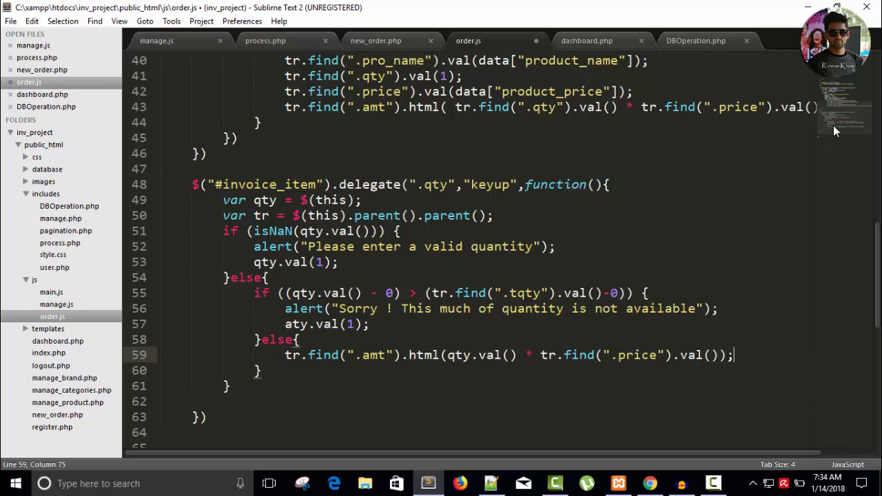
{"action": "key", "text": "ctrl+s"}
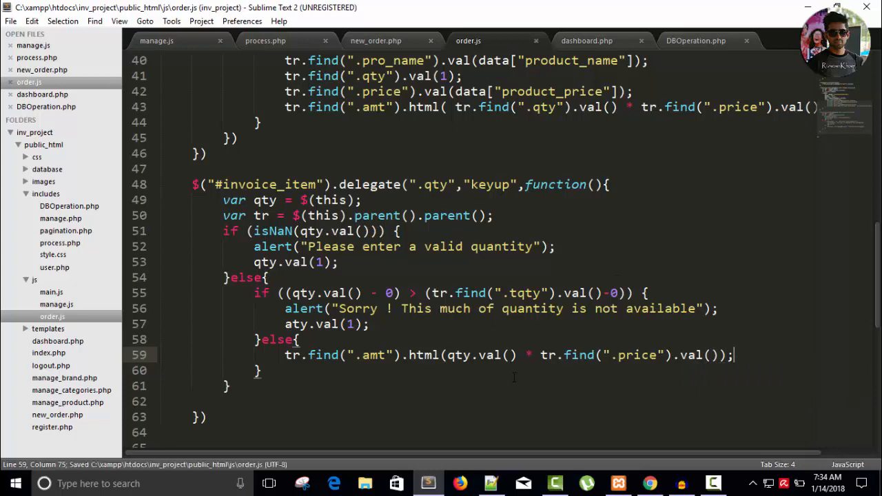
- Select Office 360 in row 1 and try quantities 5, 6 and 1, watching the total
{"action": "left_click", "coordinate": [650, 484]}
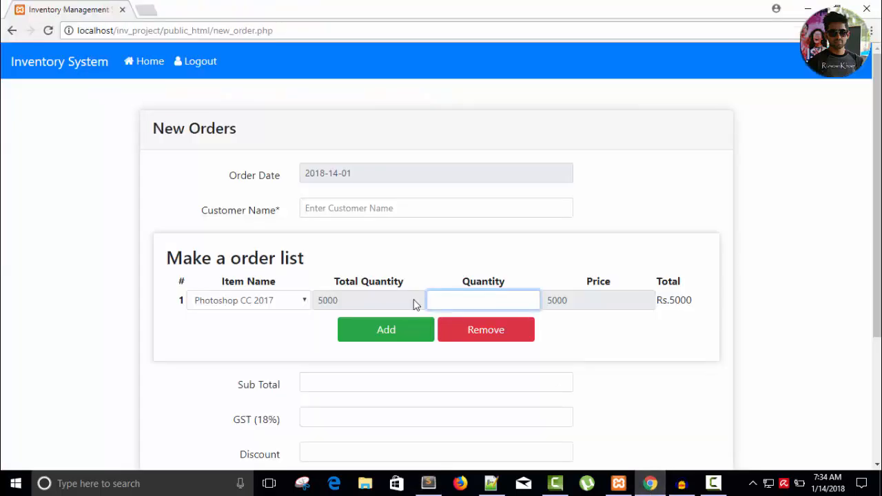
{"action": "left_click", "coordinate": [248, 300]}
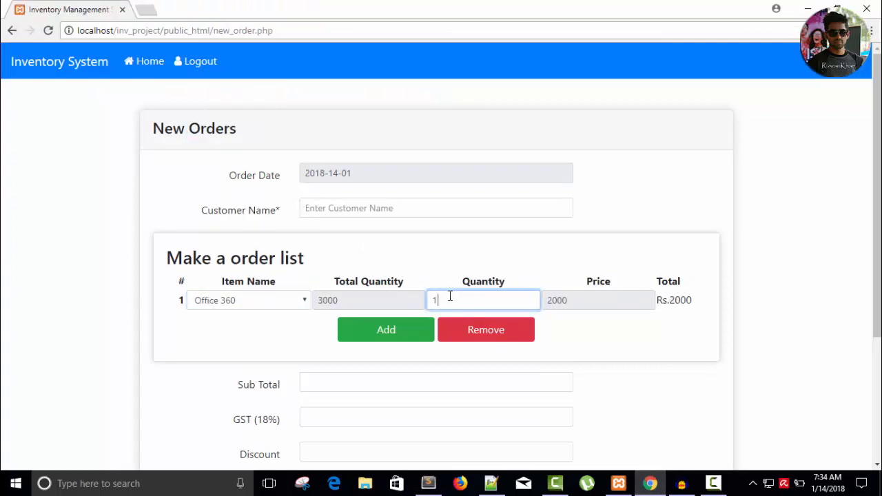
{"action": "type", "text": "5"}
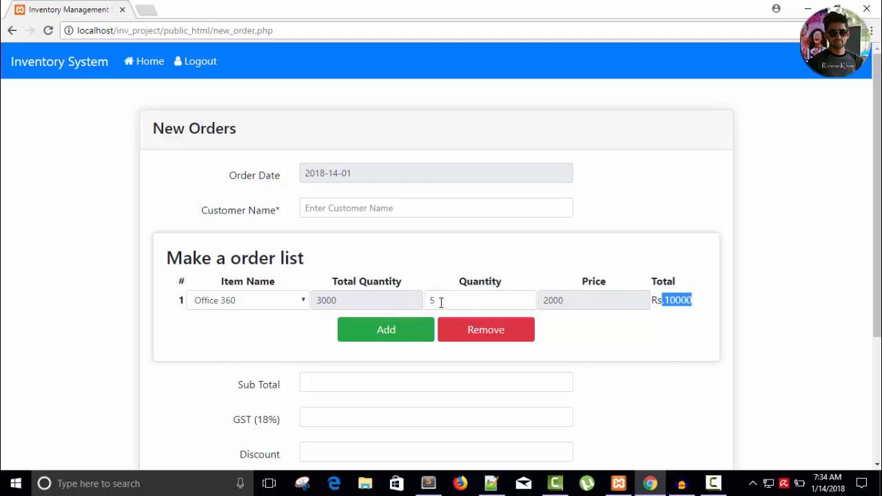
{"action": "left_click", "coordinate": [480, 300]}
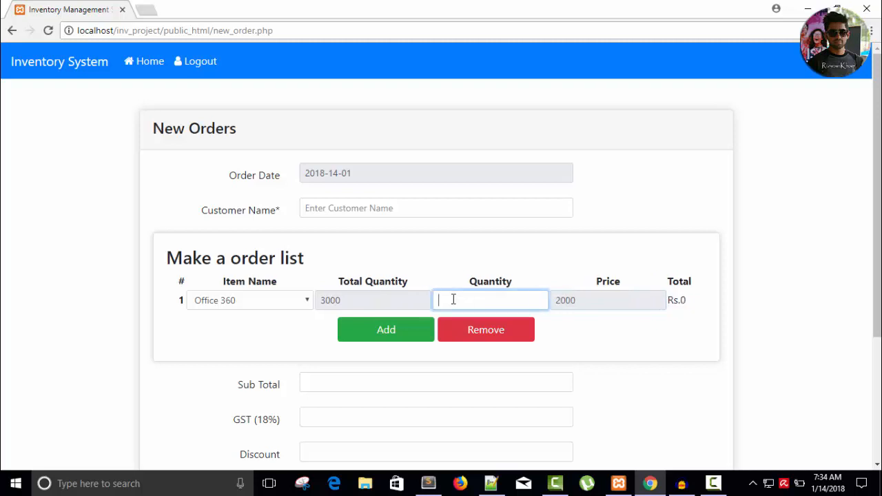
{"action": "type", "text": "6"}
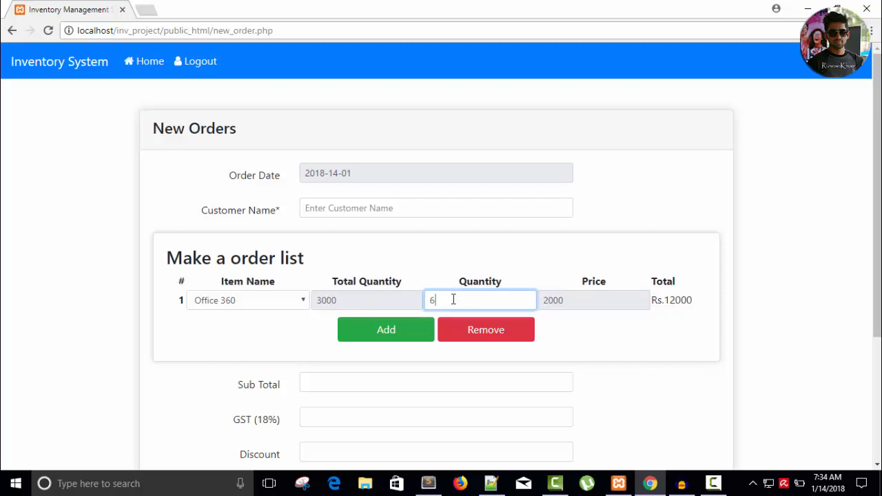
{"action": "key", "text": "Backspace"}
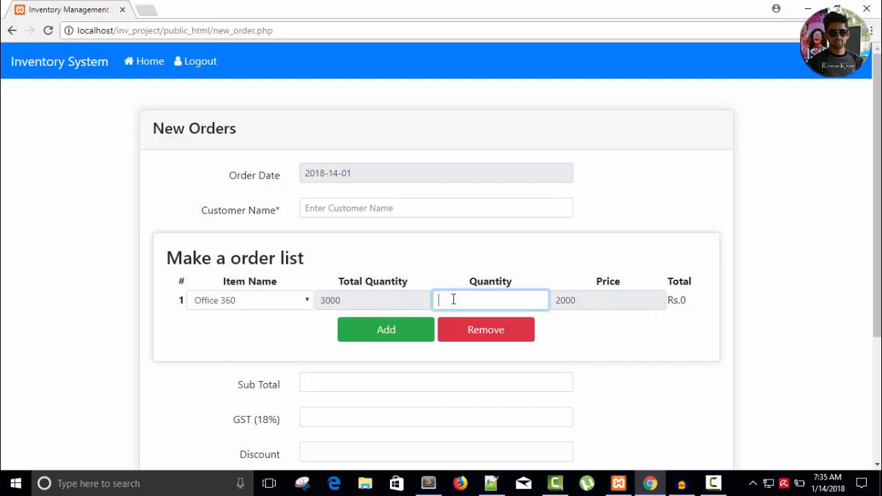
{"action": "type", "text": "1"}
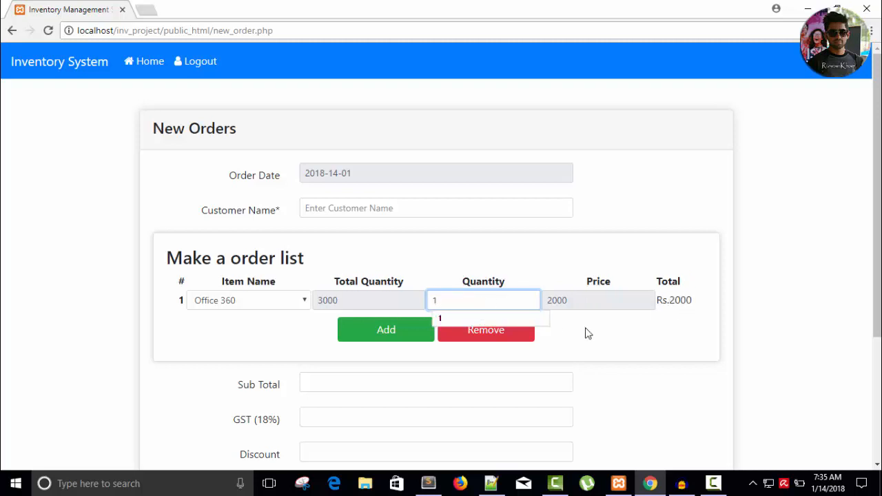
- Add a second order row for Avira Antivirus with quantity 6
{"action": "left_click", "coordinate": [386, 329]}
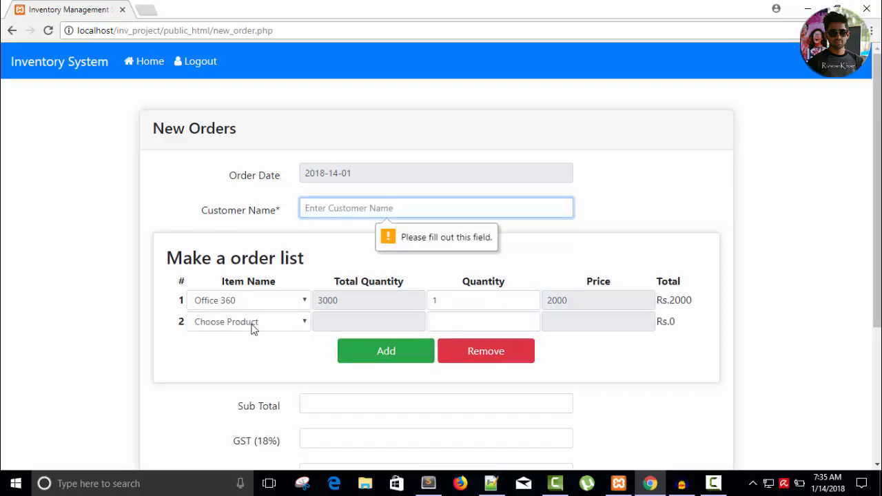
{"action": "left_click", "coordinate": [249, 322]}
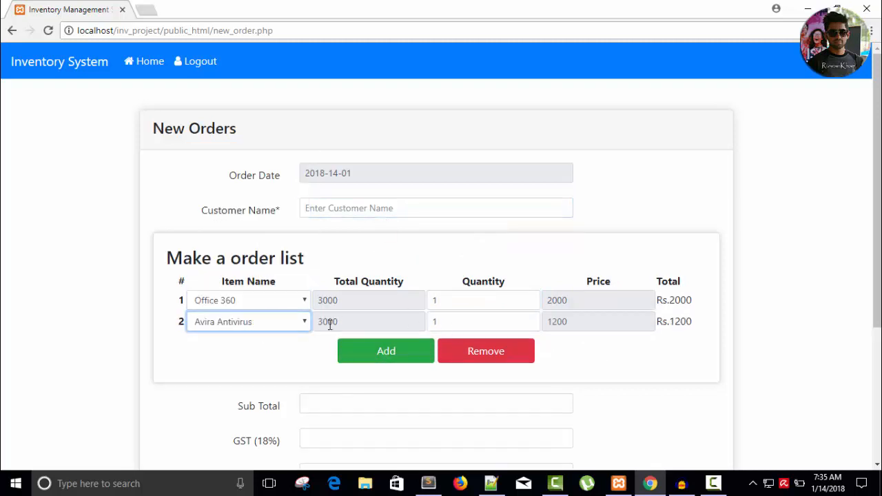
{"action": "left_click", "coordinate": [484, 321]}
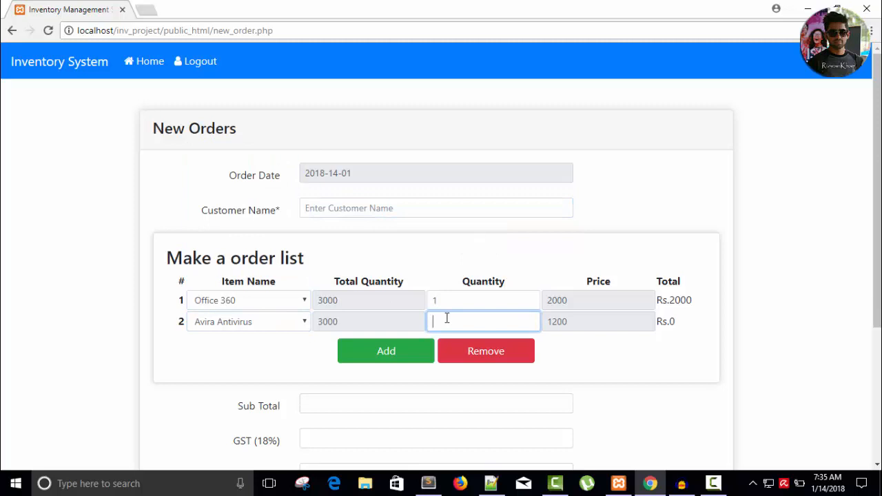
{"action": "type", "text": "6"}
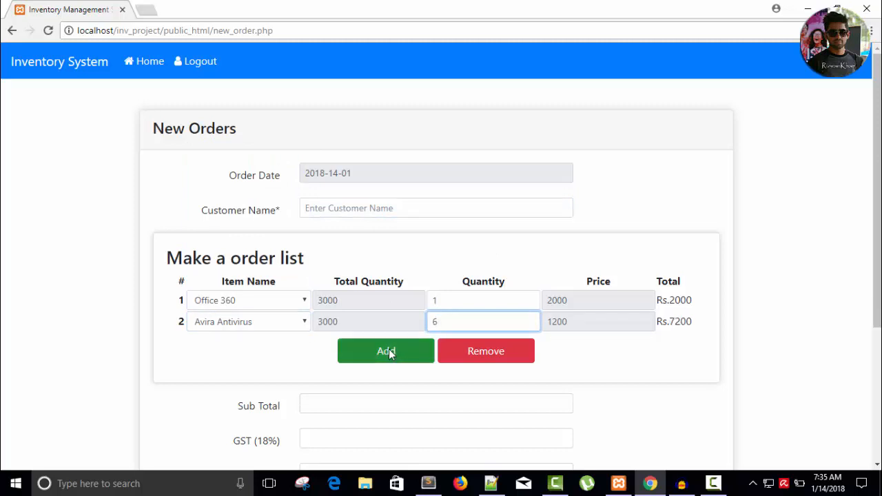
- Add Iphone 8 and Smart Watch (qty 6) rows, then remove the extra rows
{"action": "left_click", "coordinate": [386, 351]}
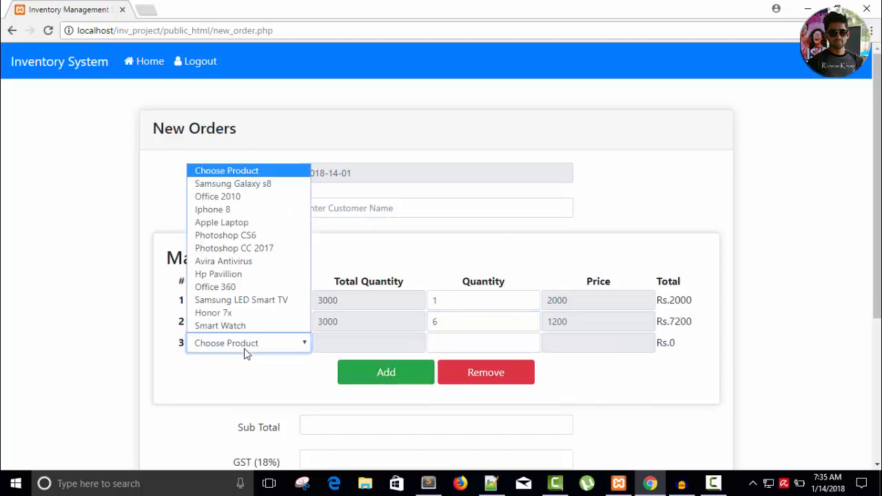
{"action": "mouse_move", "coordinate": [231, 210]}
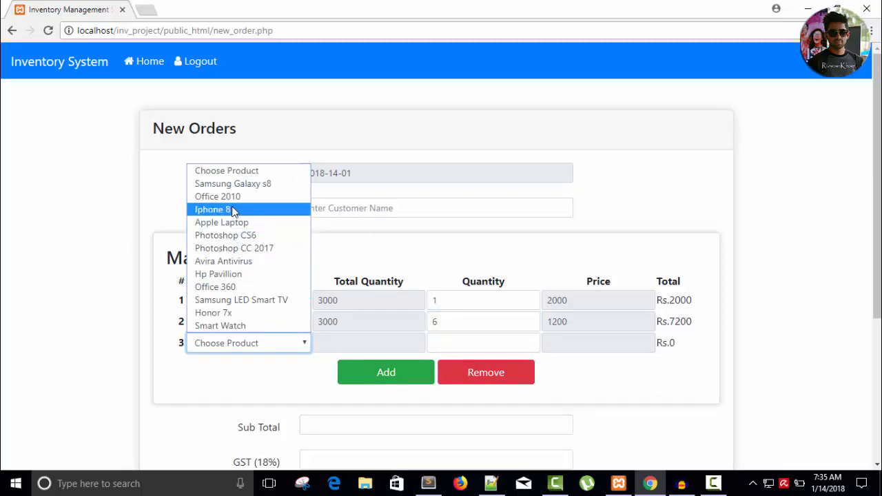
{"action": "left_click", "coordinate": [212, 209]}
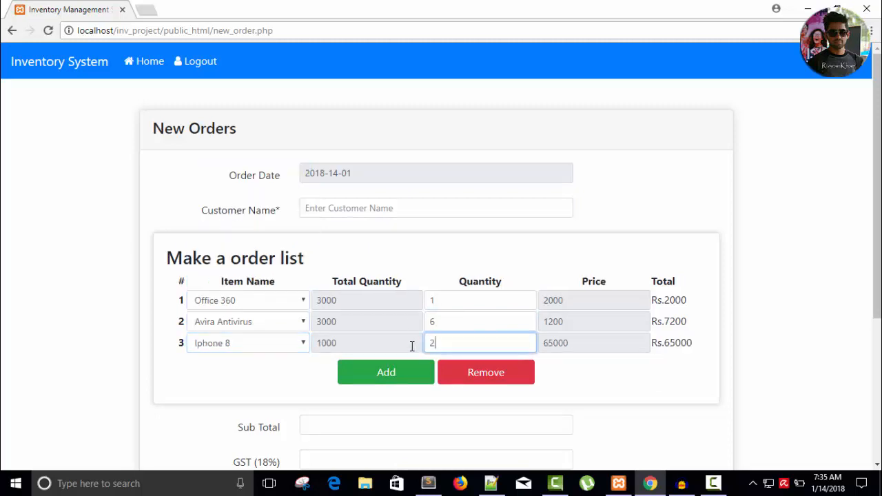
{"action": "left_click", "coordinate": [386, 373]}
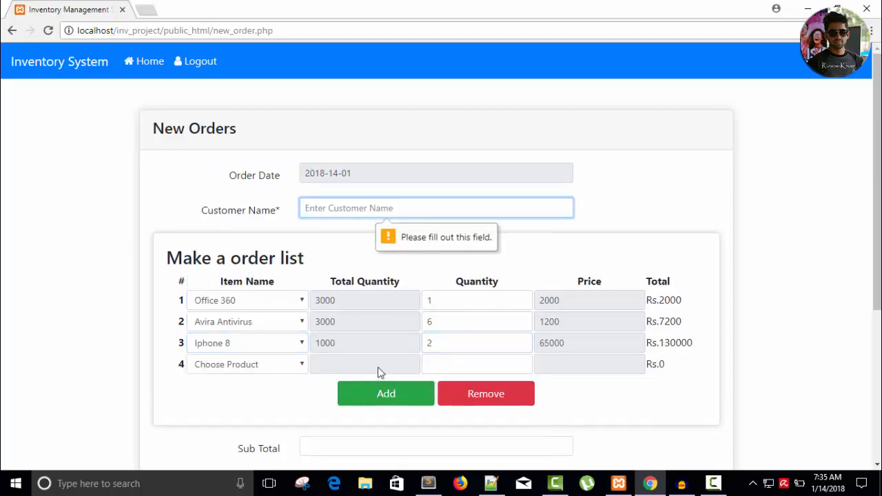
{"action": "left_click", "coordinate": [247, 364]}
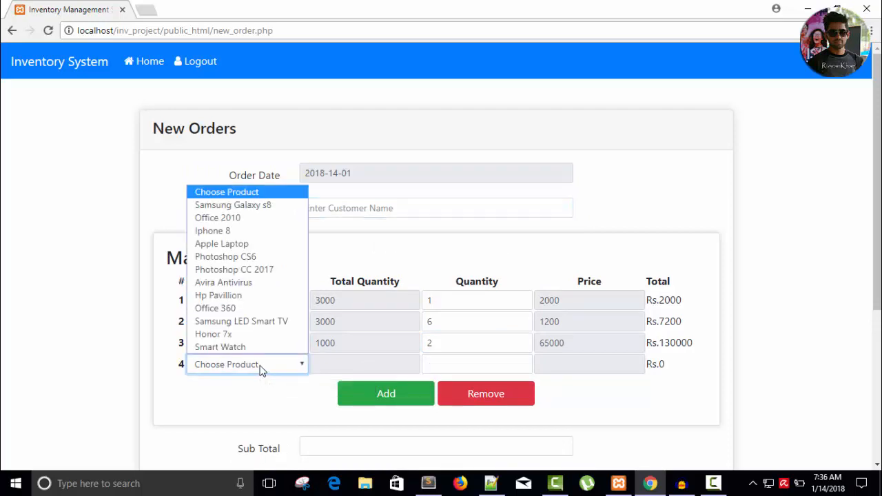
{"action": "left_click", "coordinate": [220, 347]}
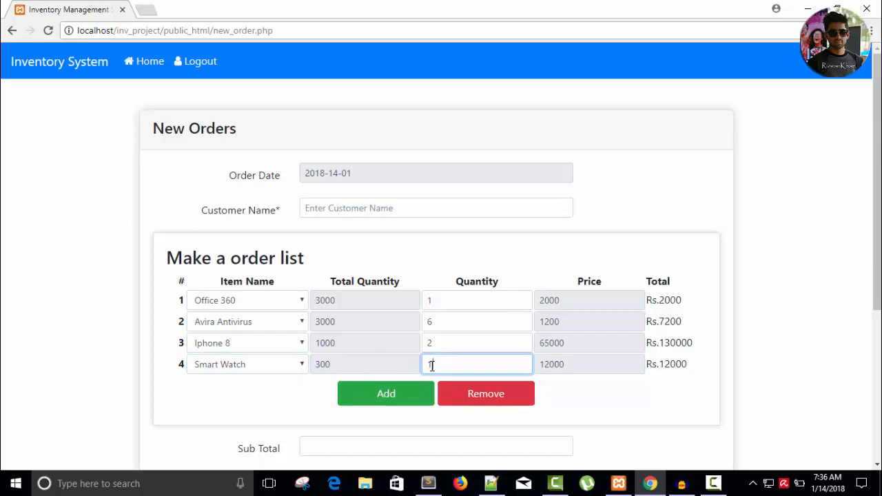
{"action": "type", "text": "6"}
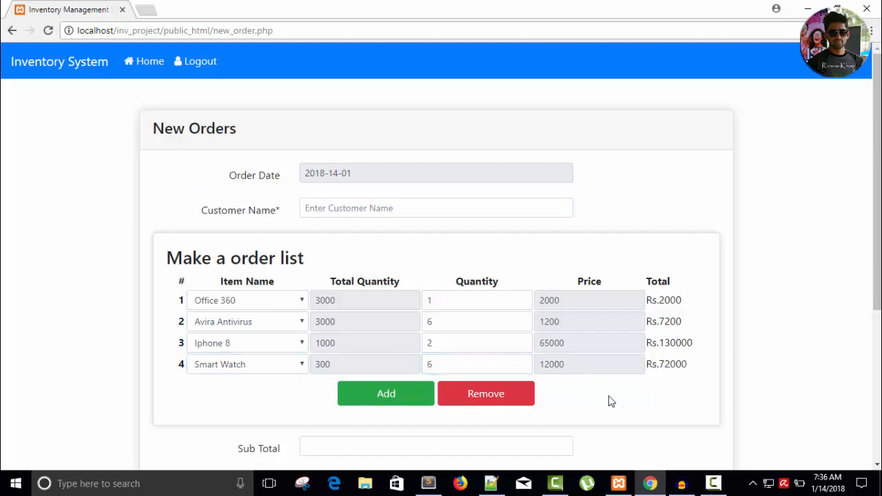
{"action": "left_click", "coordinate": [486, 394]}
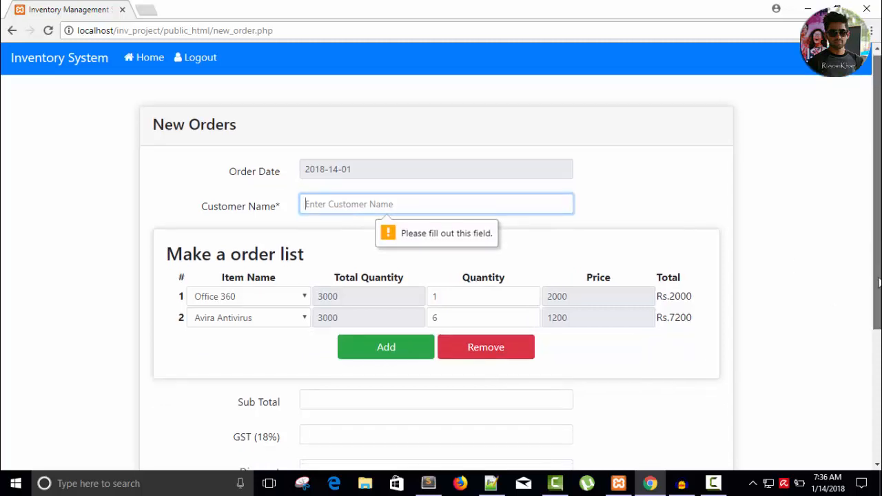
{"action": "scroll", "scroll_direction": "down", "scroll_amount": 3}
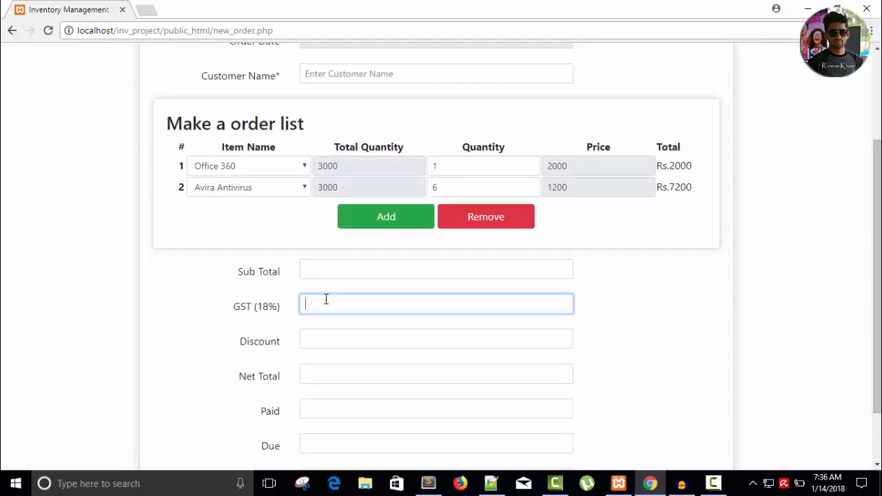
{"action": "mouse_move", "coordinate": [758, 269]}
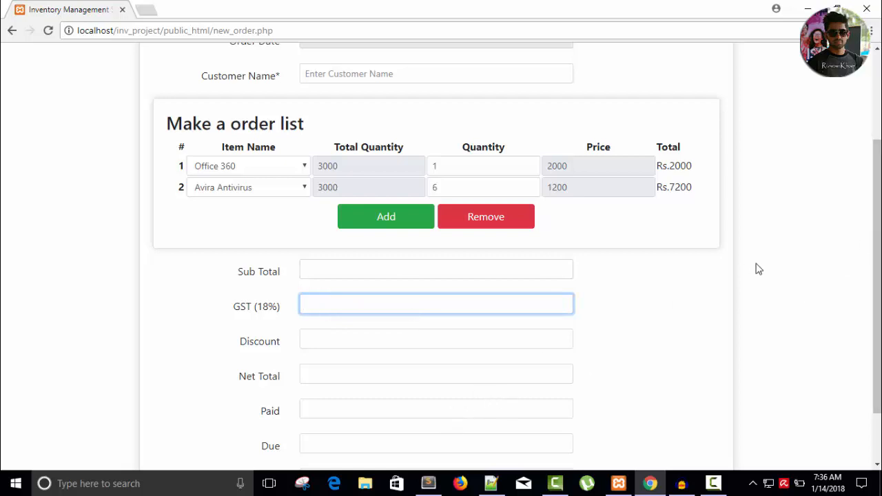